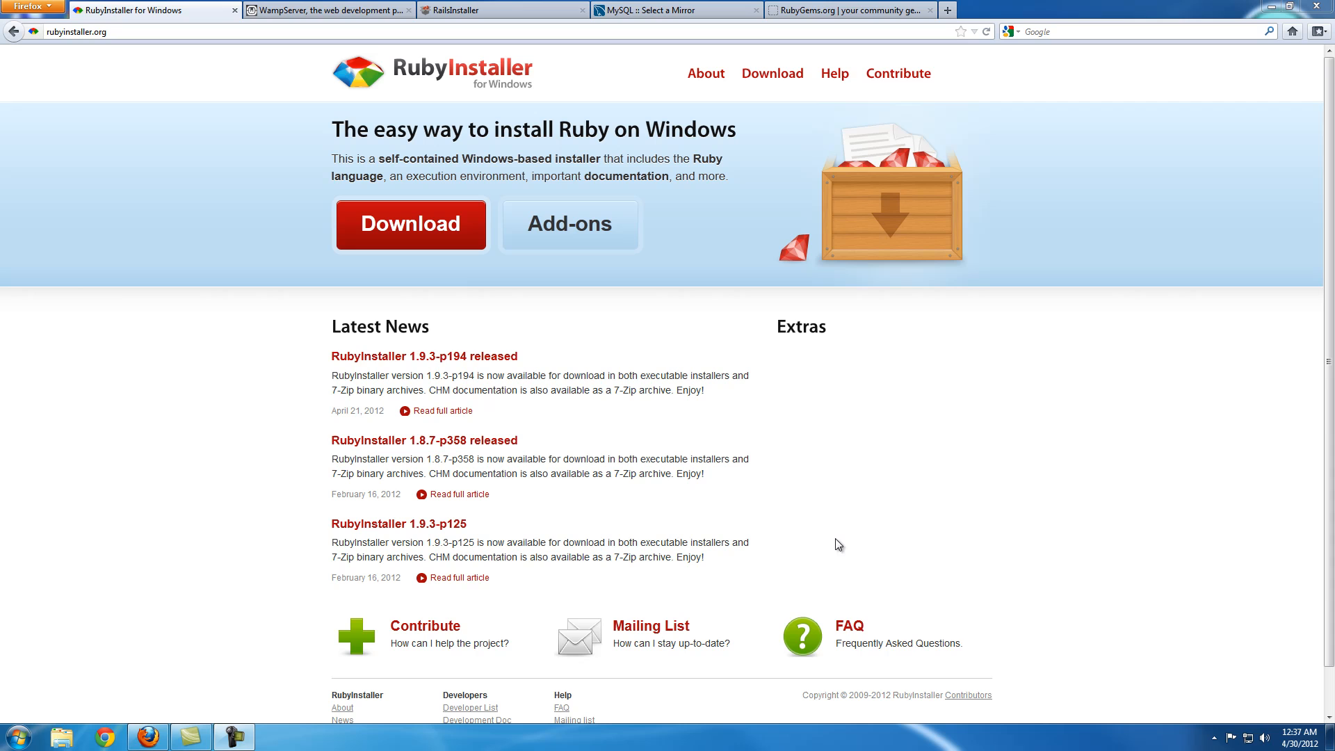
mouse_move(819, 524)
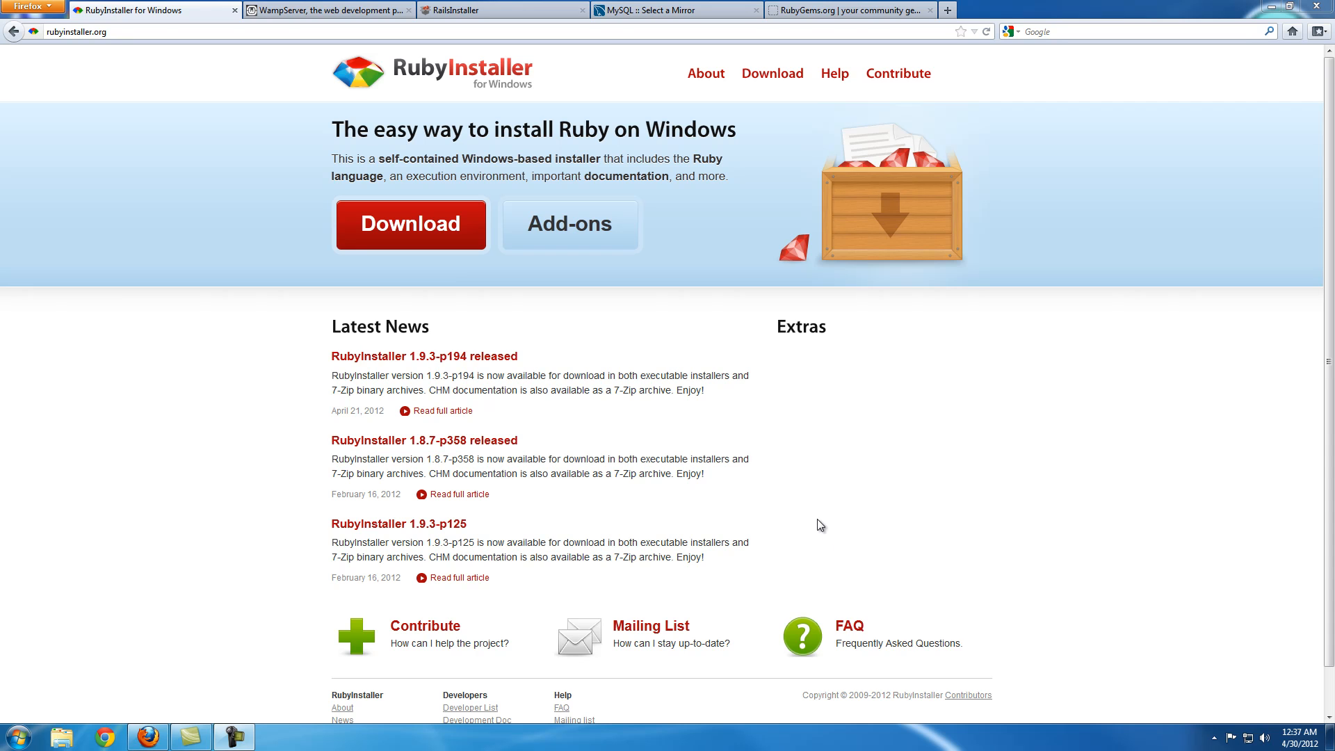
mouse_move(555, 348)
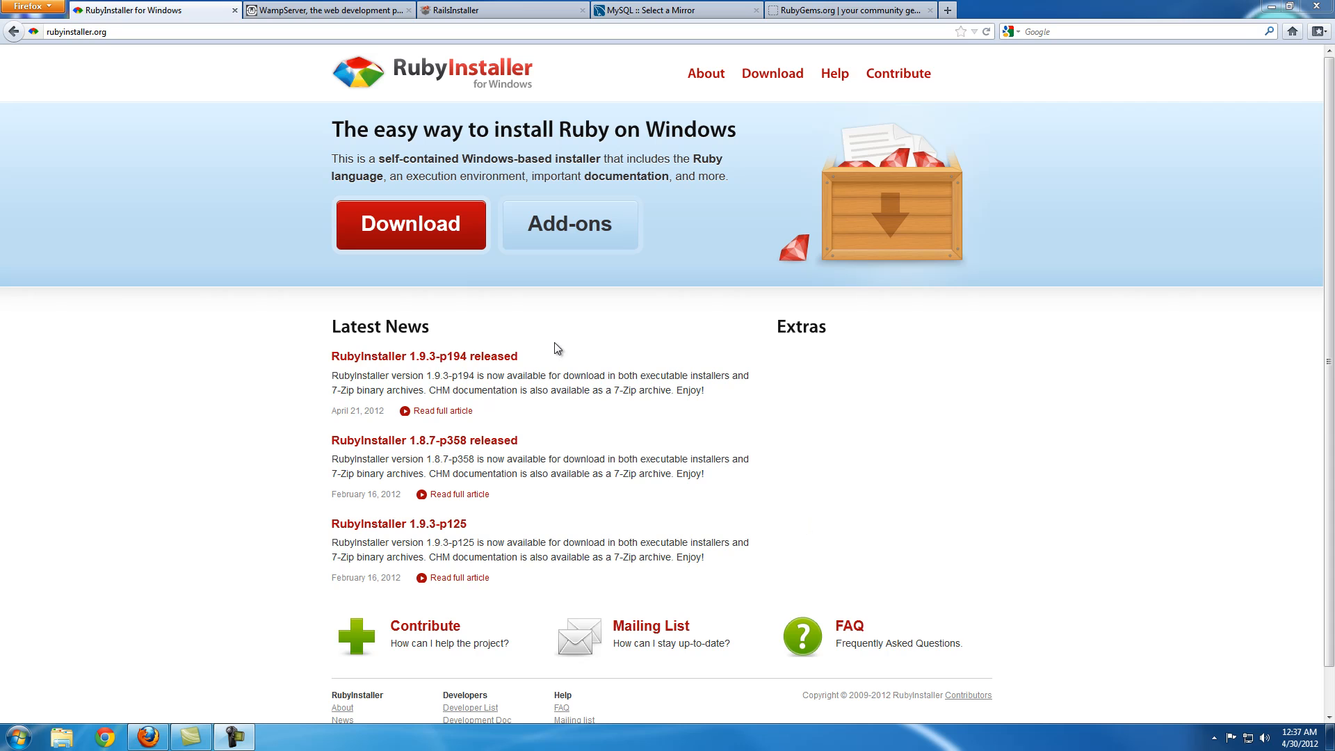
mouse_move(548, 366)
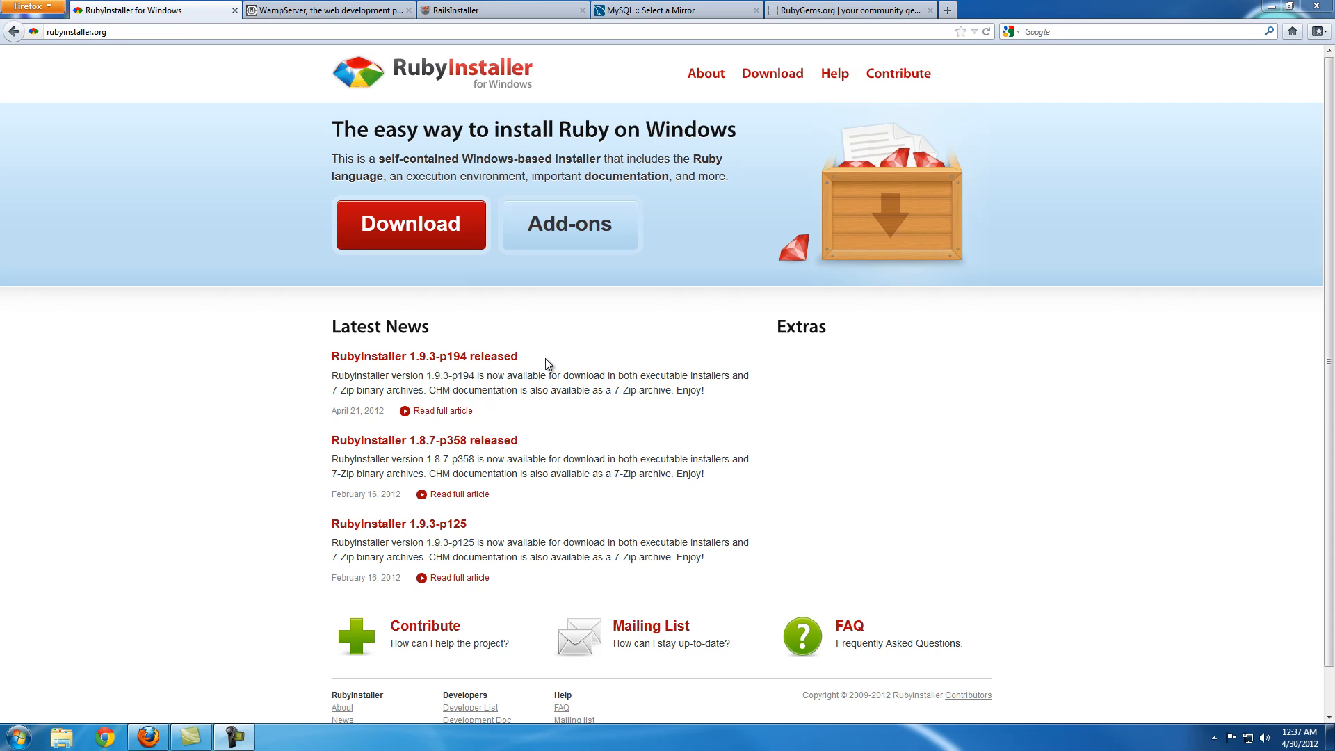
mouse_move(293, 68)
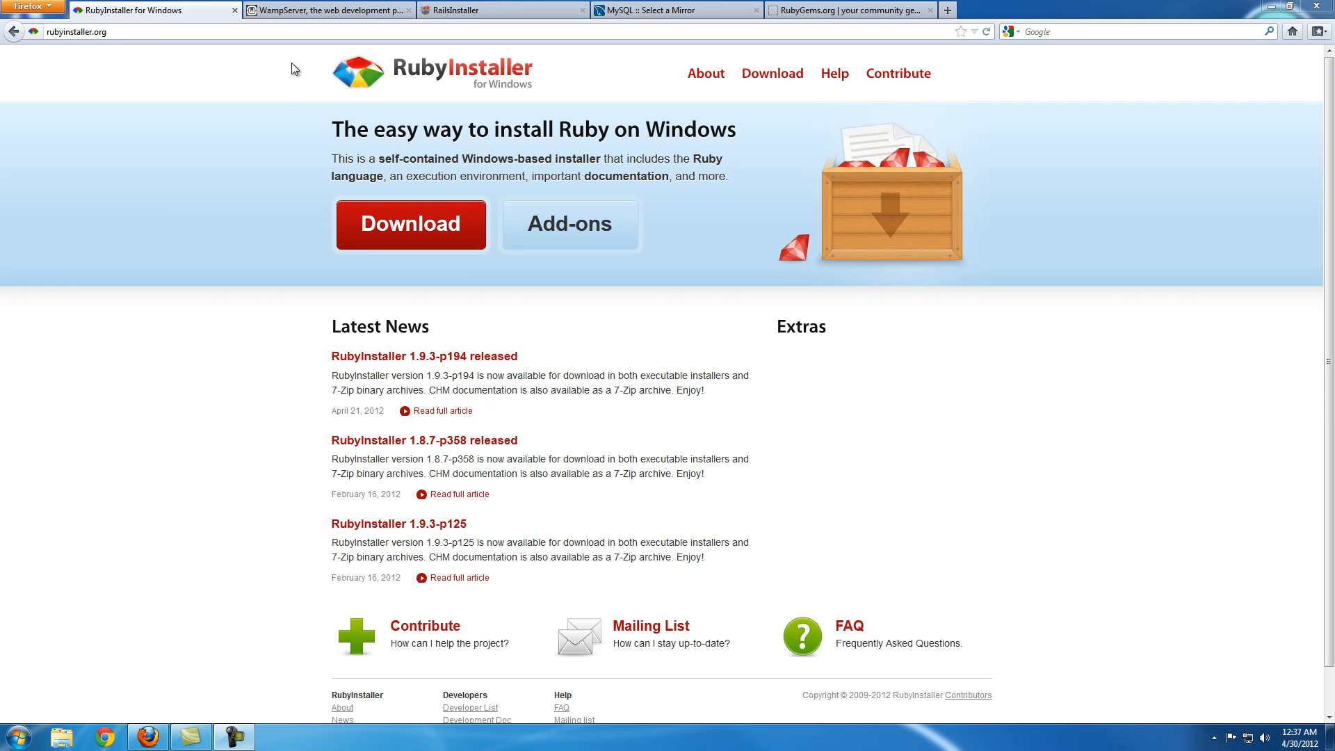
mouse_move(260, 144)
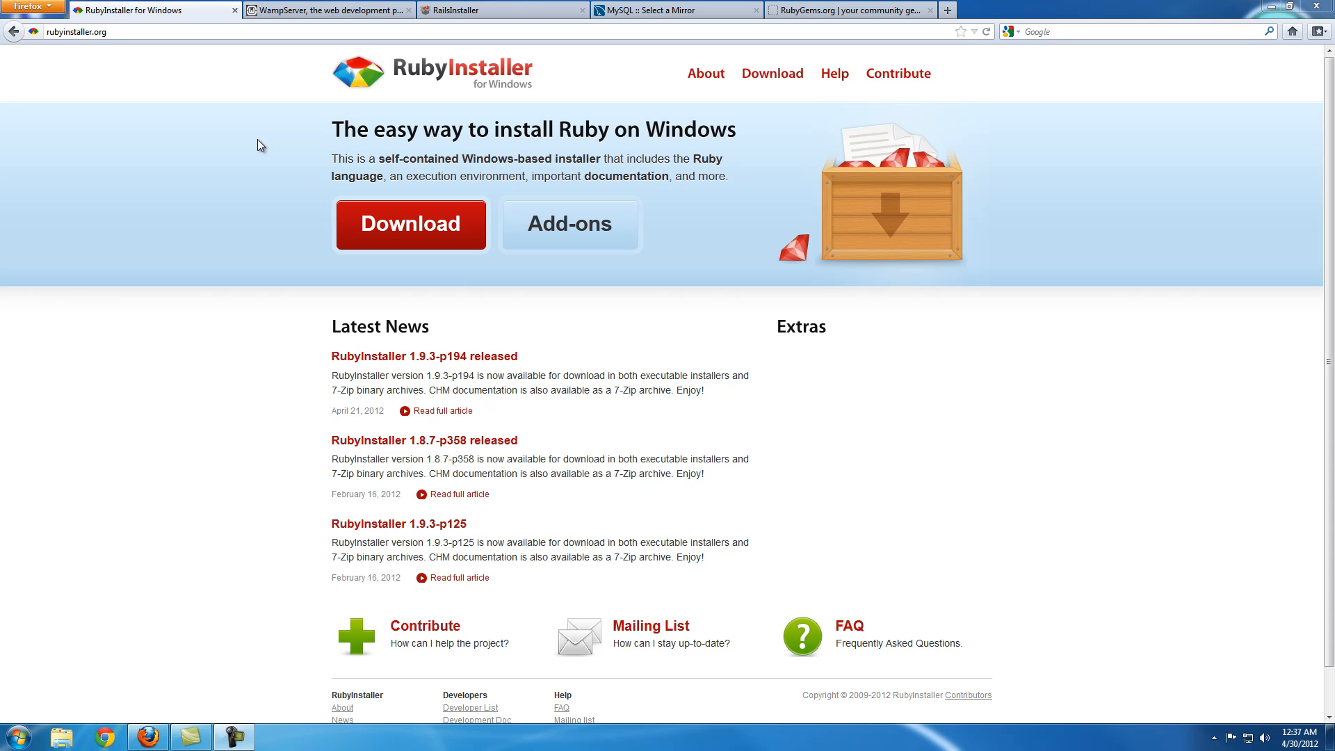
mouse_move(347, 116)
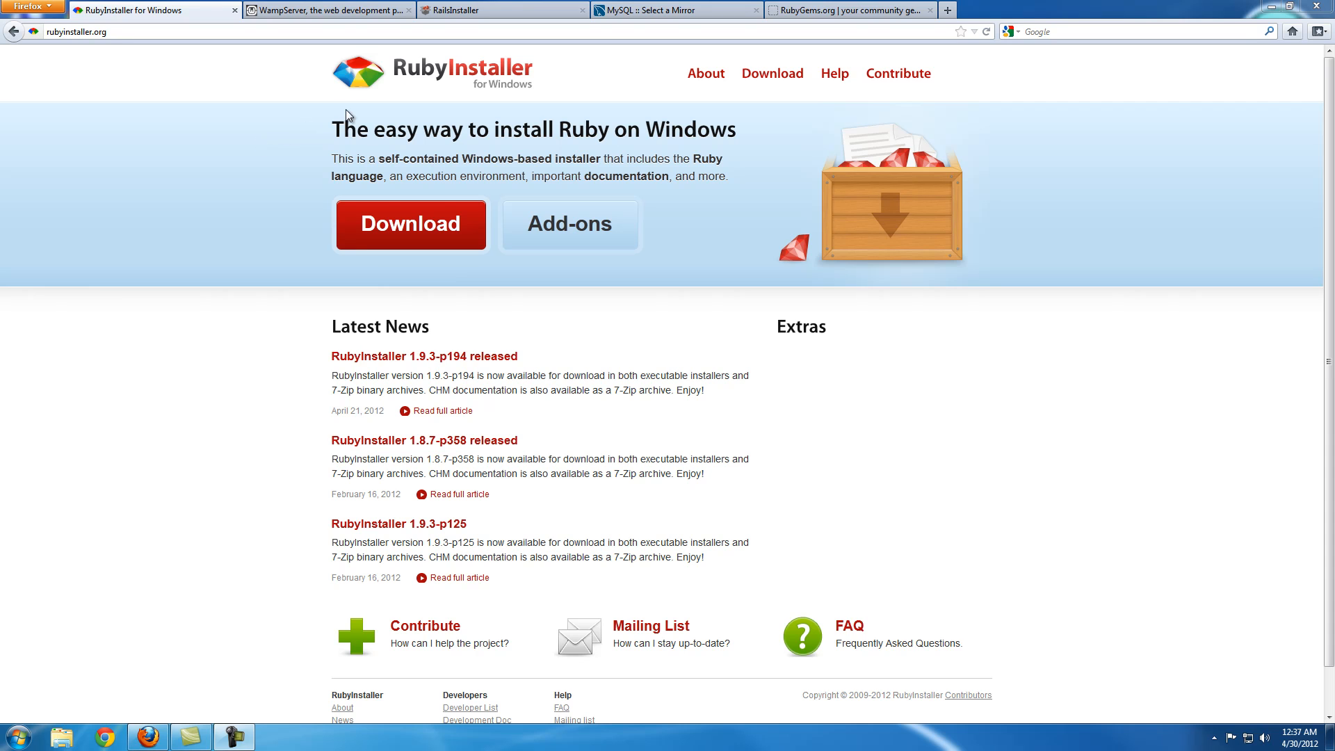
mouse_move(331, 87)
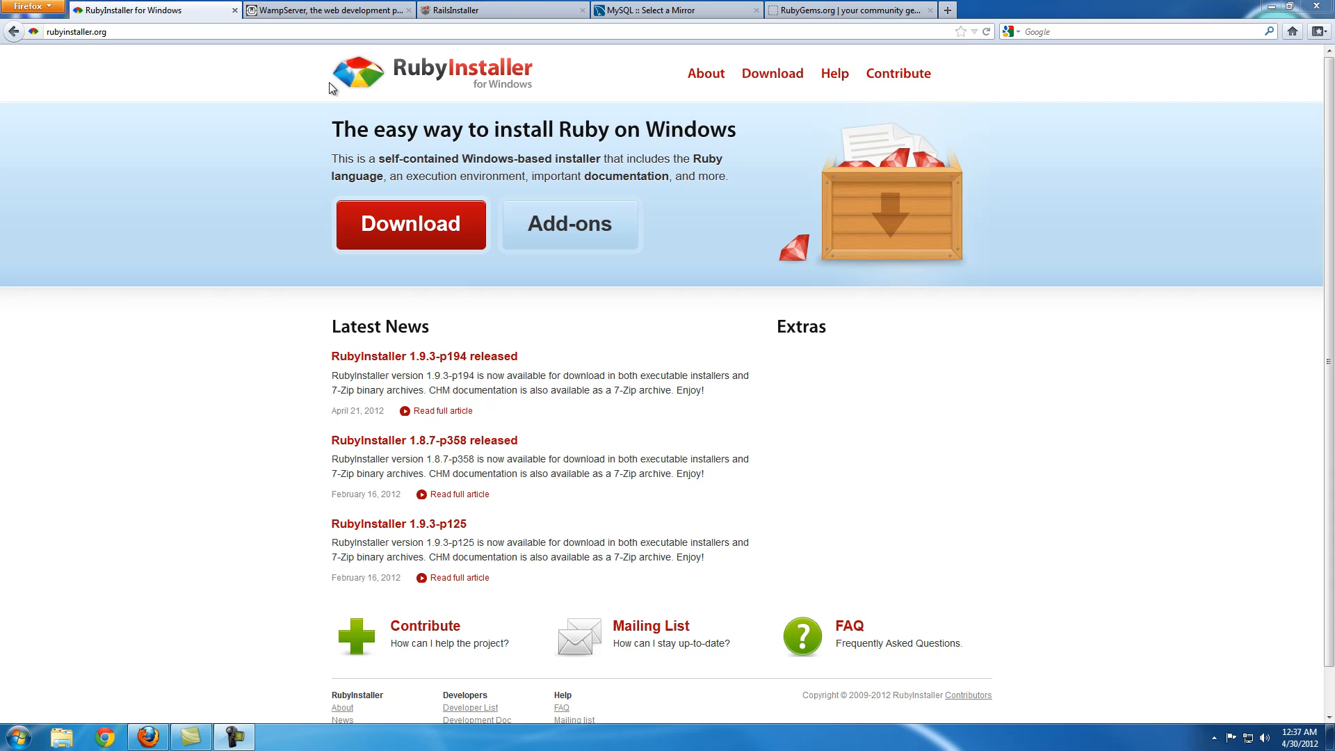
mouse_move(280, 88)
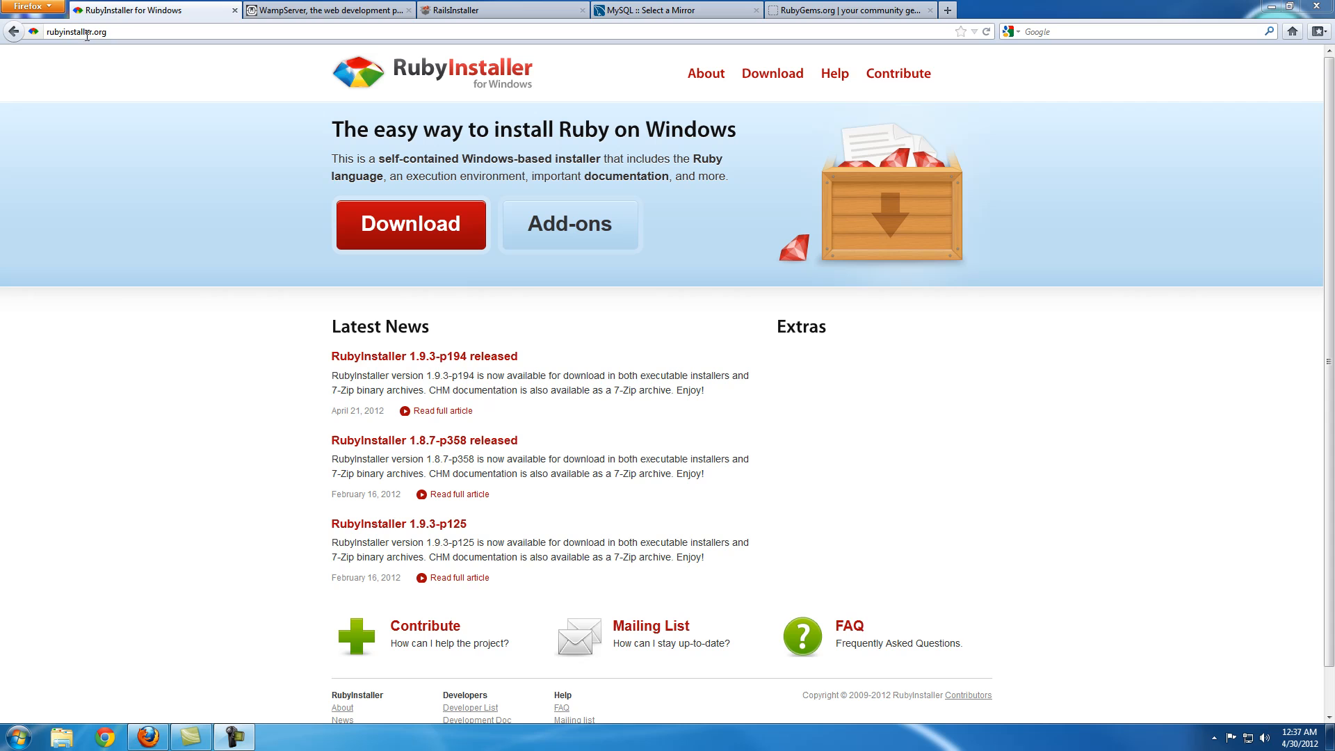
mouse_move(412, 258)
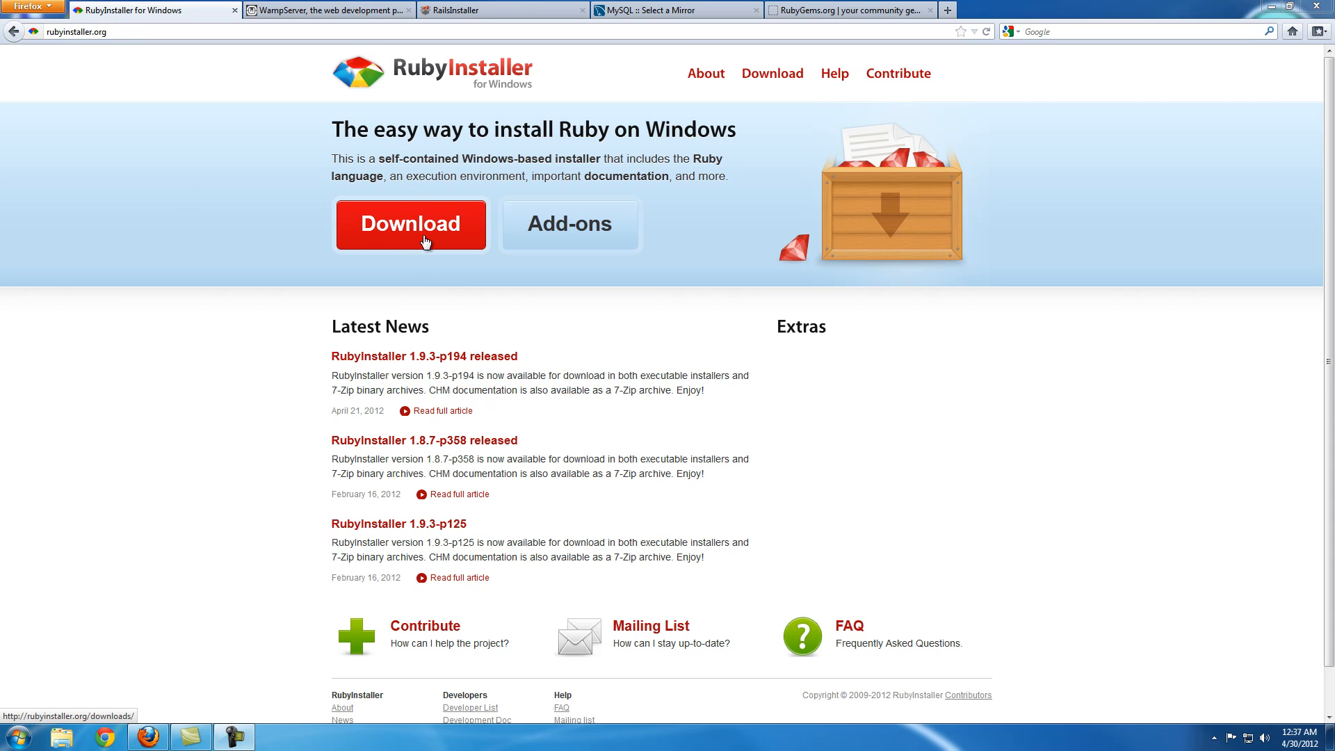
Go to the RubyInstaller downloads page via the red Download button.
click(410, 223)
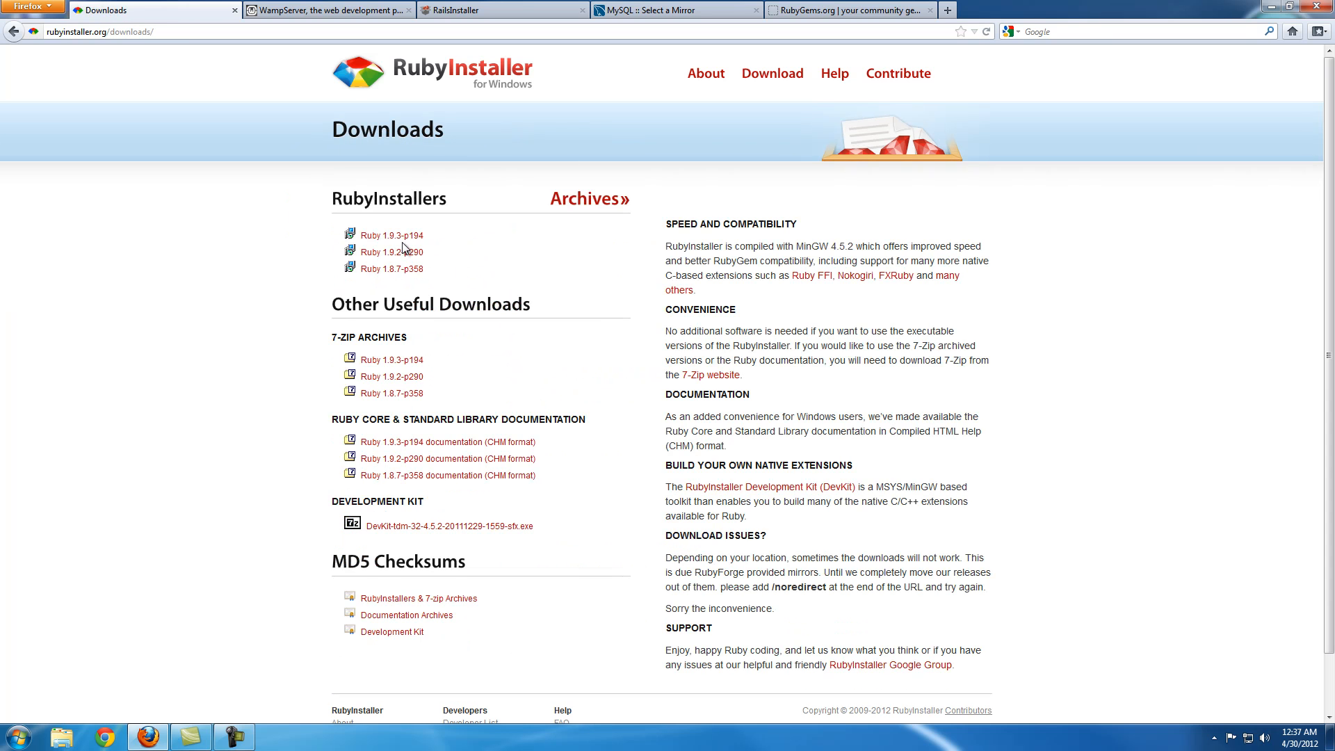
mouse_move(389, 235)
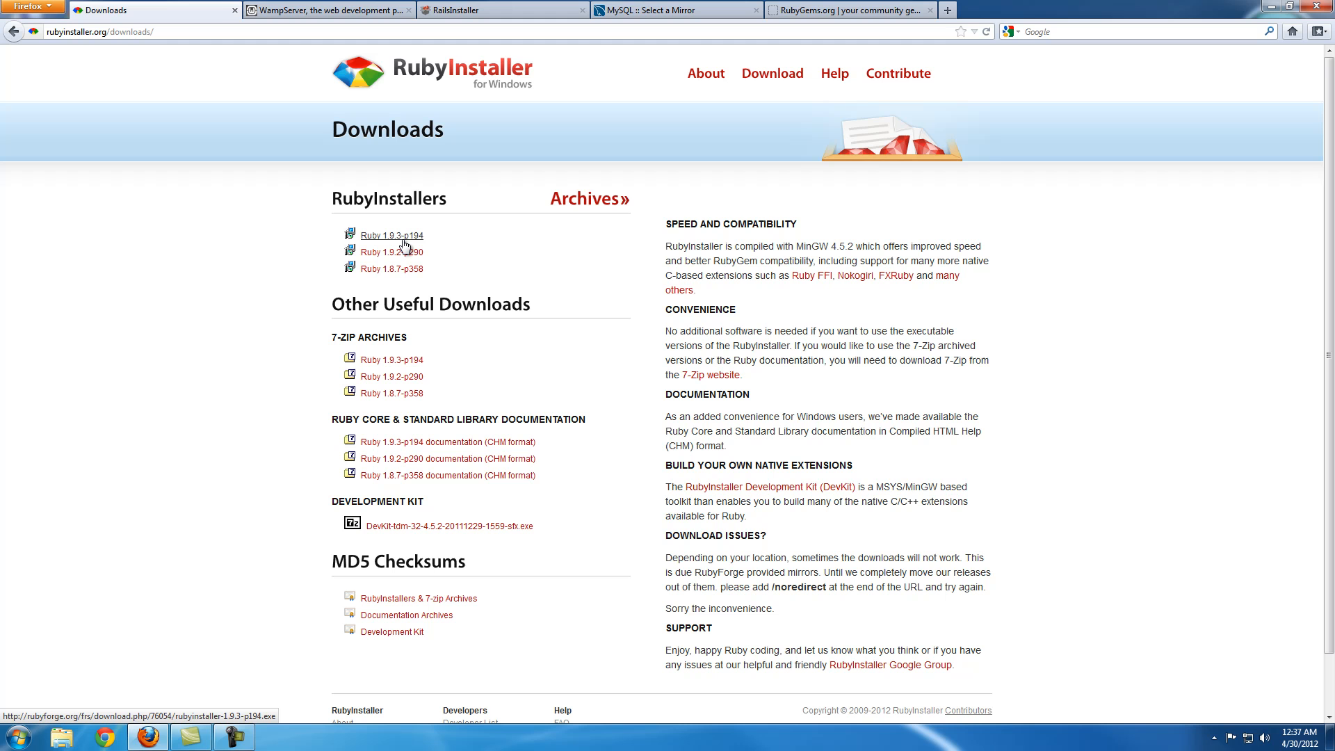
mouse_move(192, 477)
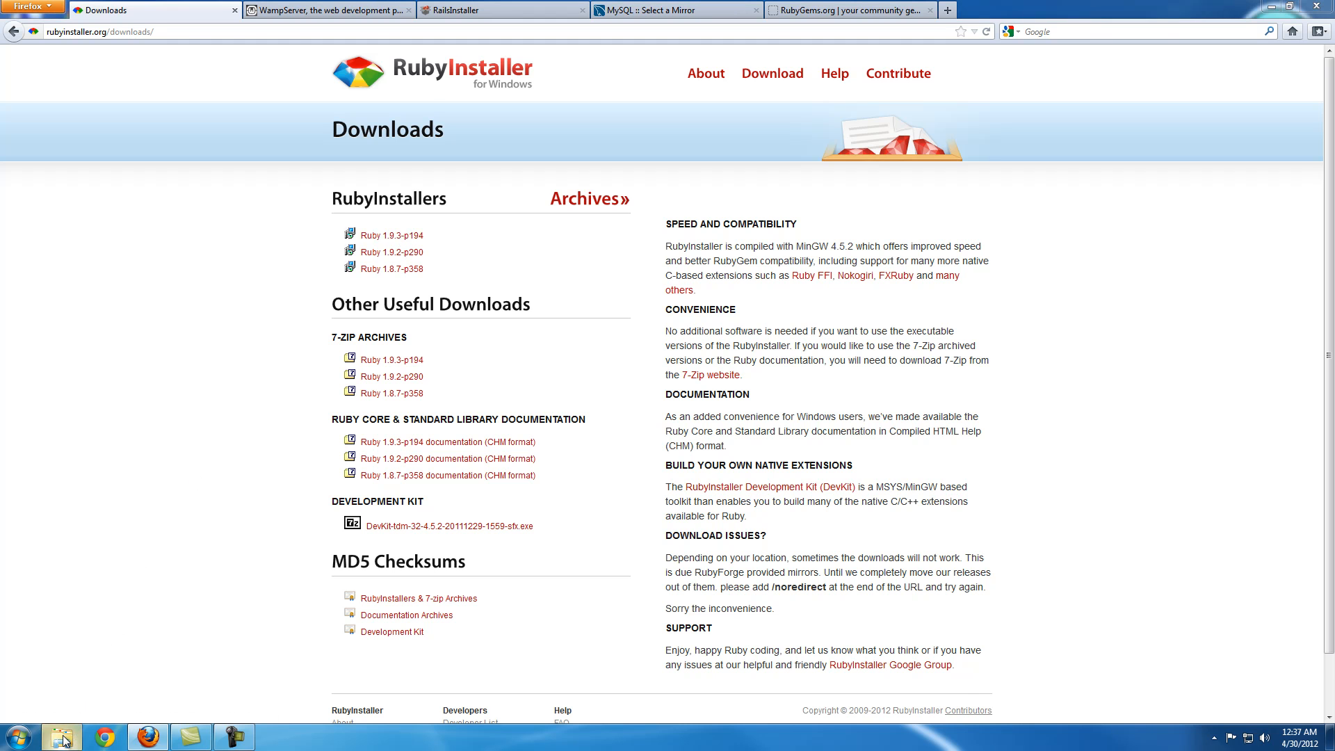
Launch rubyinstaller-1.9.3-p194.exe from the Downloads > Programs folder.
click(60, 737)
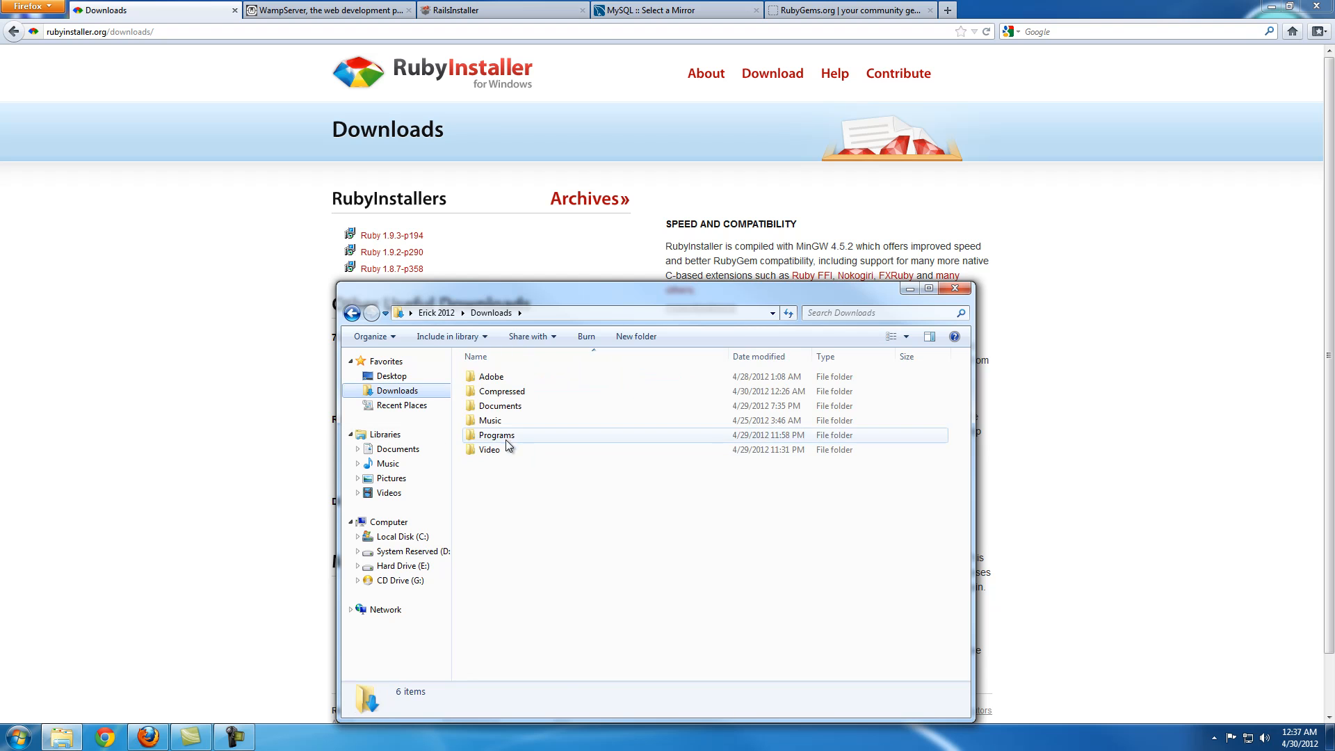
double_click(495, 435)
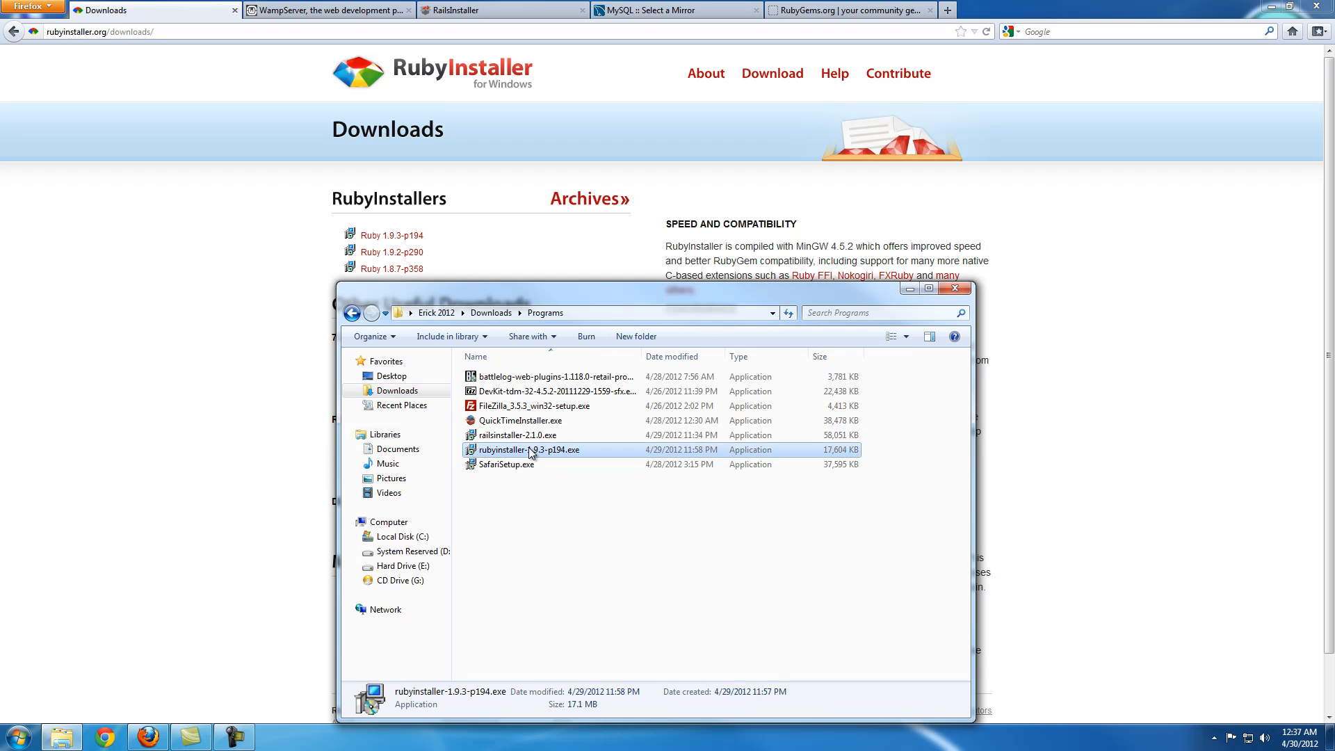
double_click(530, 449)
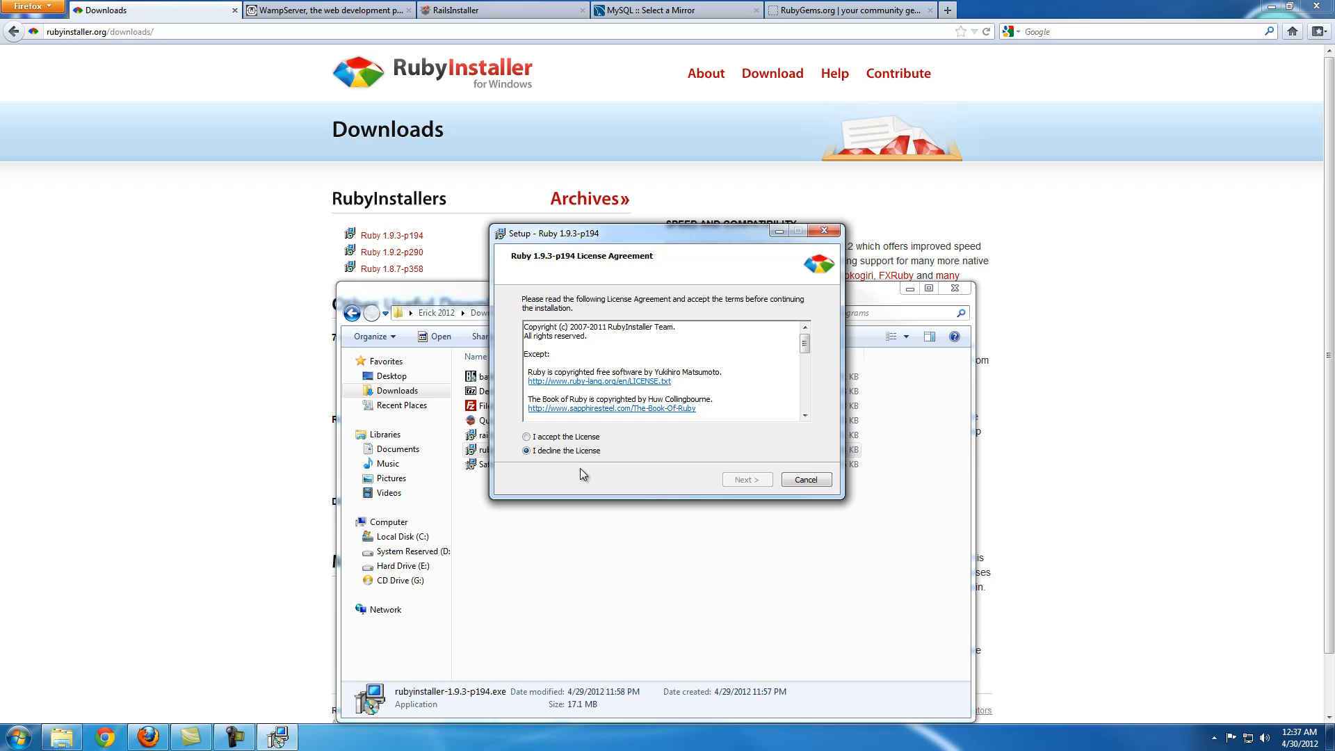
Accept the license, then cancel and exit the unfinished Ruby setup.
click(745, 478)
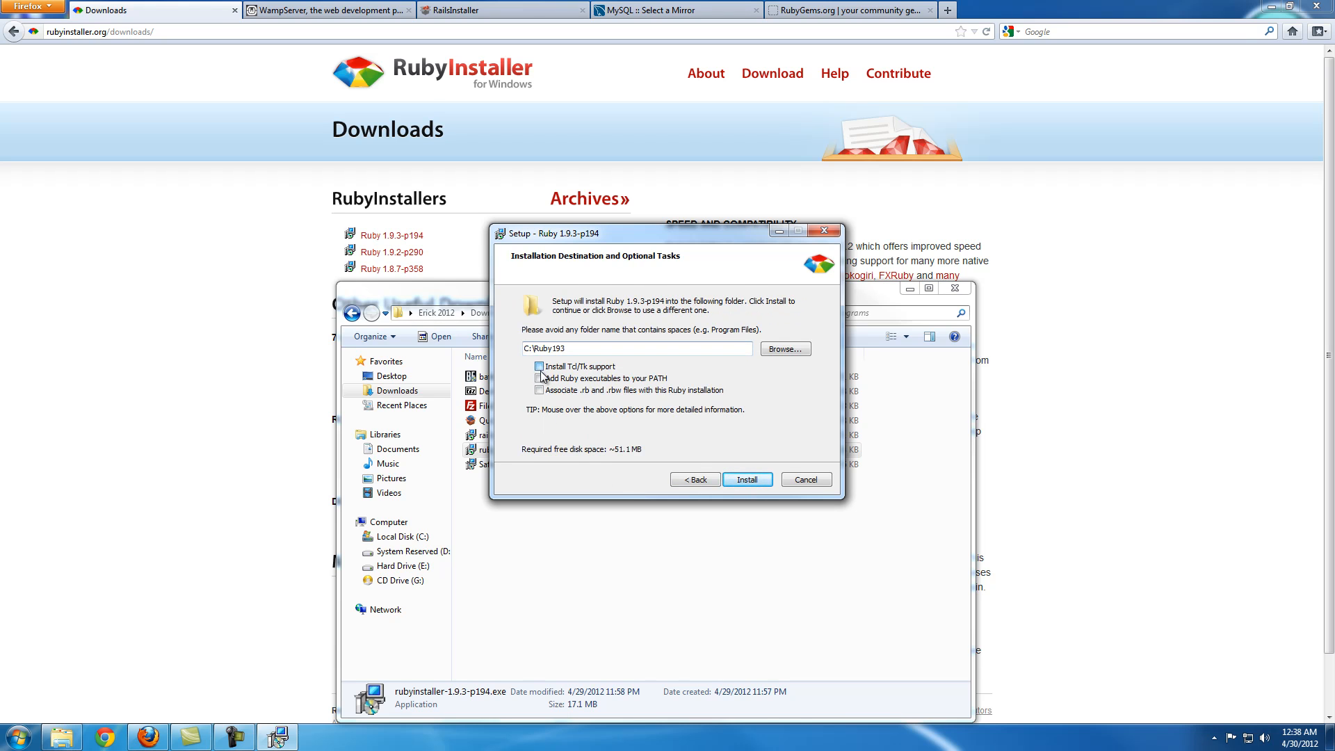
click(539, 365)
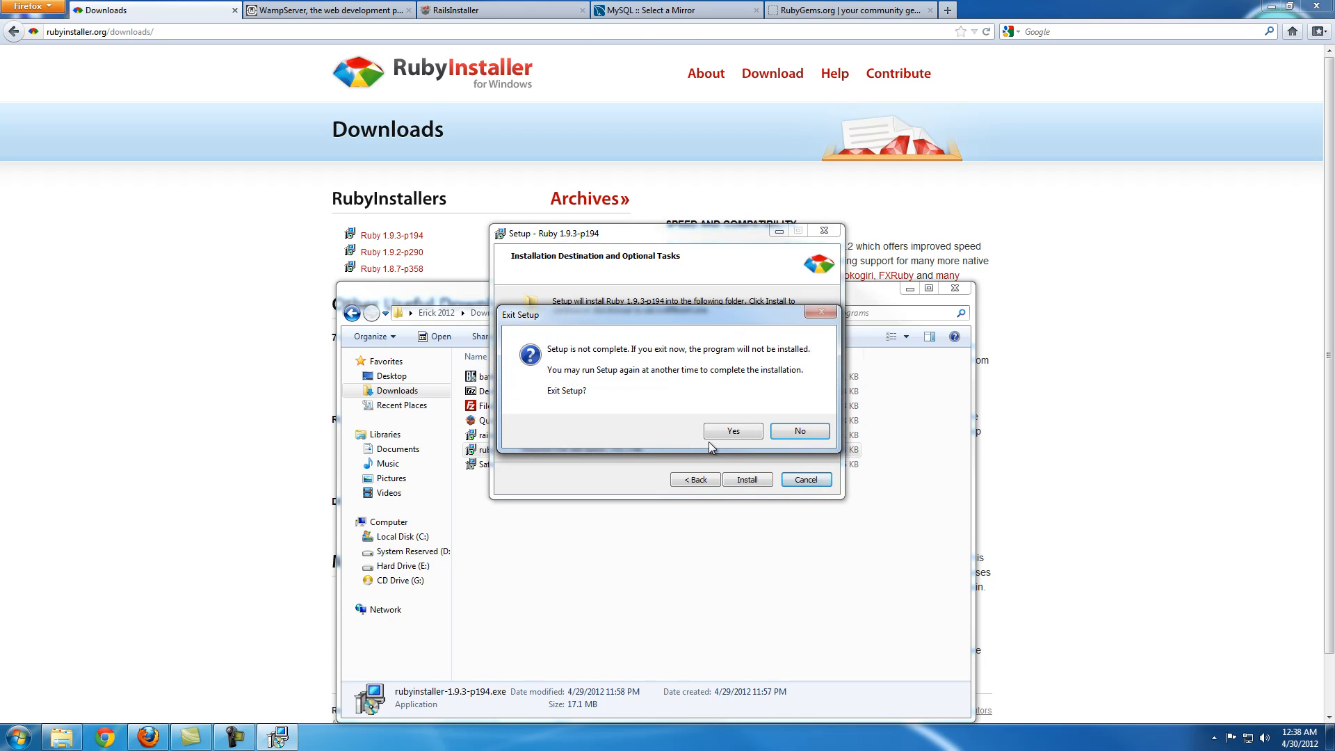
click(730, 429)
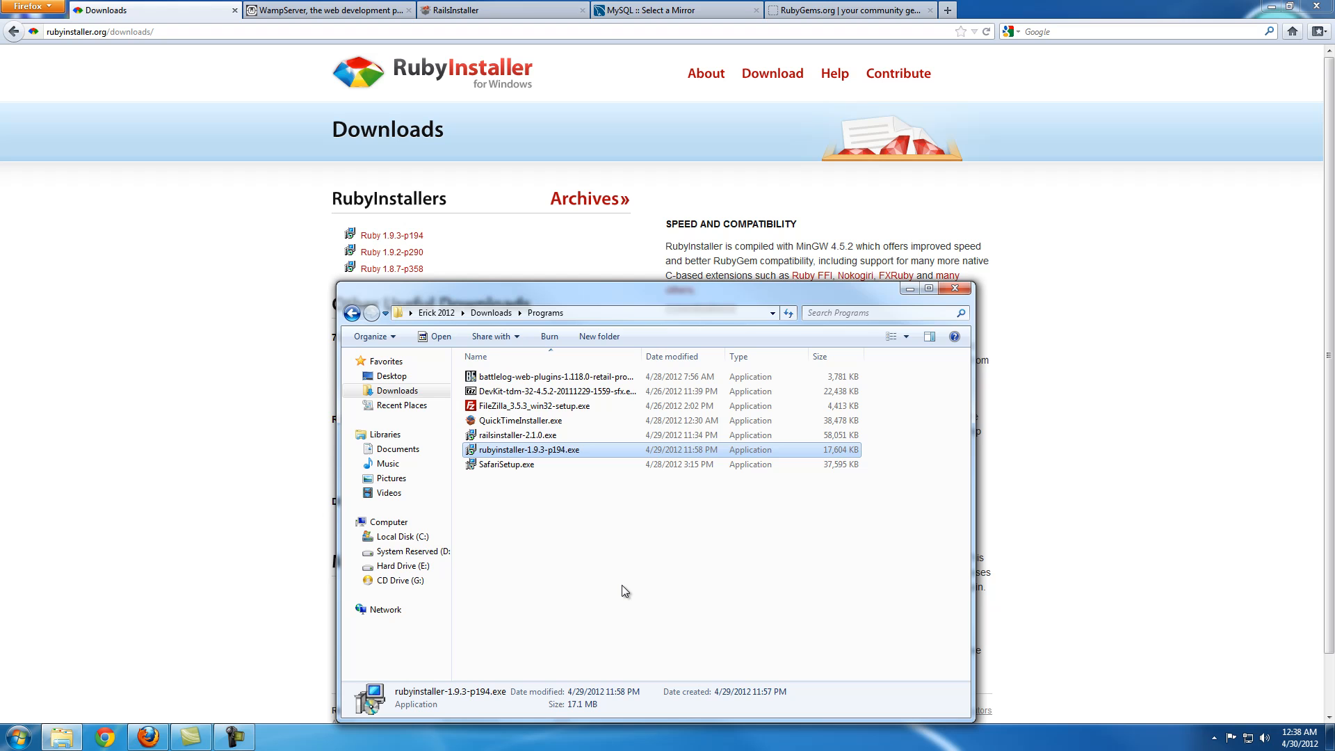
click(17, 734)
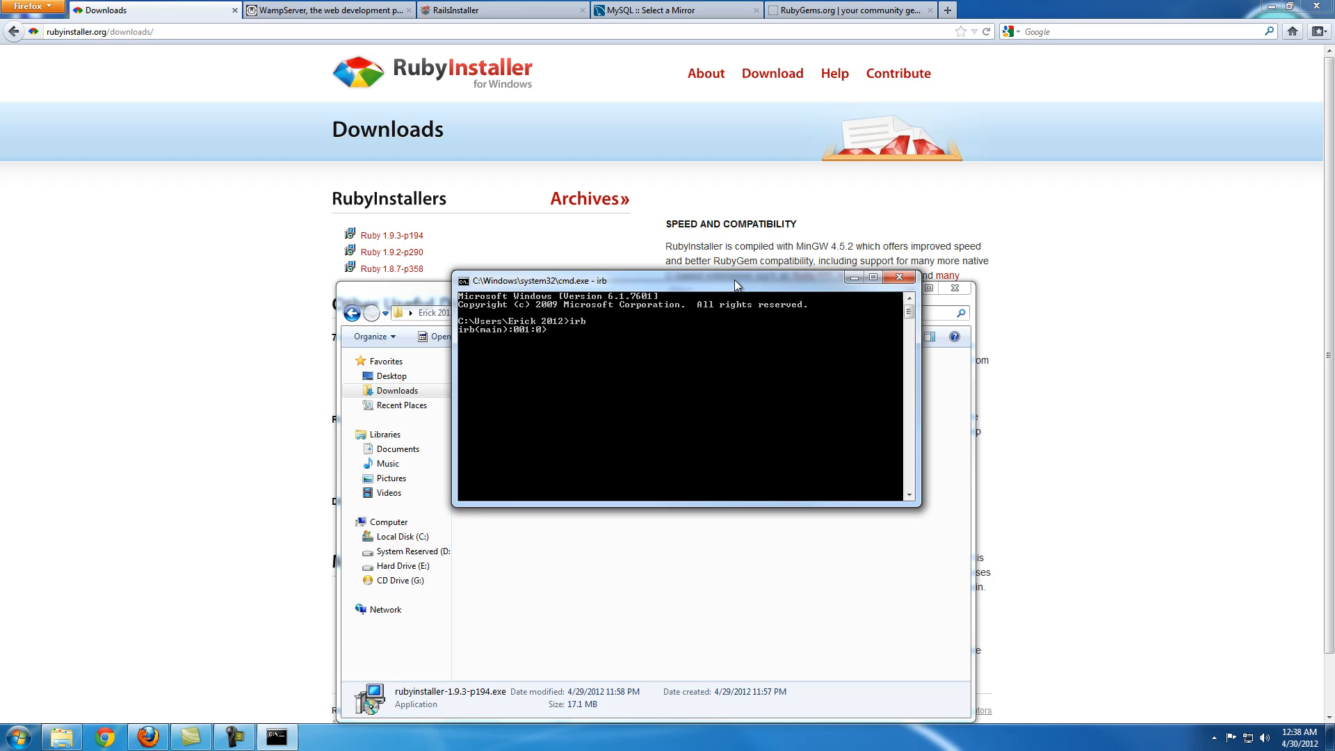
Enter the line puts 3 at the interactive Ruby prompt.
text(puts 3)
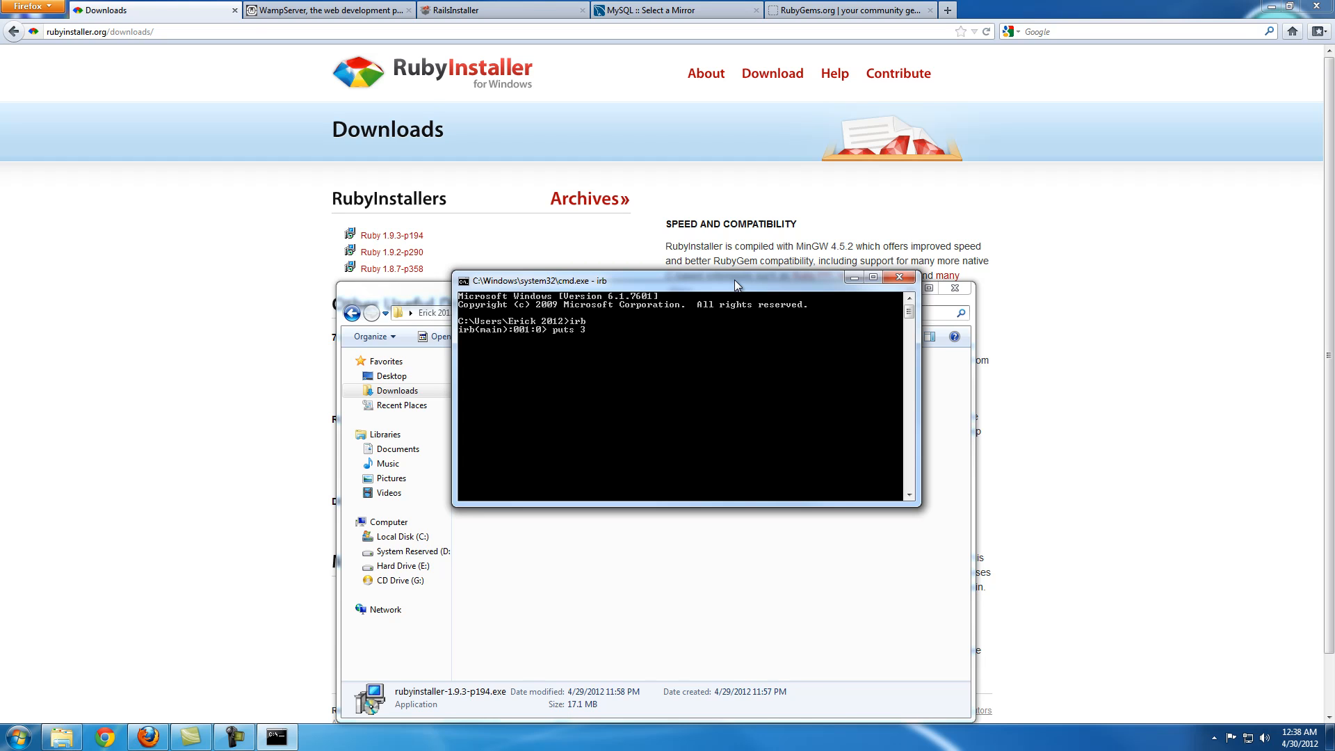
text(*)
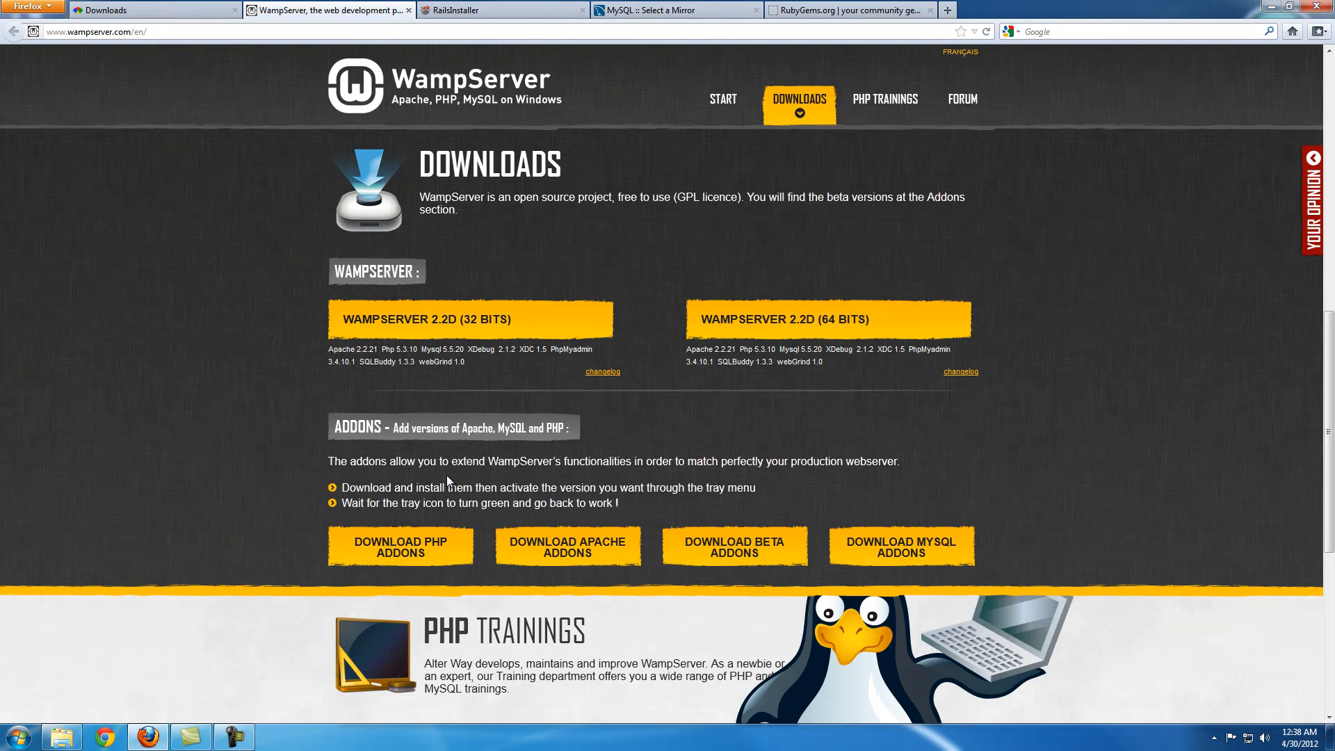
mouse_move(549, 460)
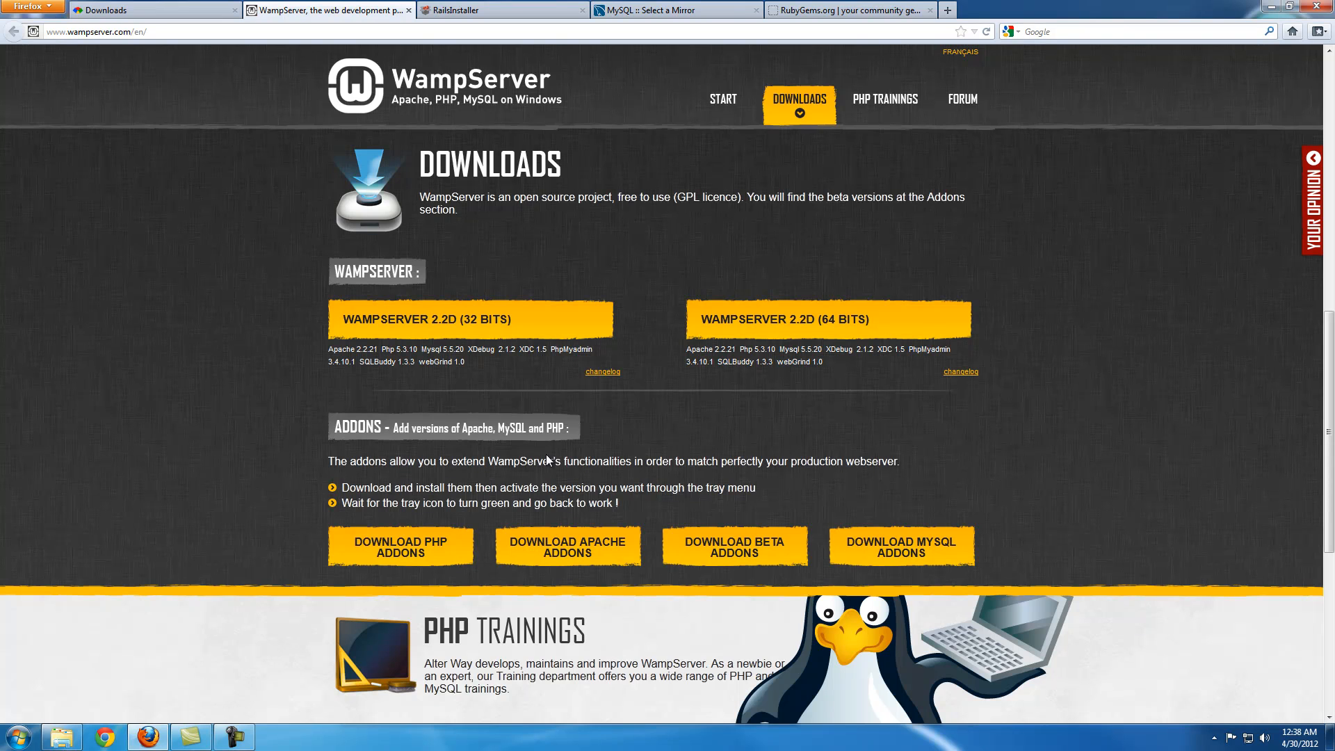
mouse_move(540, 107)
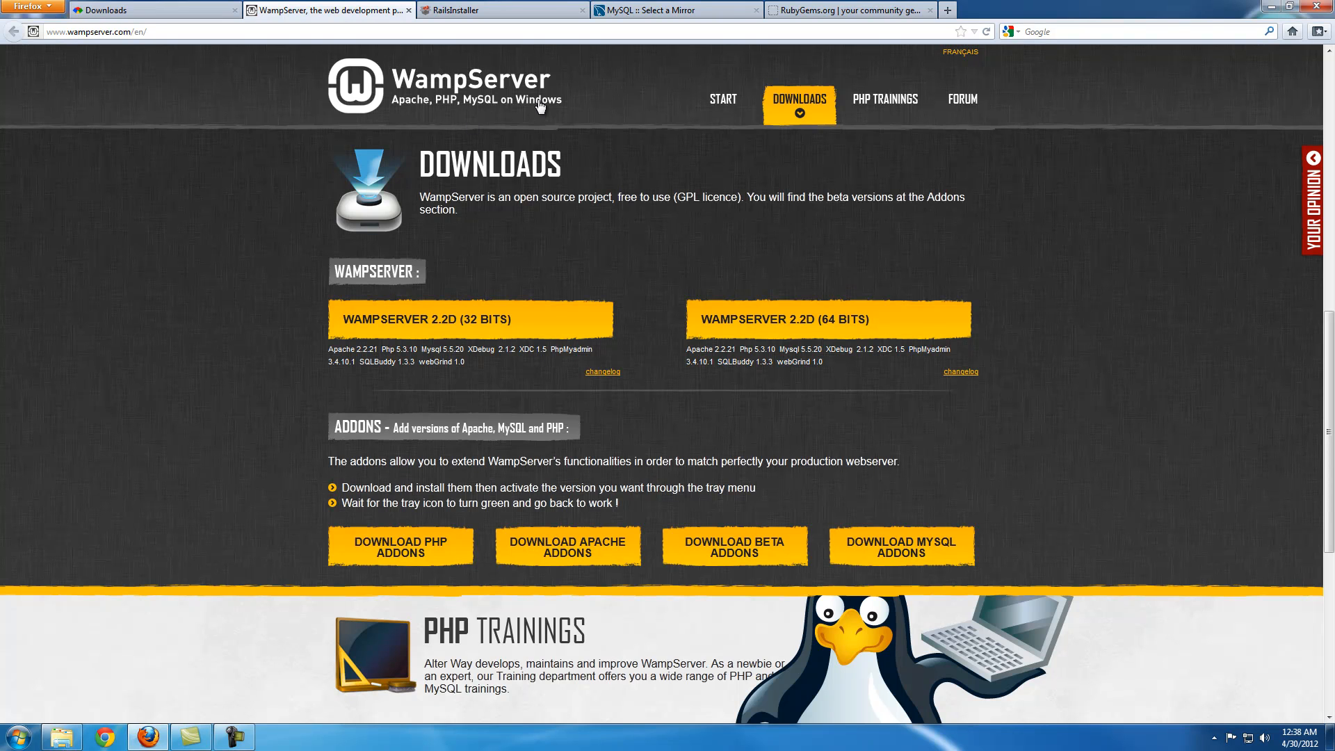
mouse_move(485, 481)
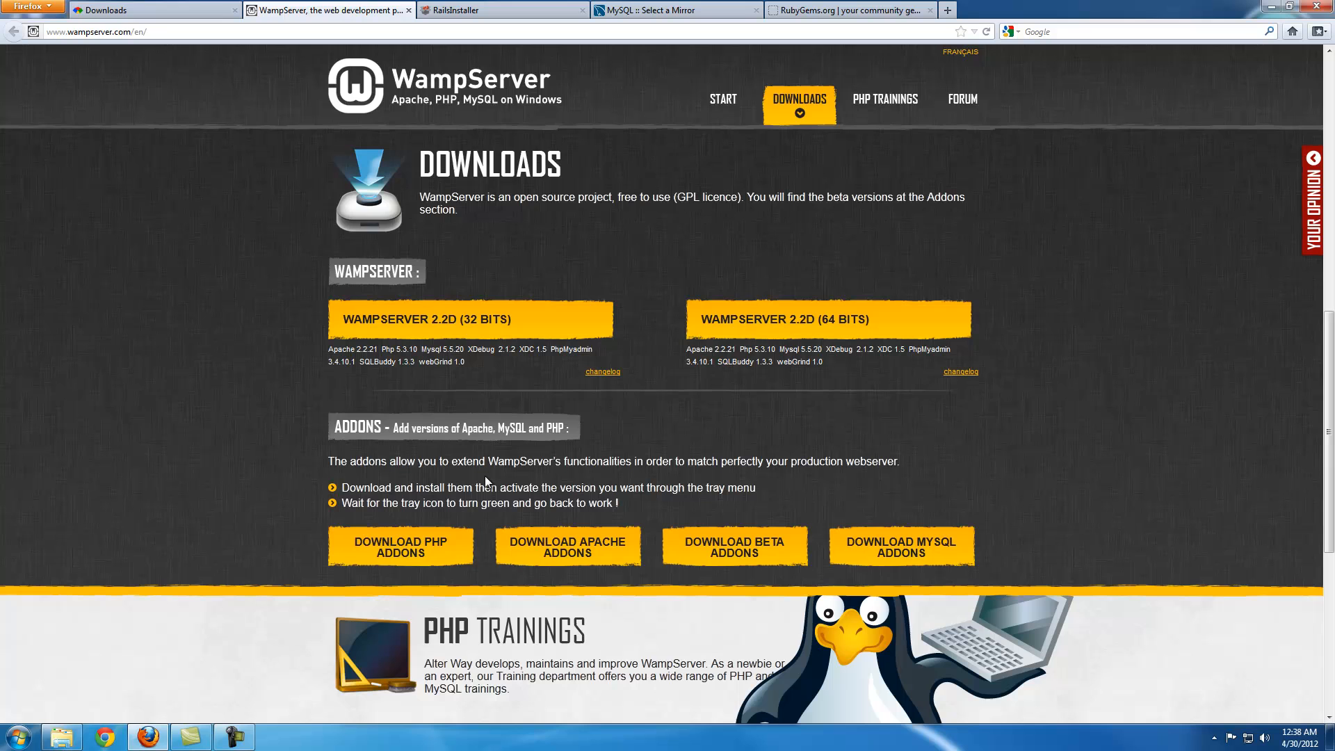
mouse_move(554, 433)
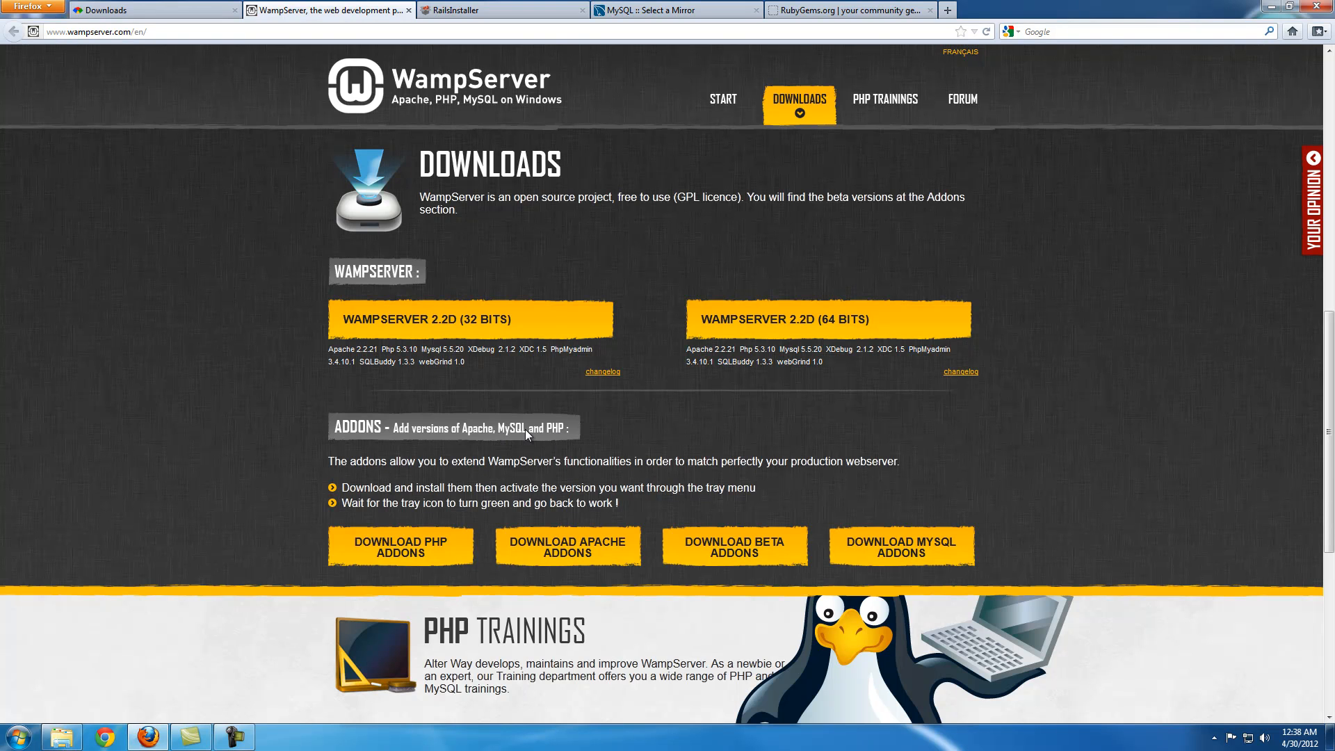
mouse_move(562, 444)
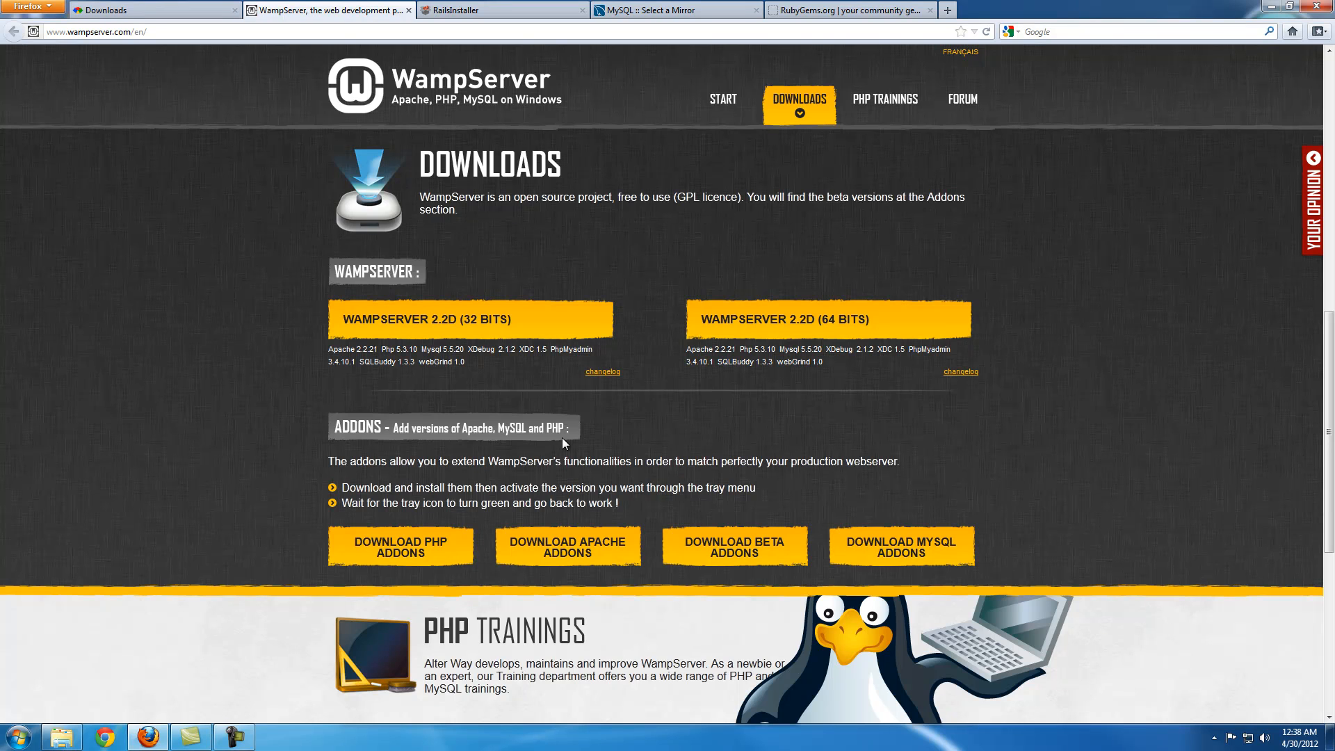
mouse_move(434, 336)
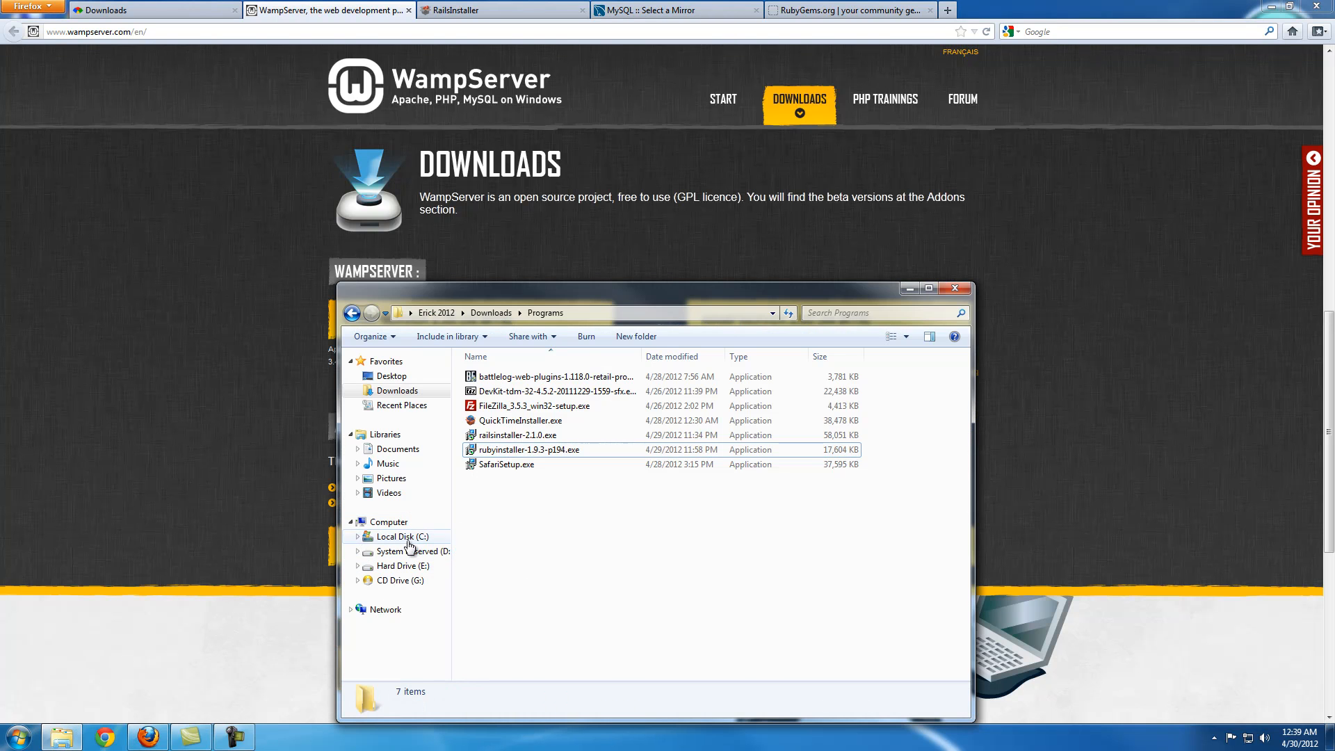
Browse to Hard Drive (E:) and open the wamp\www folder.
click(398, 537)
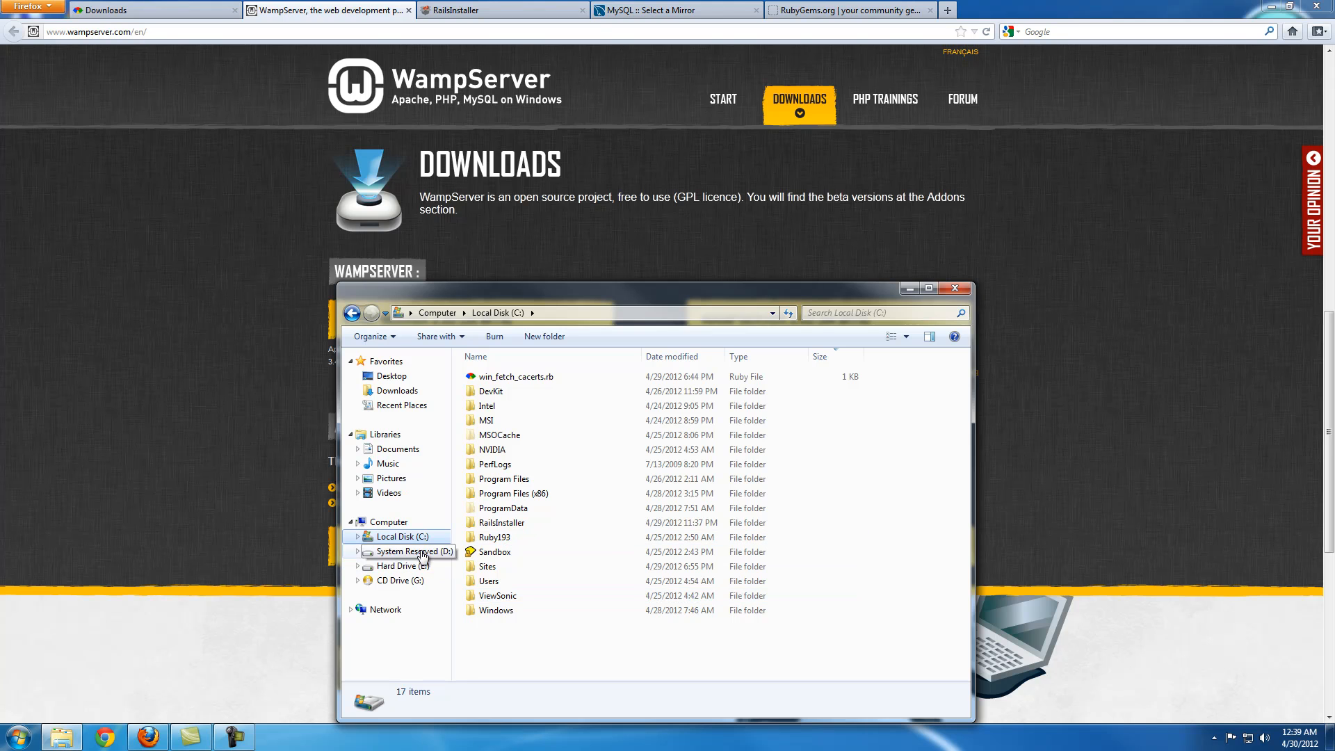
click(400, 566)
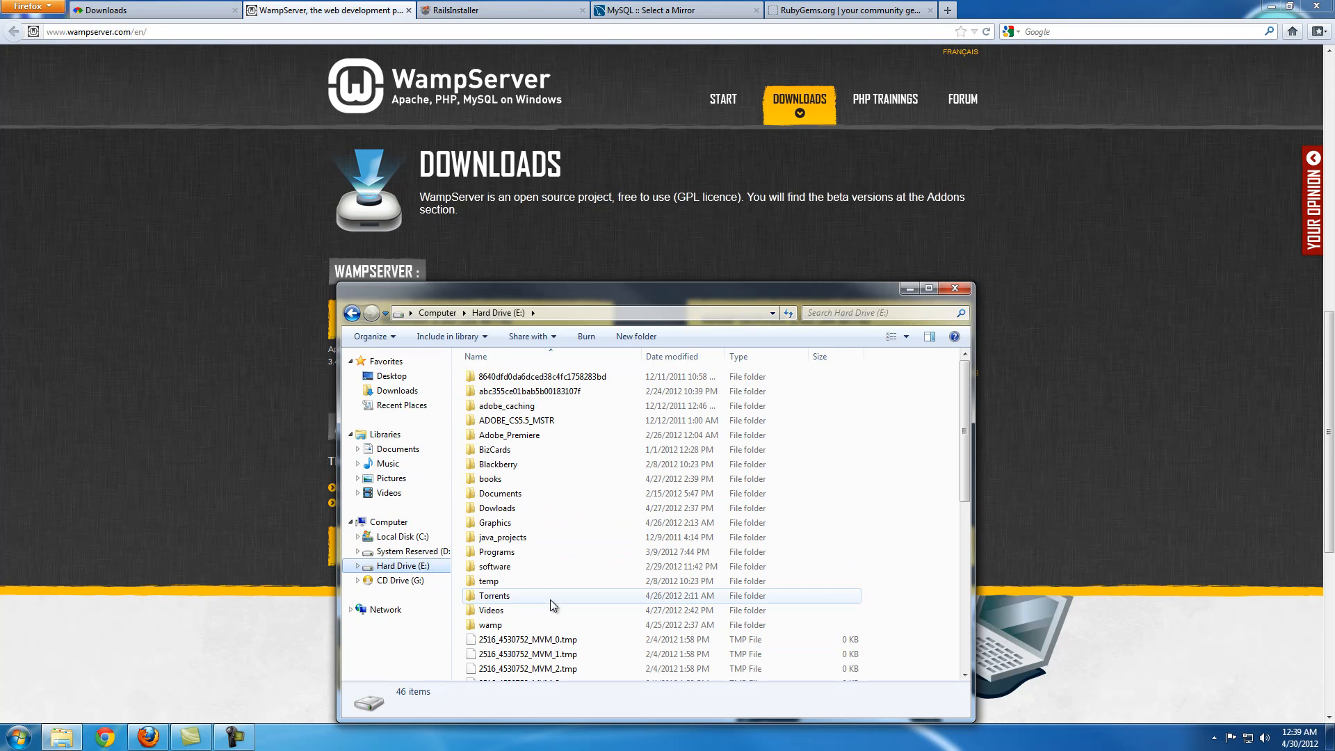
mouse_move(490, 625)
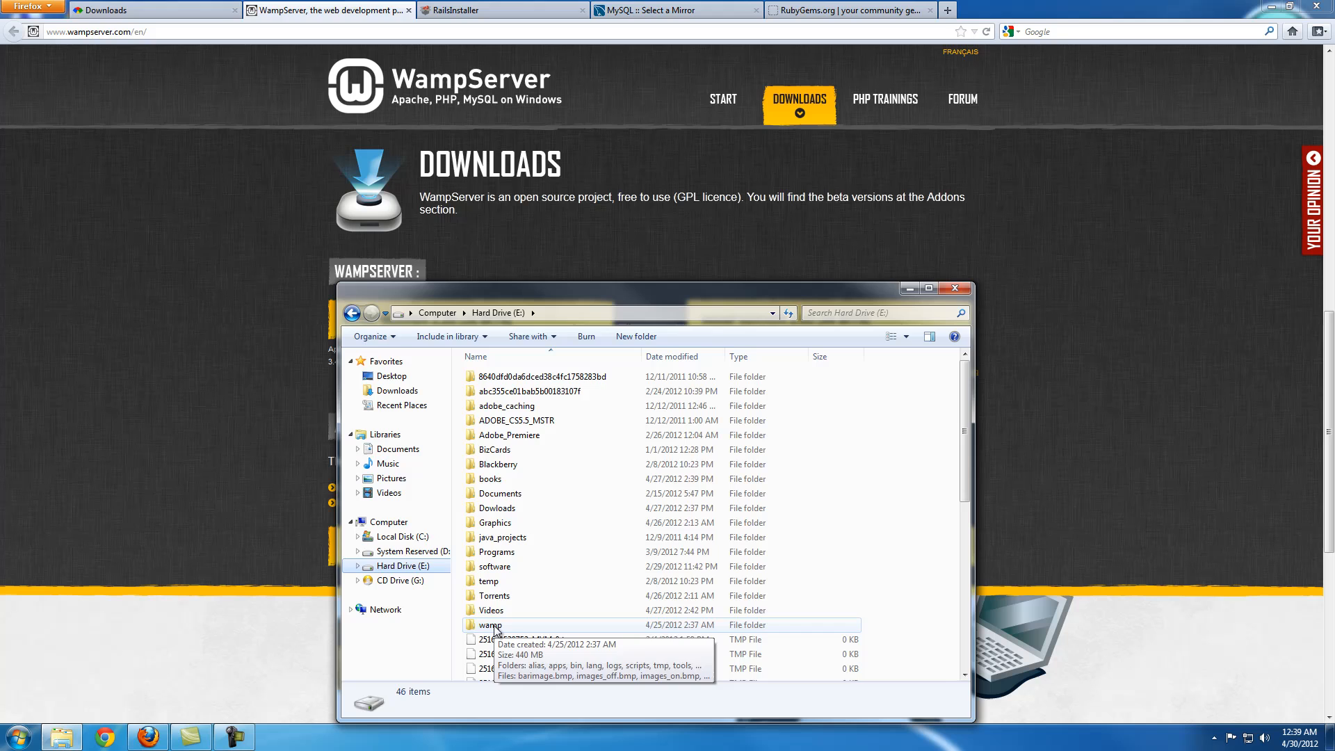
double_click(490, 624)
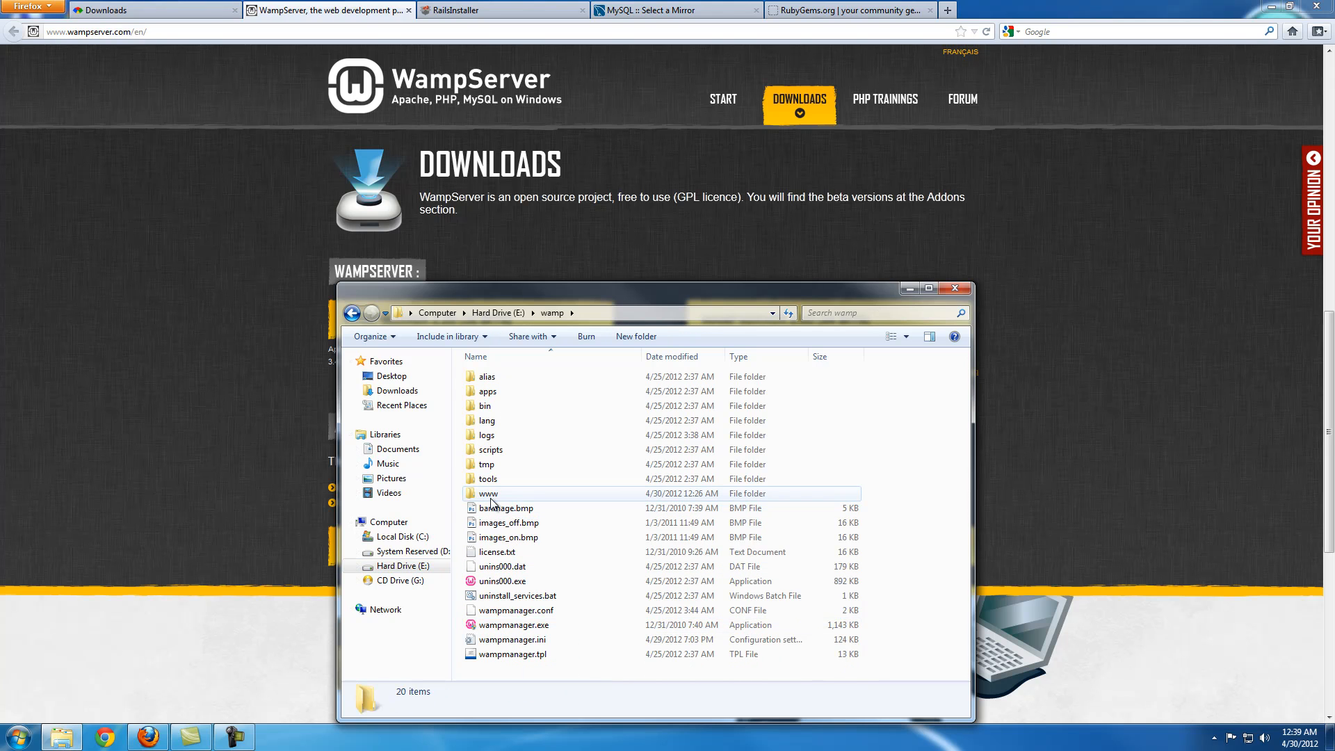
double_click(488, 493)
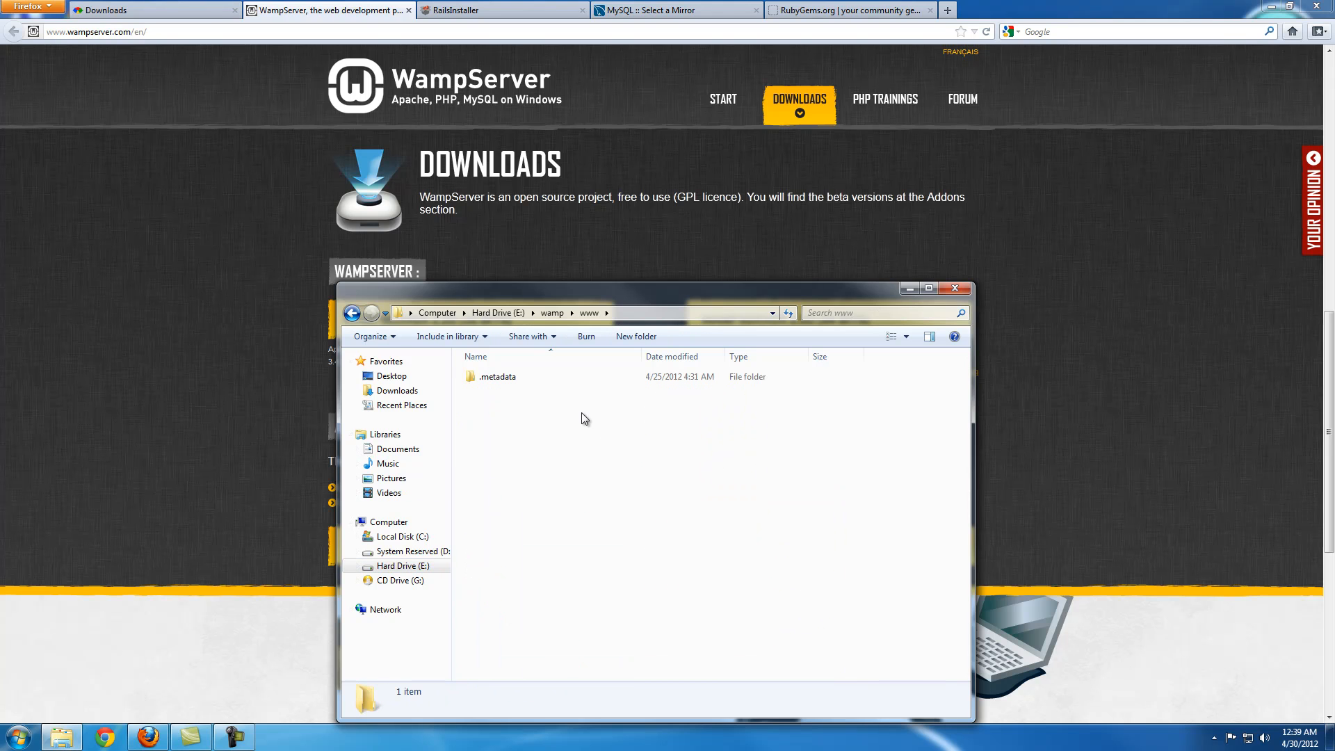
mouse_move(652, 438)
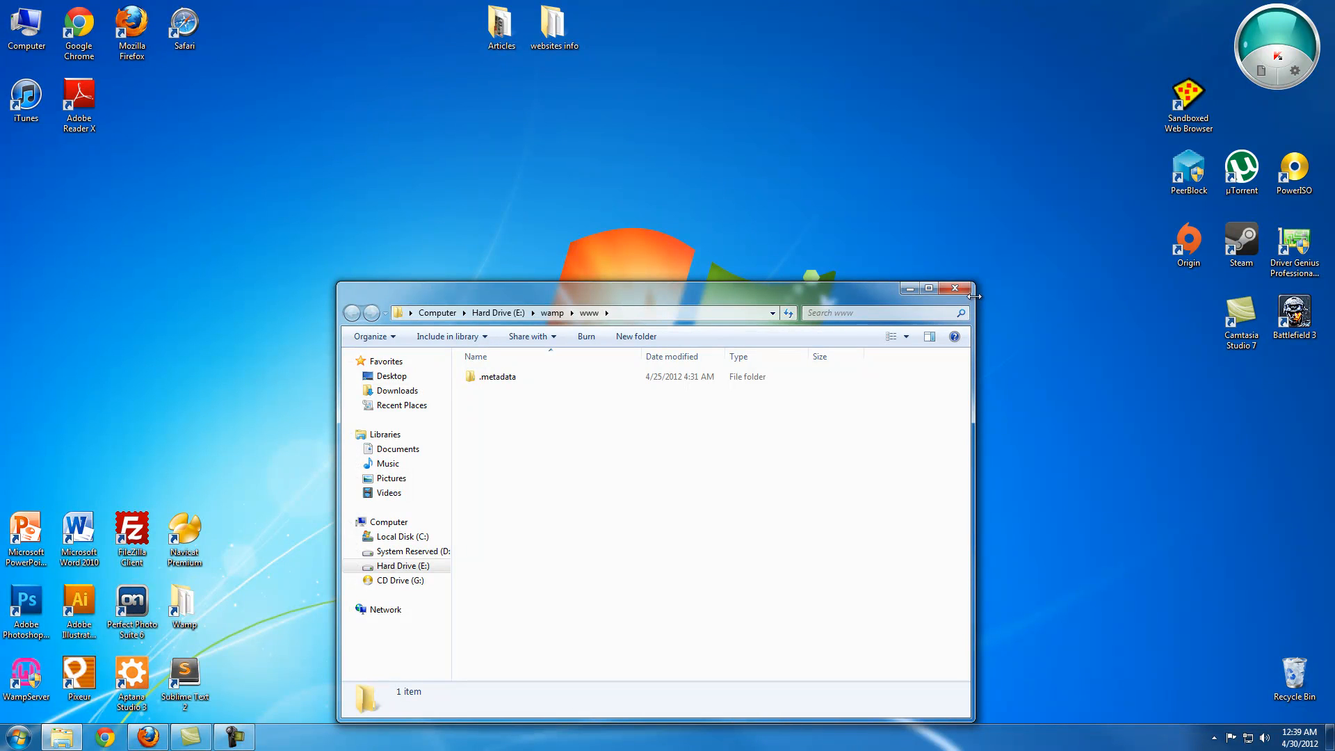
Close the www window and launch cmd.exe from a Start menu search.
click(955, 288)
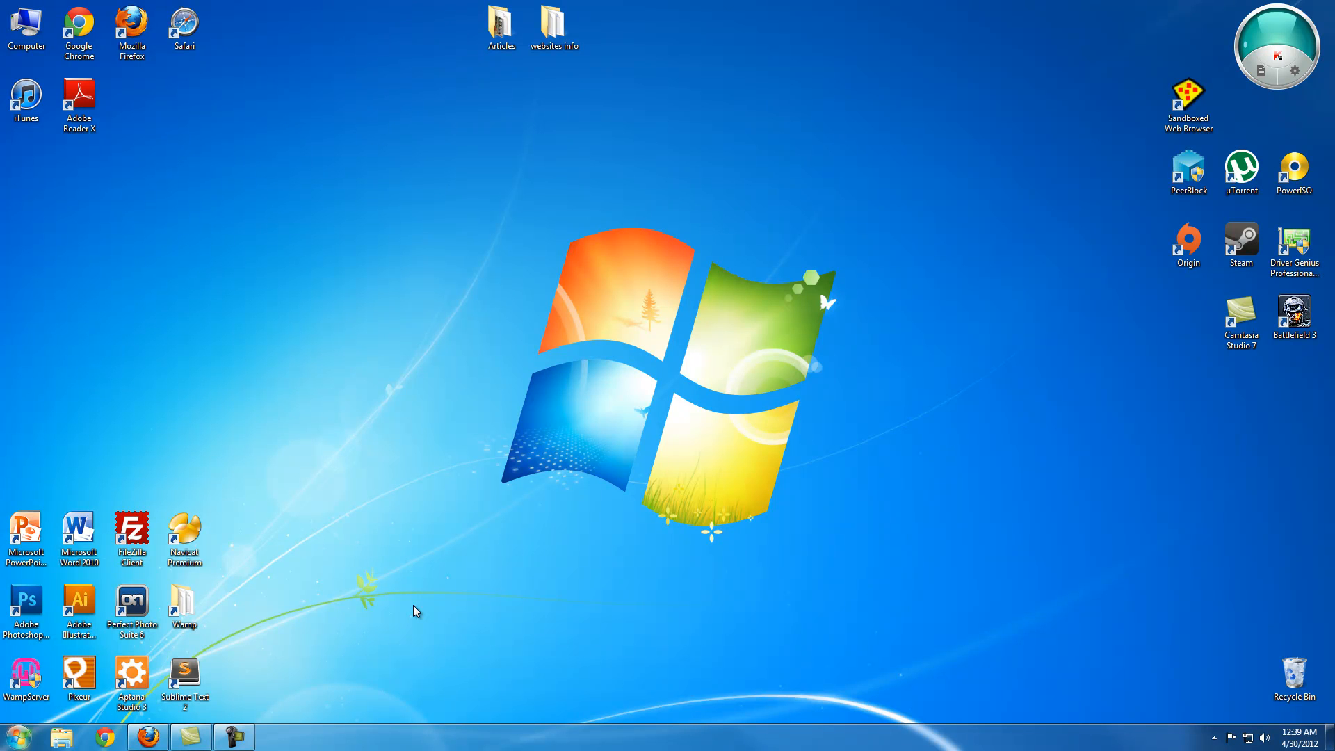
text(cmd)
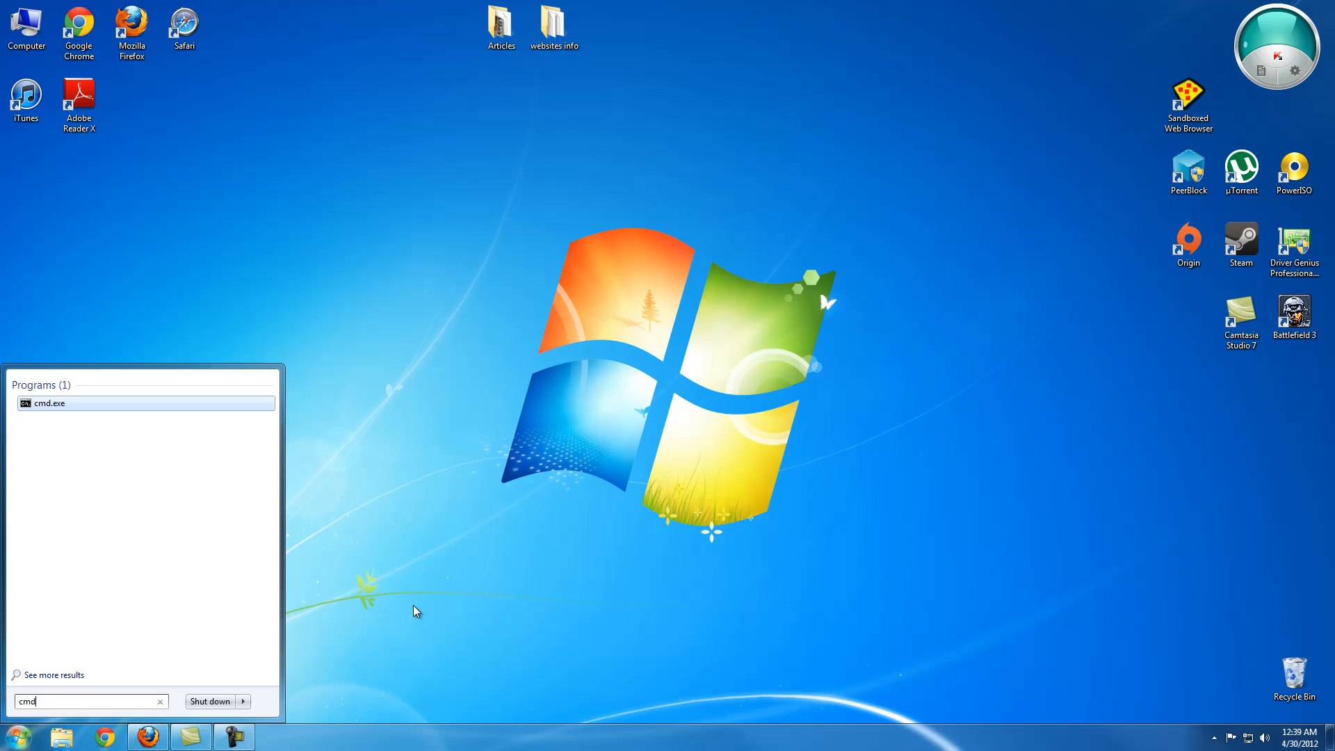
click(50, 403)
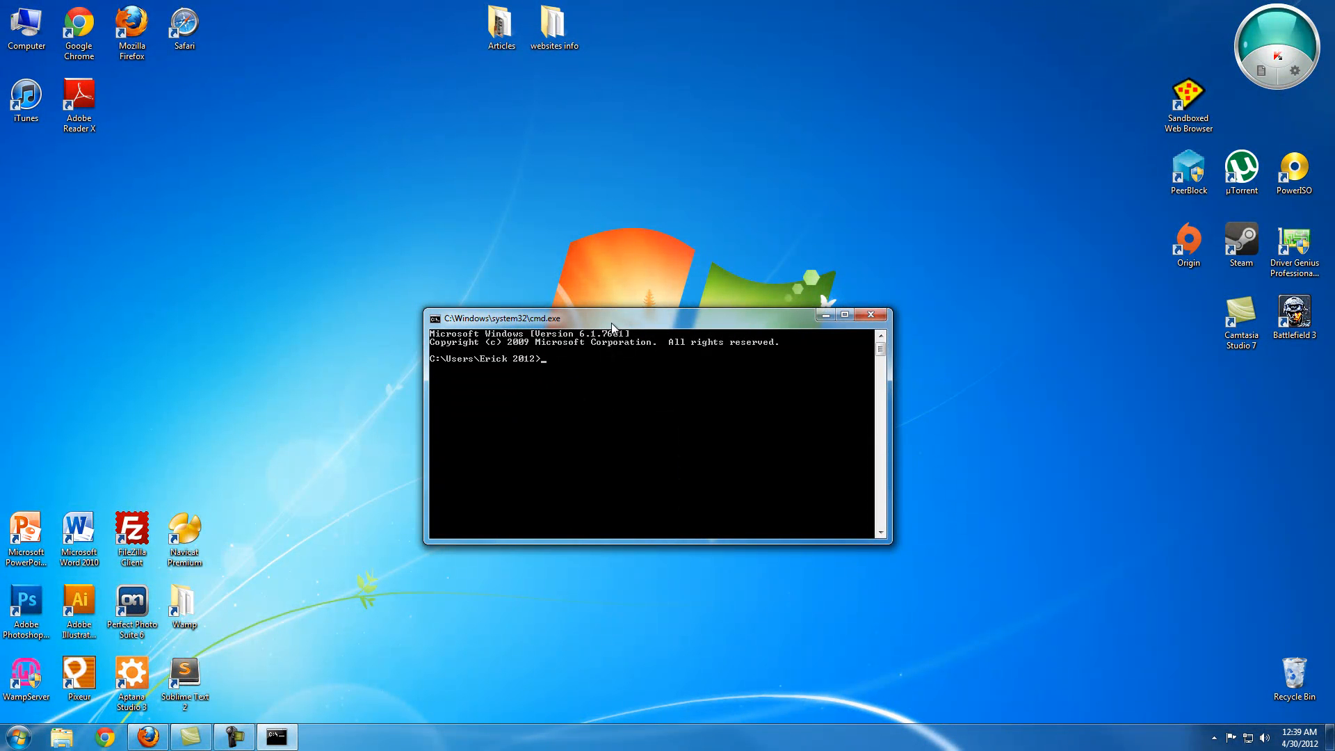
mouse_move(592, 417)
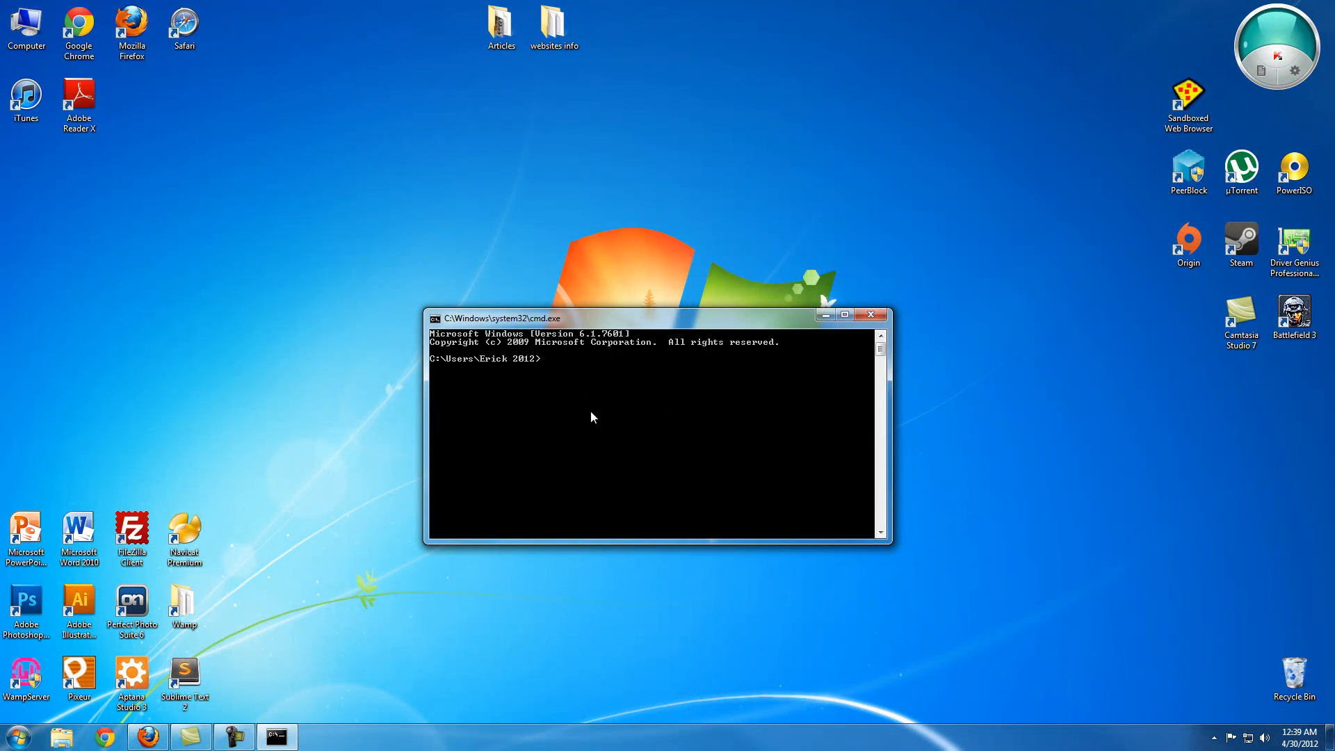
Run gem install mysql2, then minimize the Command Prompt.
text(gem install)
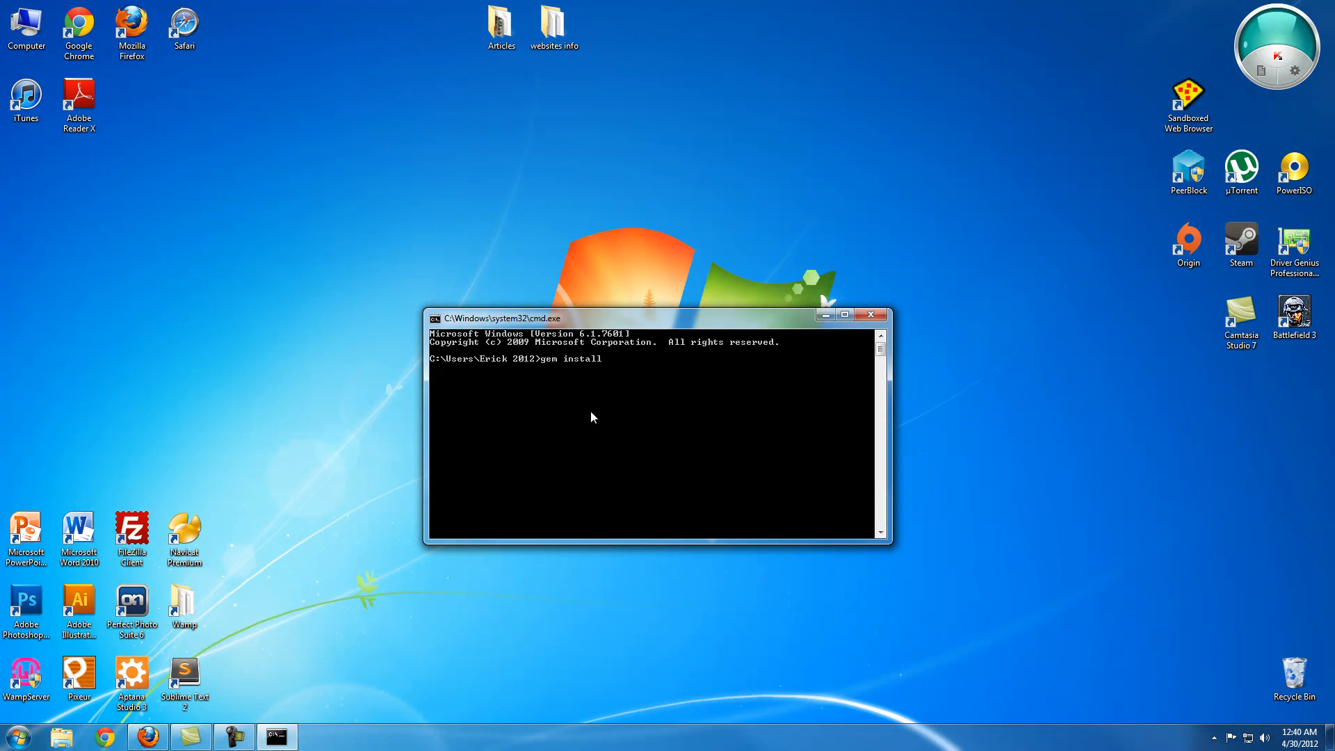
text(mysql)
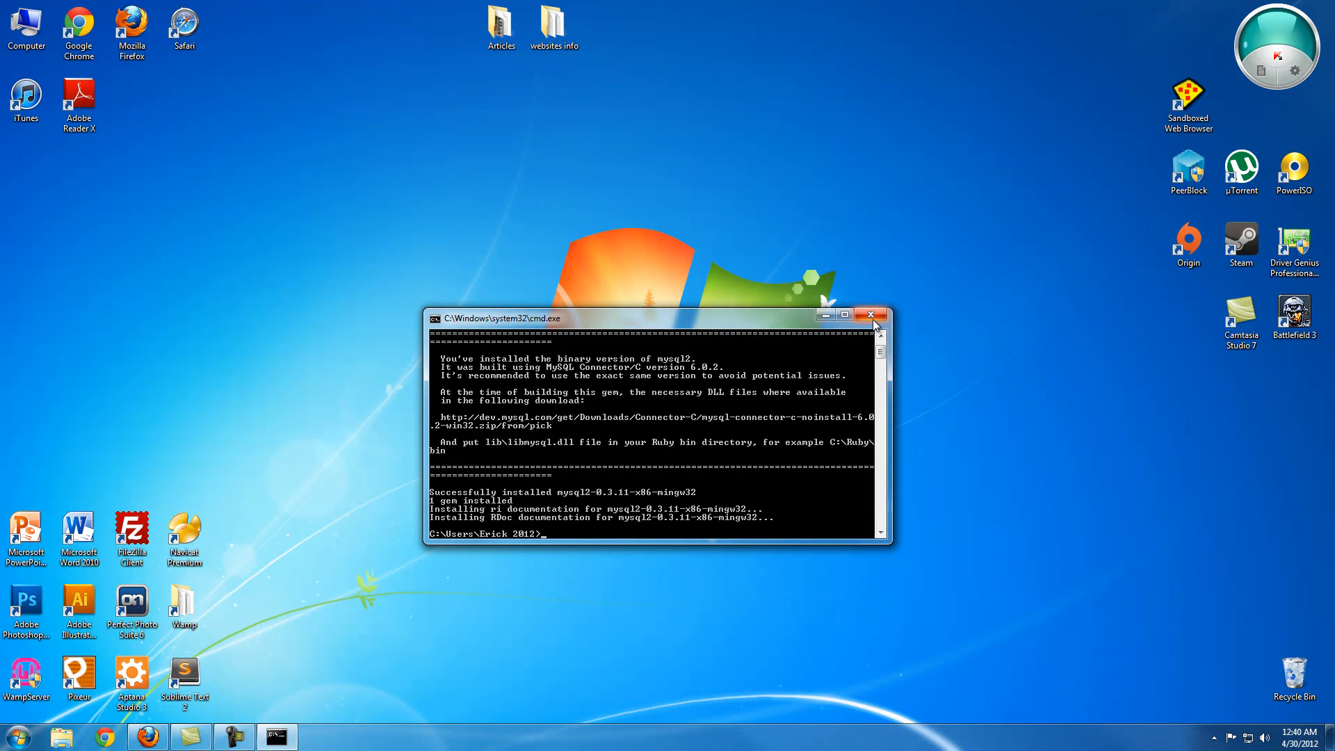
click(870, 315)
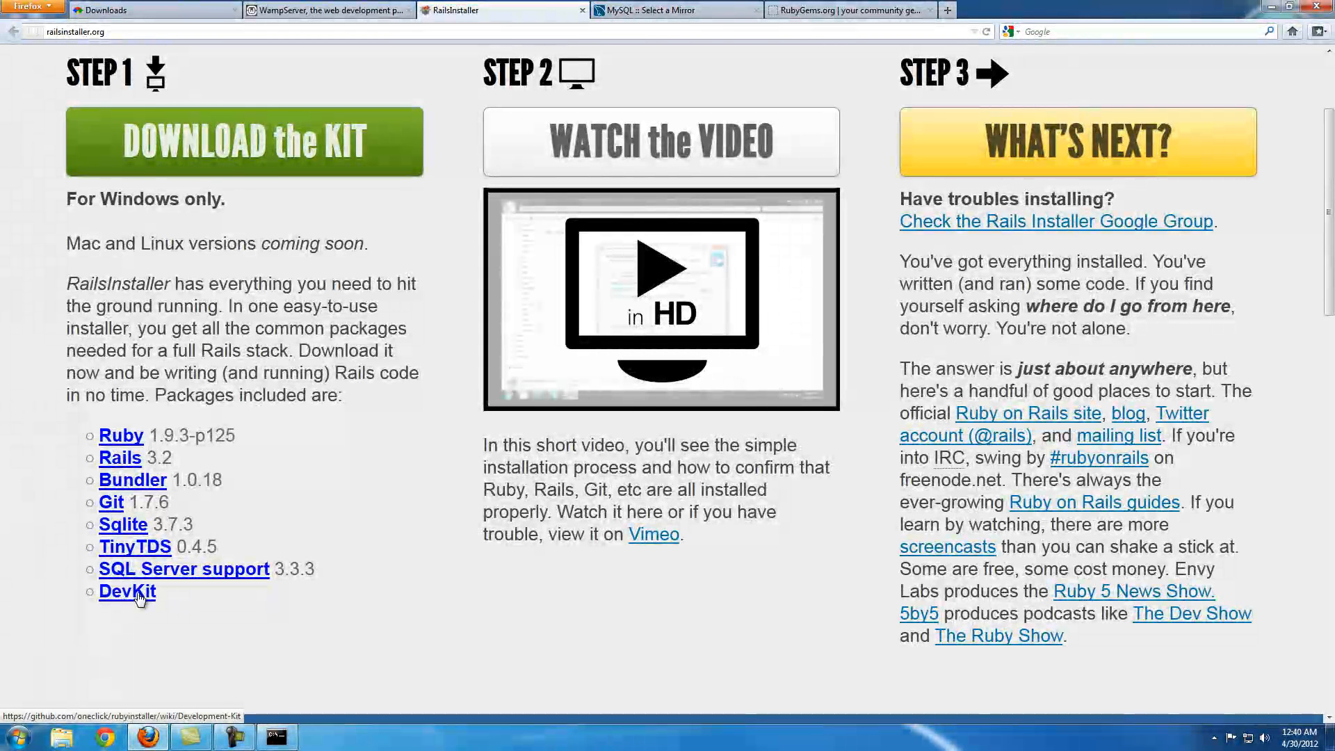
mouse_move(123, 524)
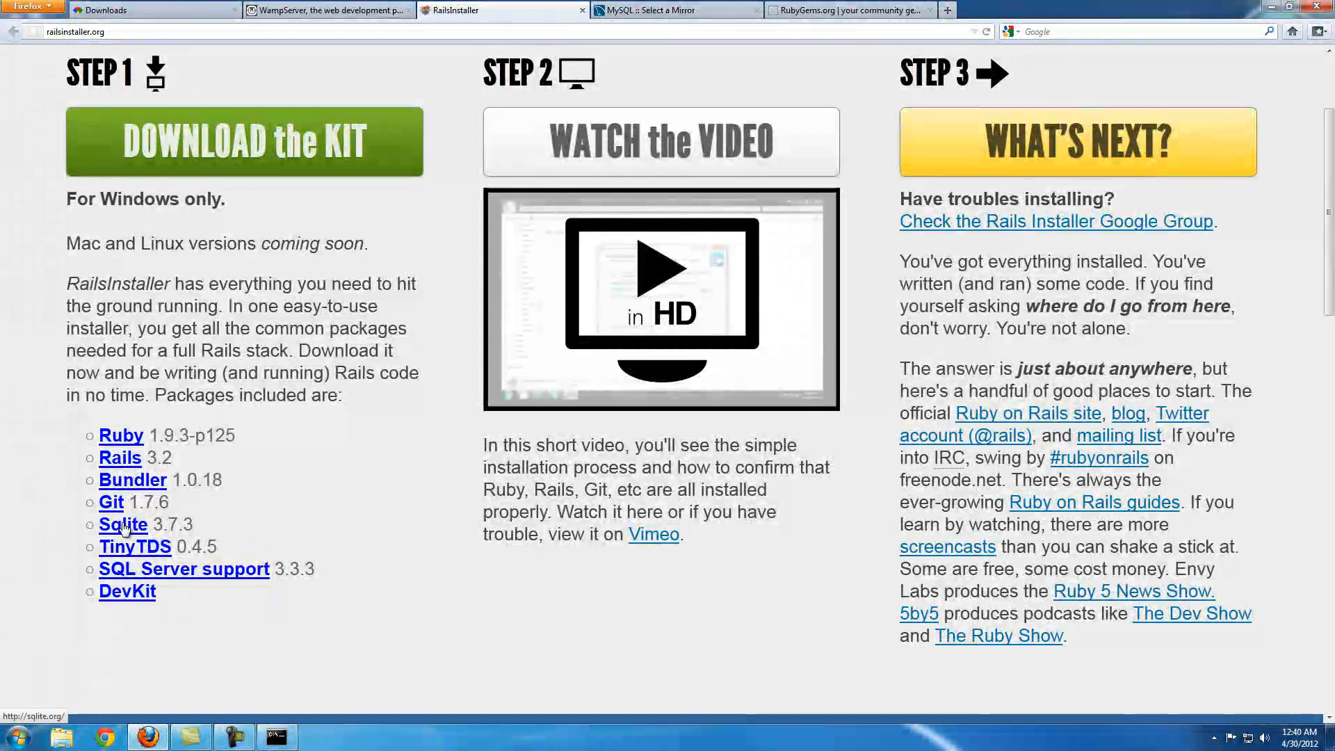
mouse_move(115, 545)
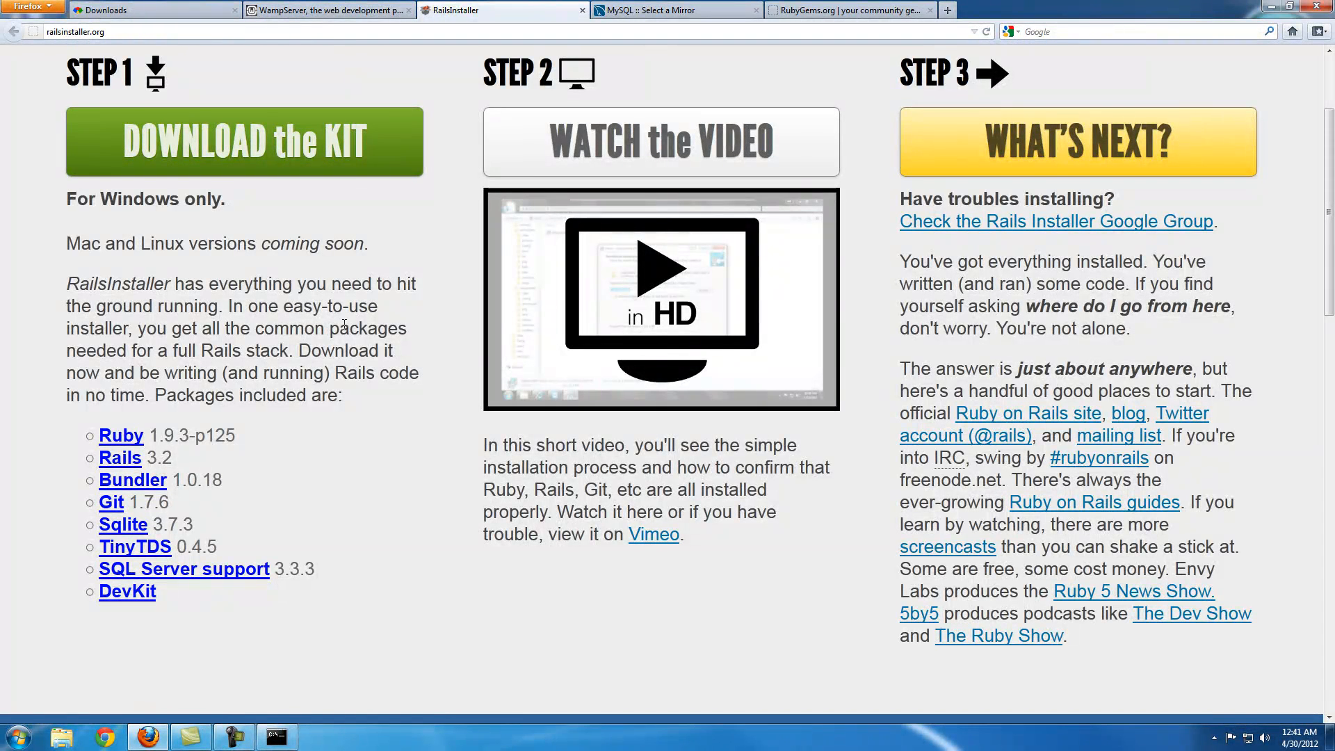
Switch from the RailsInstaller page to the MySQL Select a Mirror tab.
key(ctrl+a)
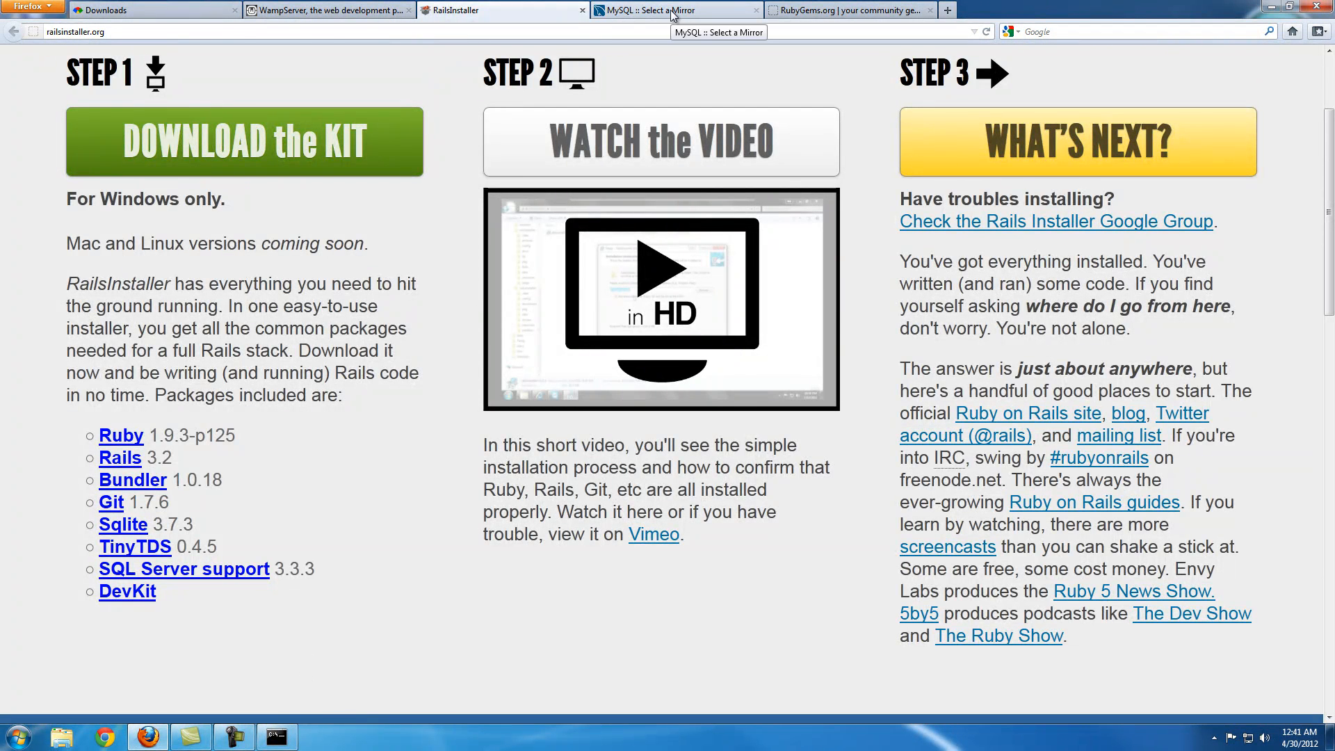
click(673, 10)
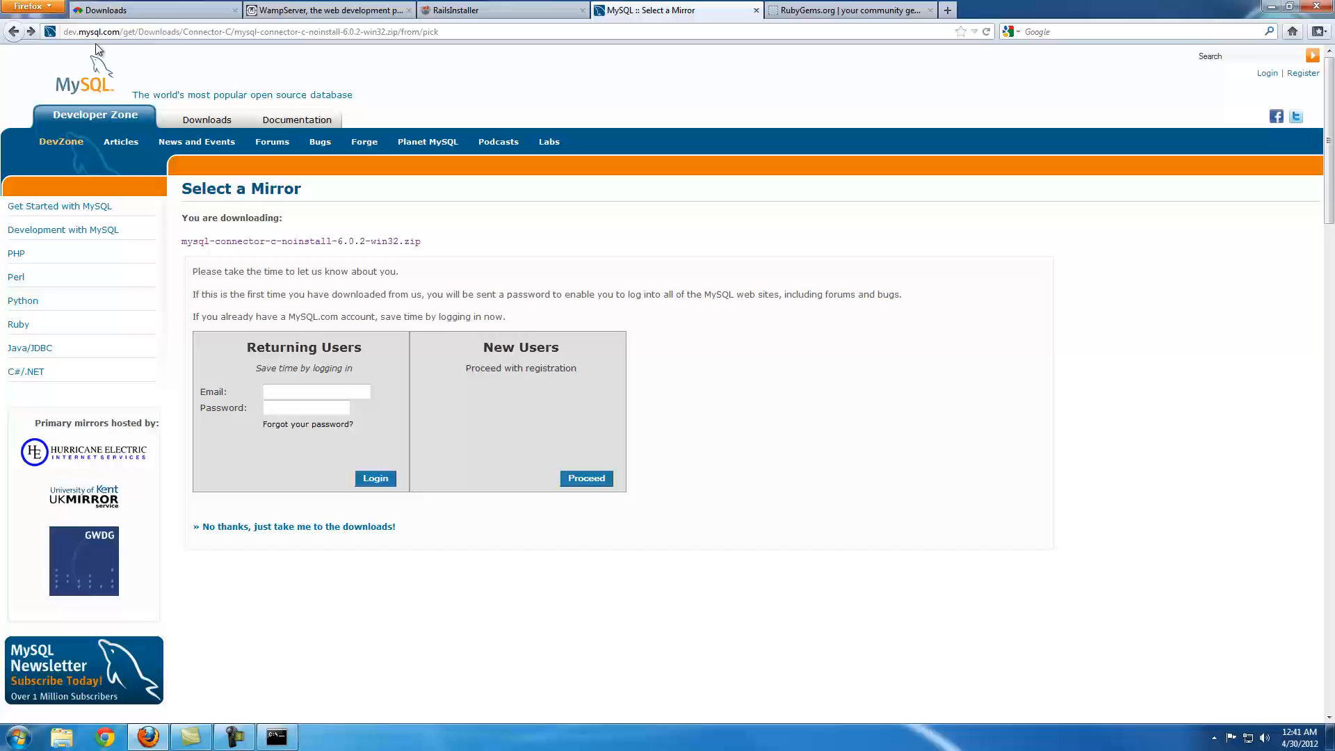
mouse_move(810, 317)
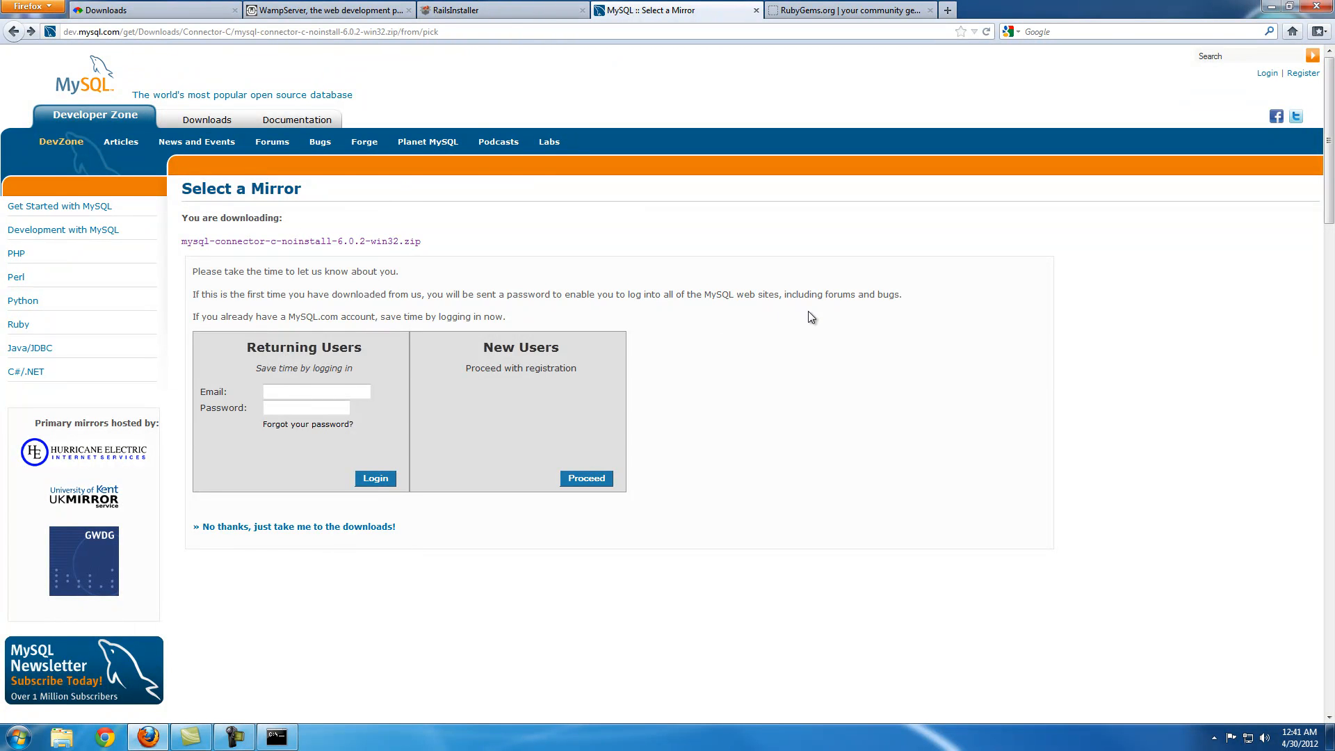
mouse_move(329, 533)
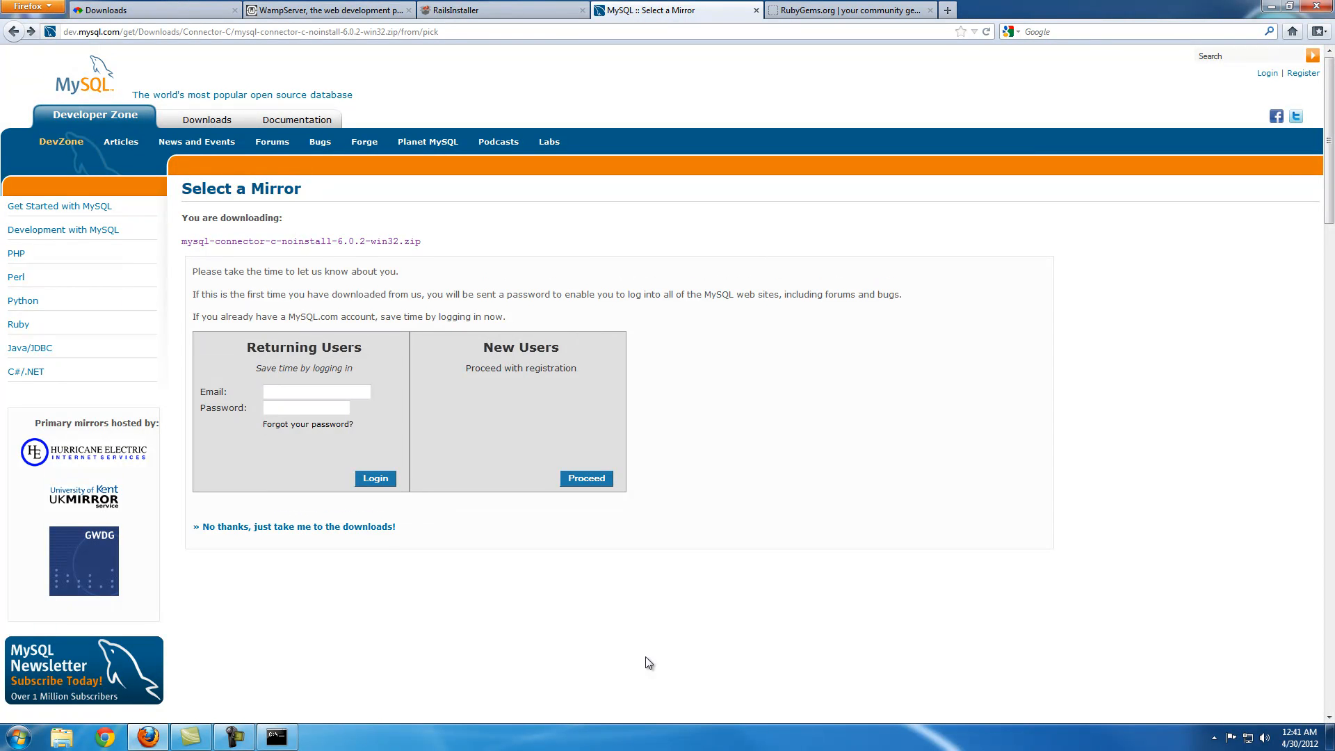
mouse_move(560, 419)
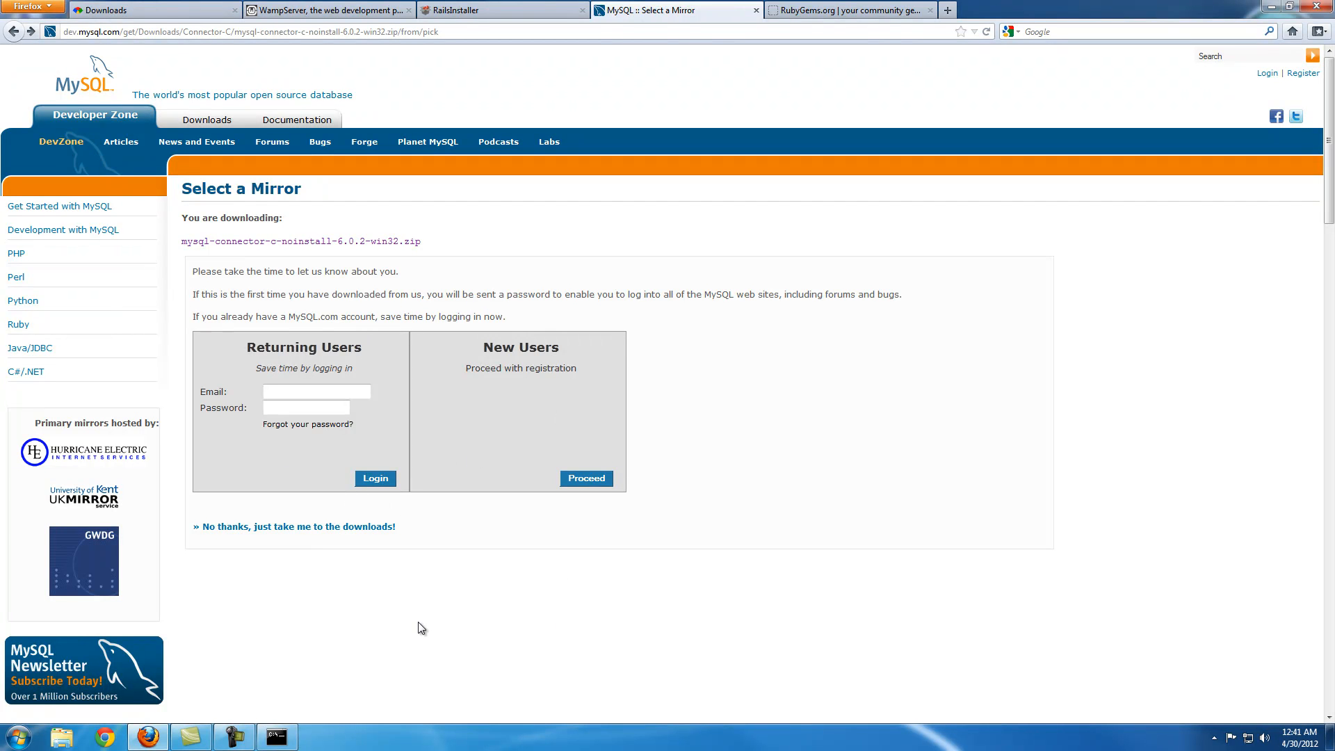
mouse_move(249, 525)
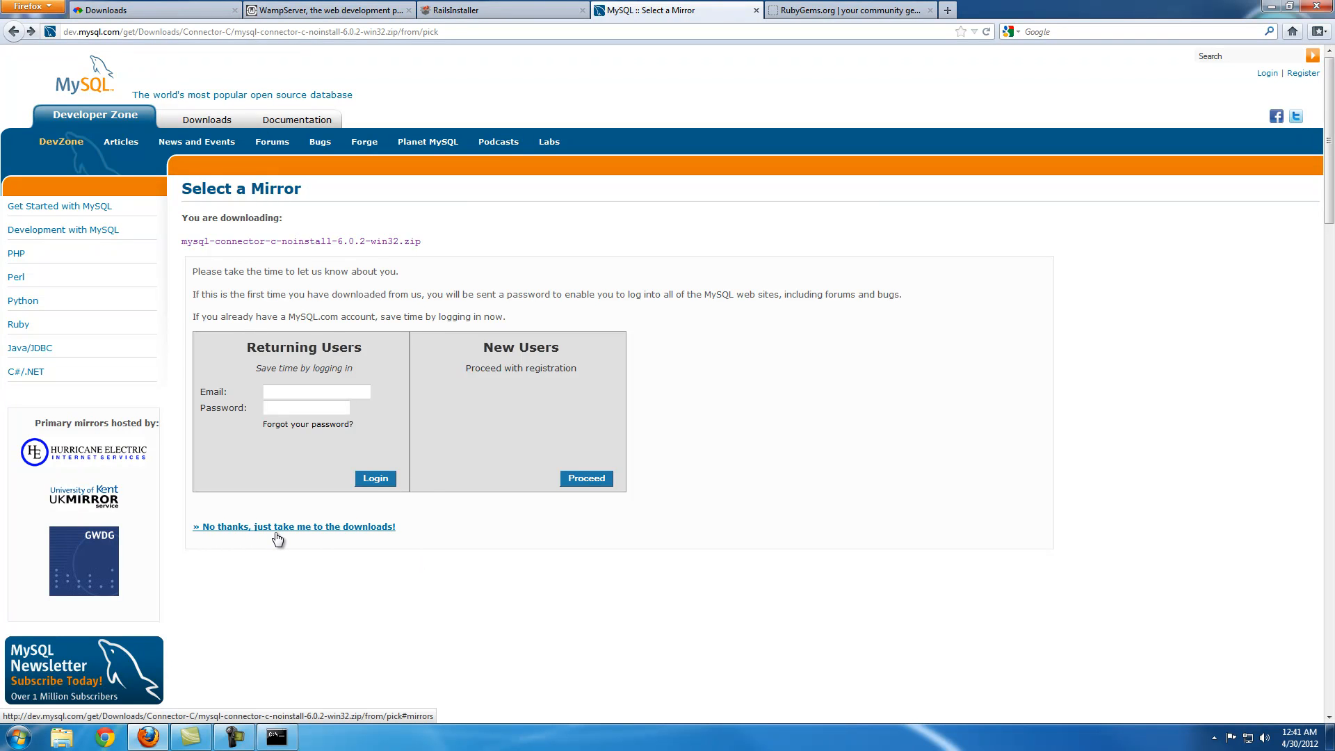
Skip MySQL sign-in and download the connector from the Chicago Hoobly HTTP mirror.
click(294, 525)
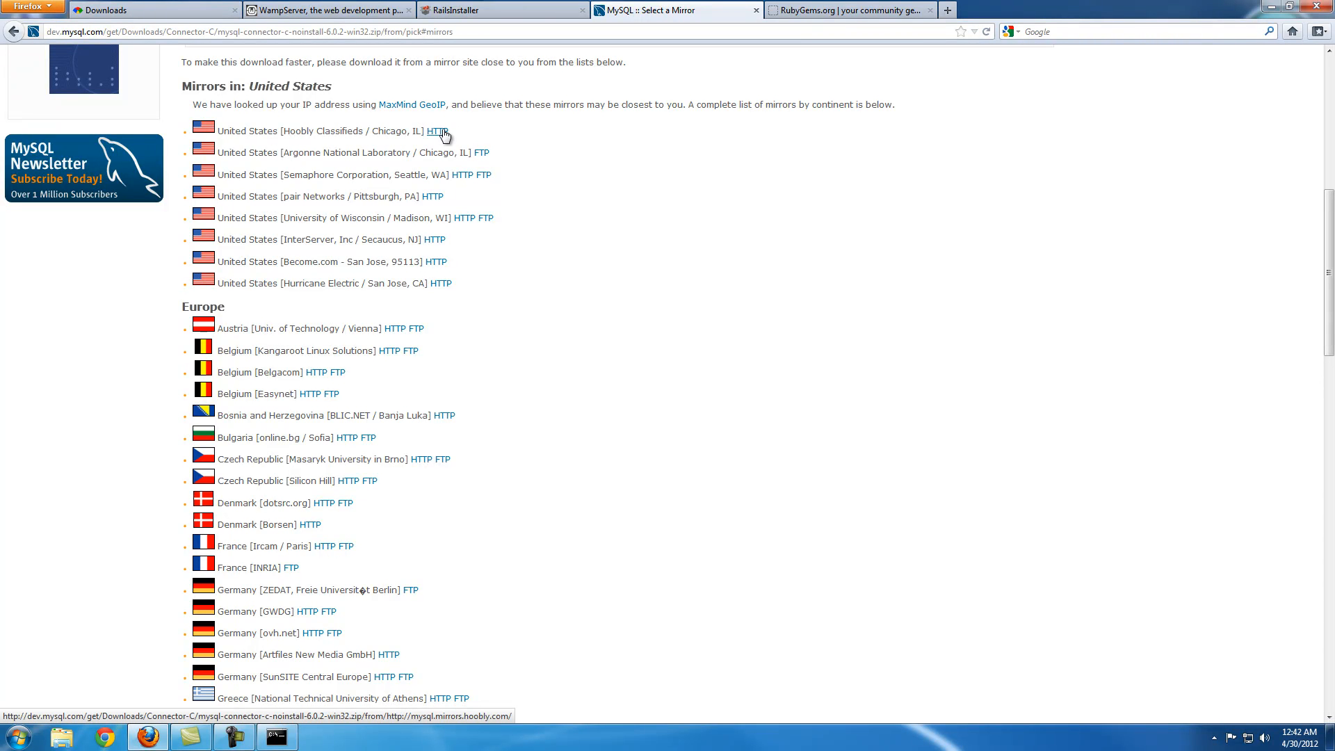
click(435, 131)
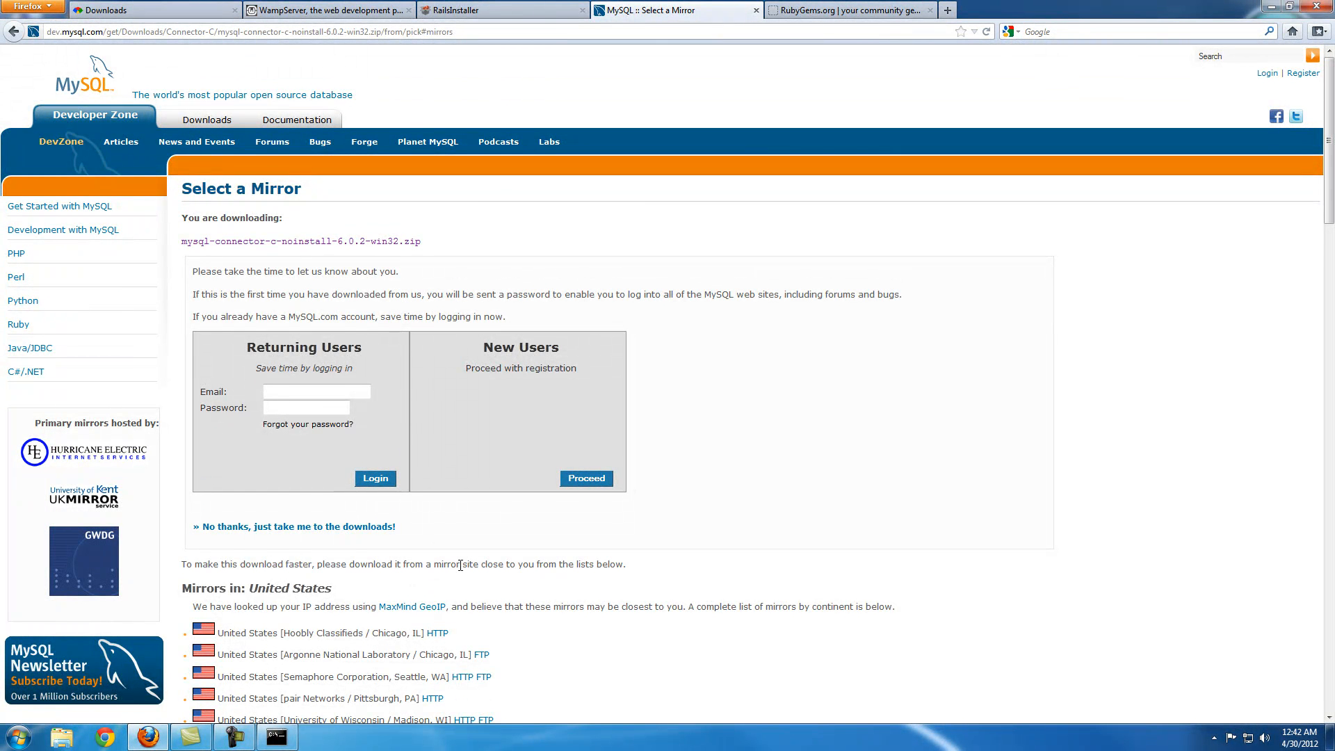
mouse_move(676, 422)
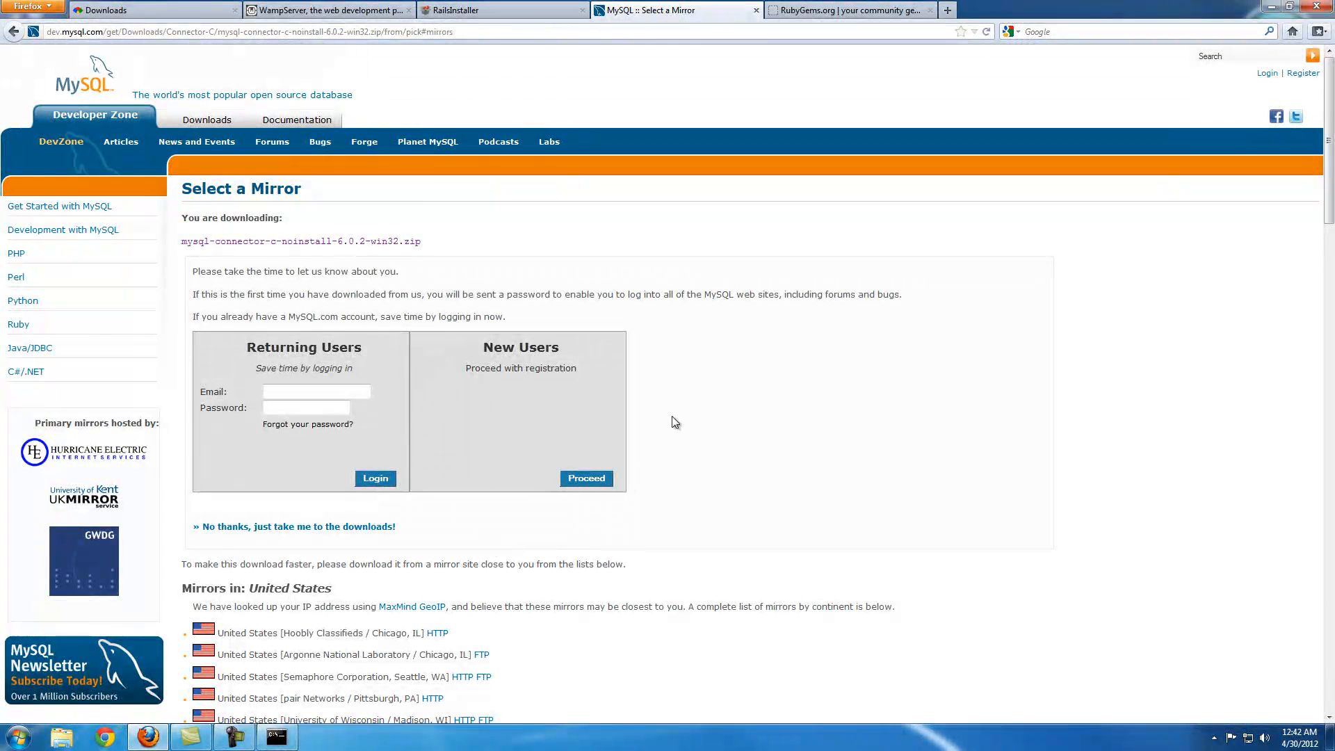
mouse_move(1136, 77)
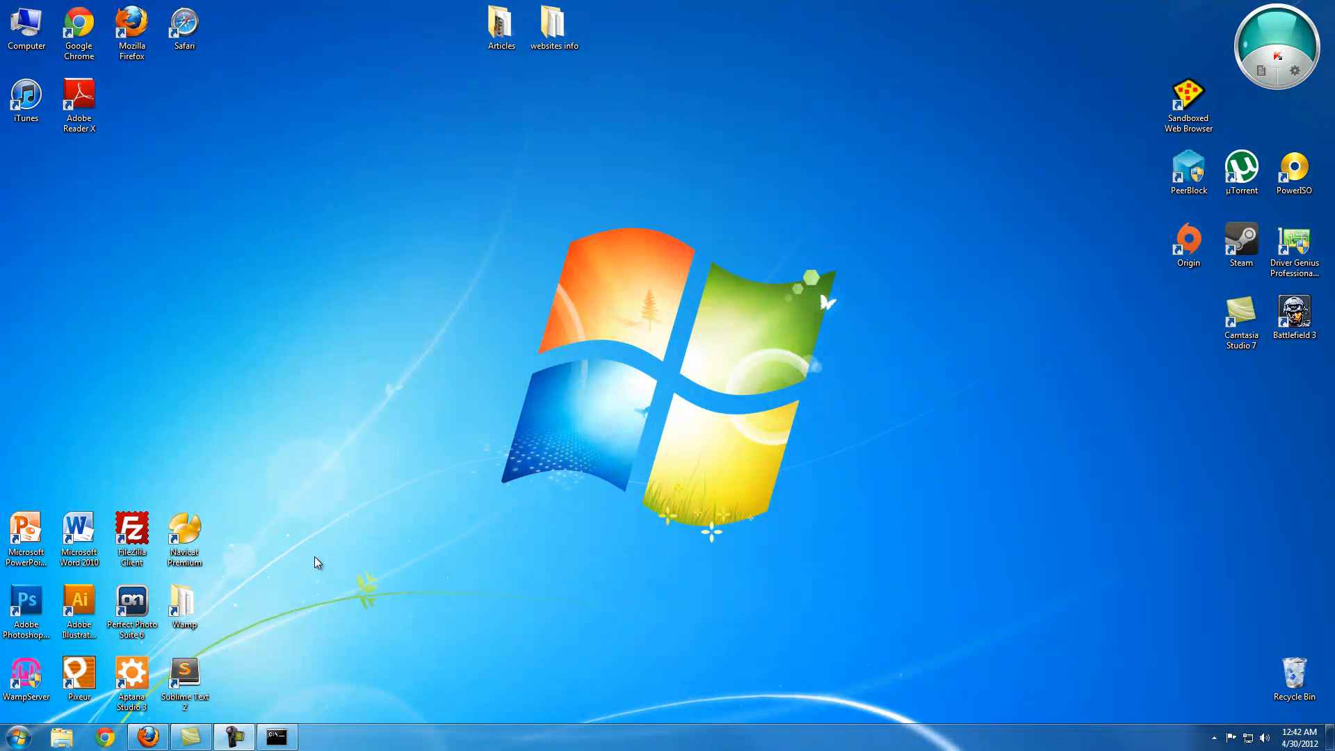
Open mysql-connector-c-noinstall-6.0.2-win32.zip from Downloads > Compressed.
click(130, 673)
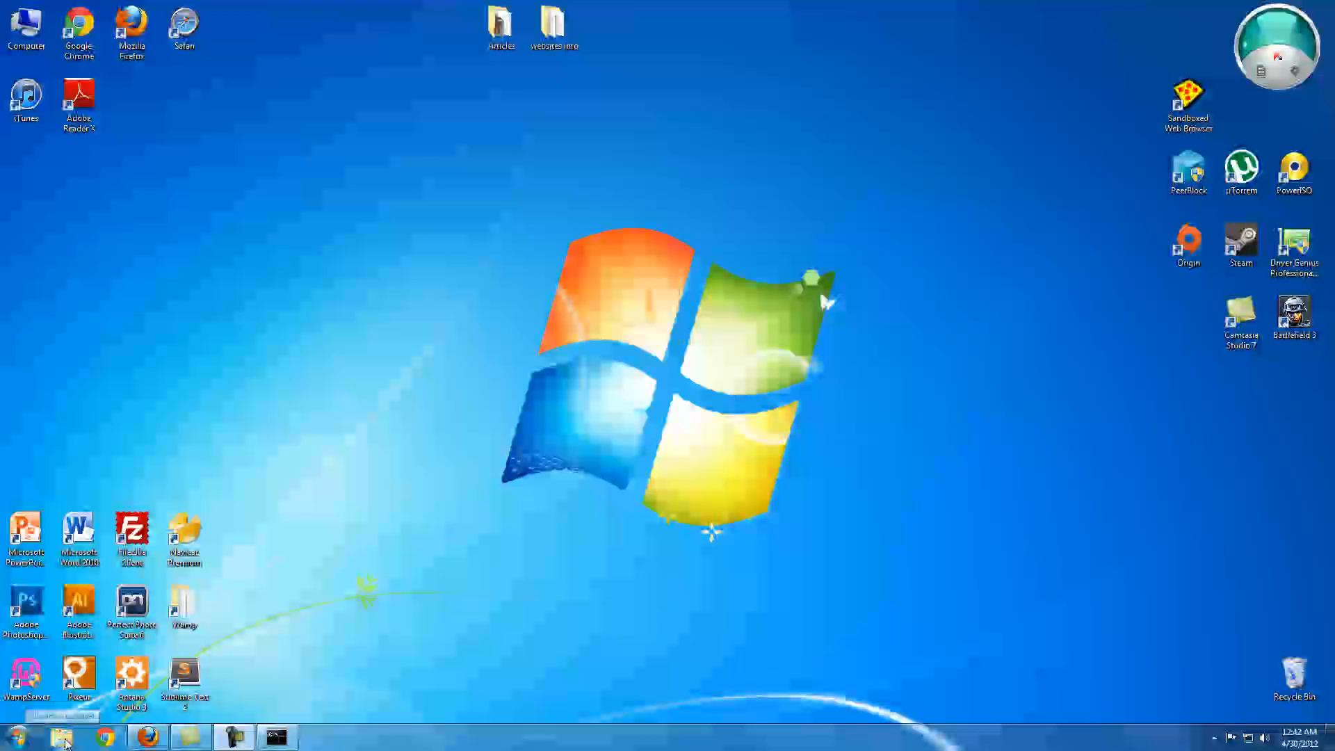
click(61, 737)
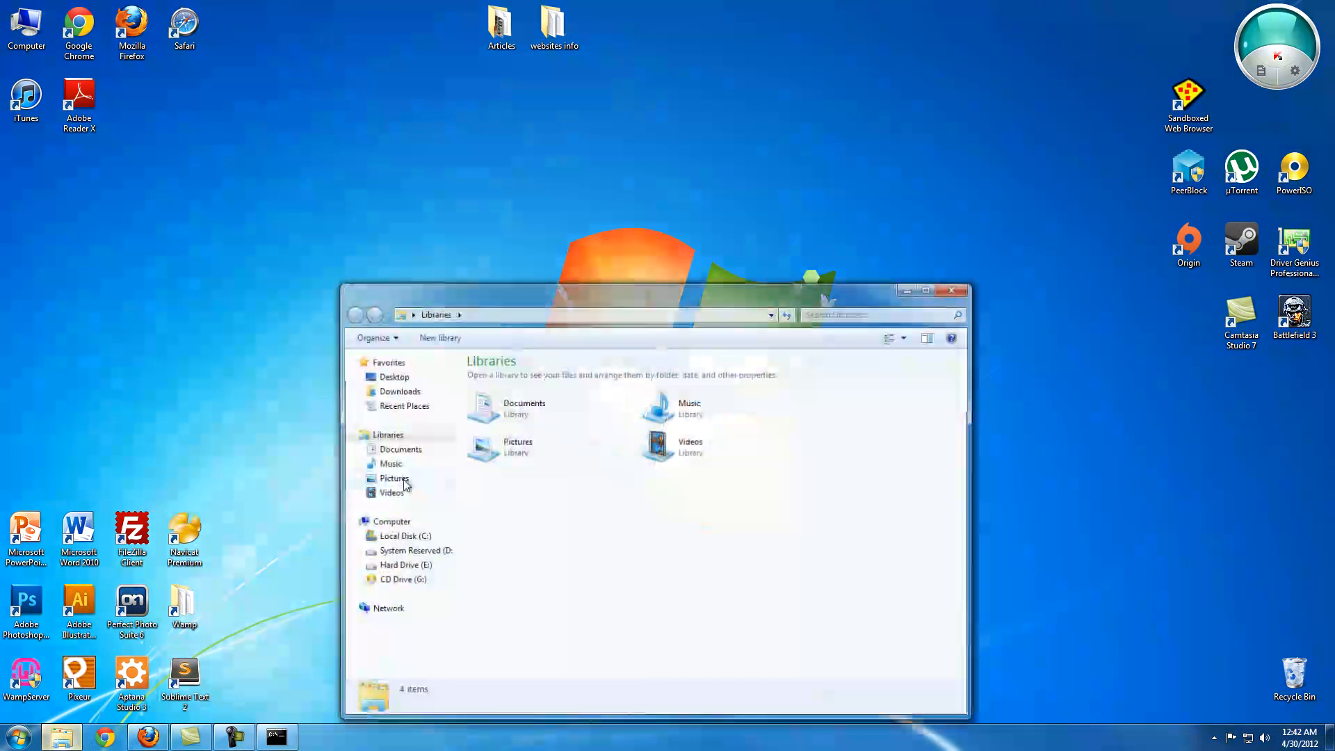
click(397, 391)
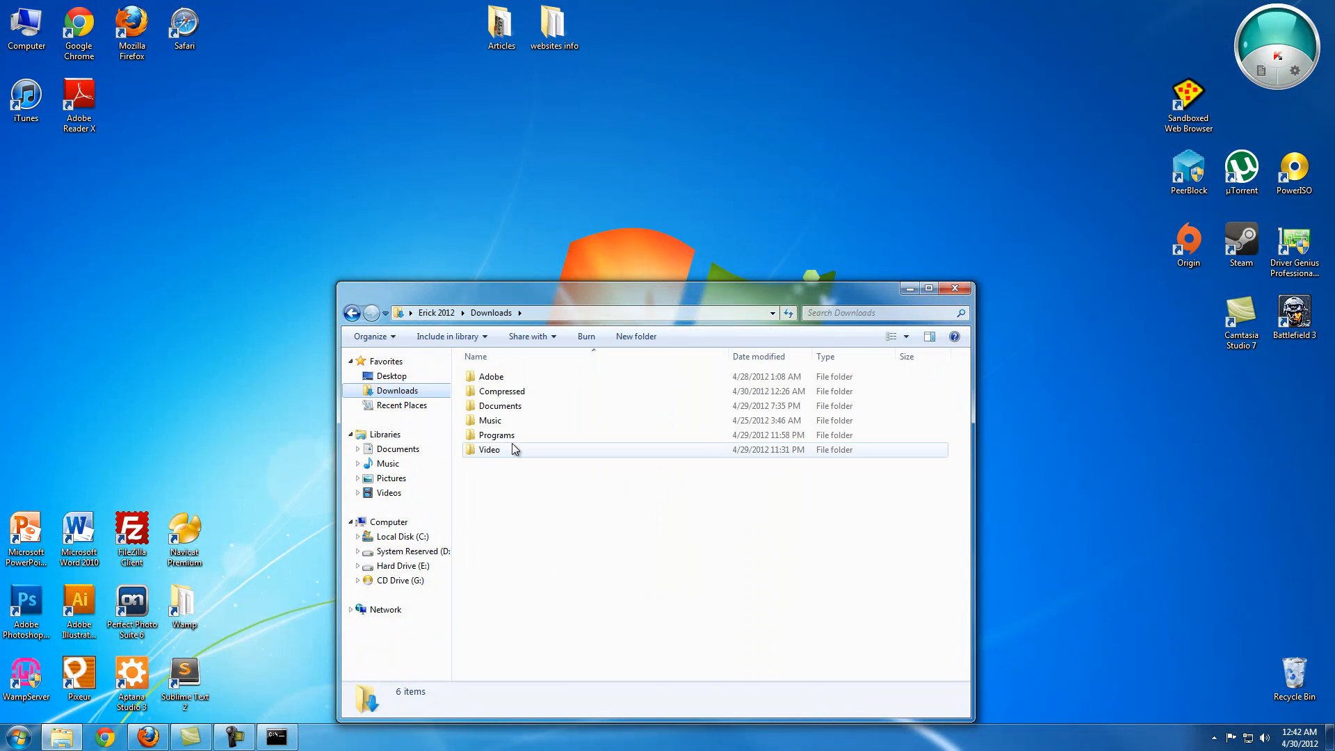
double_click(502, 391)
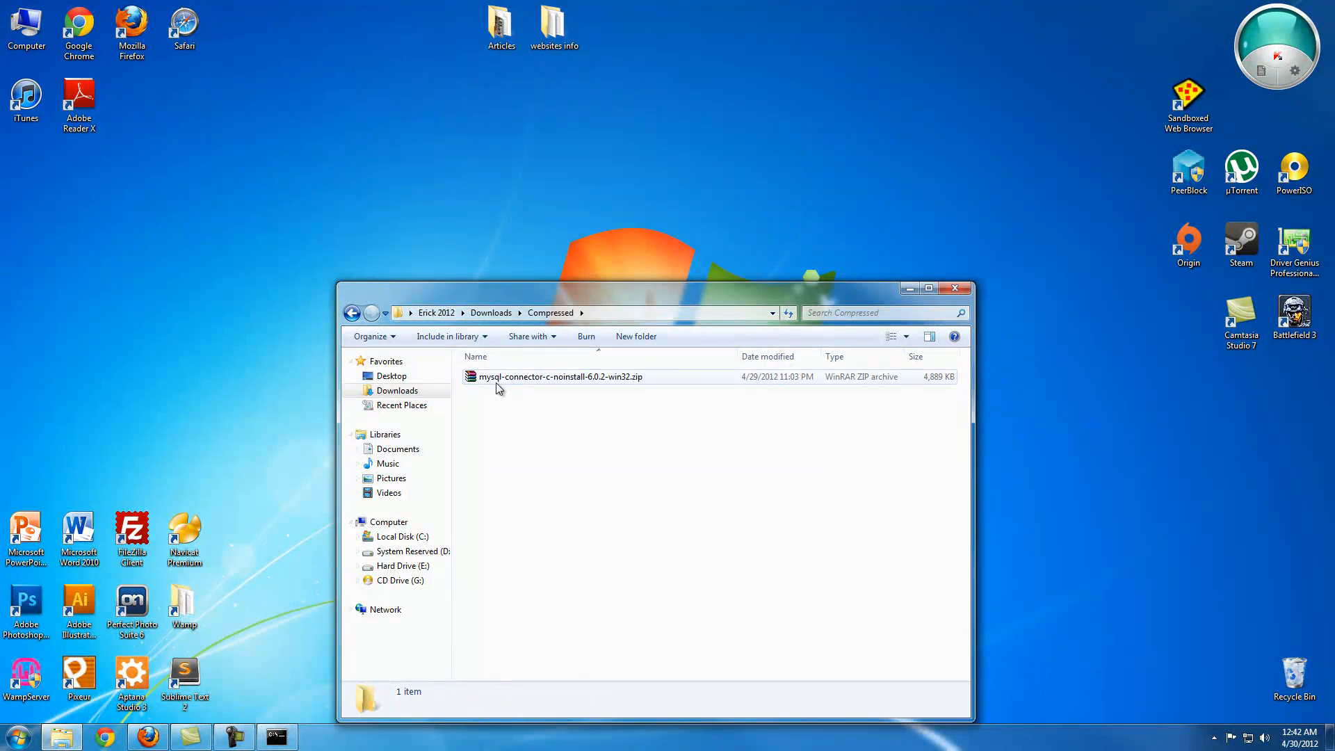
double_click(560, 377)
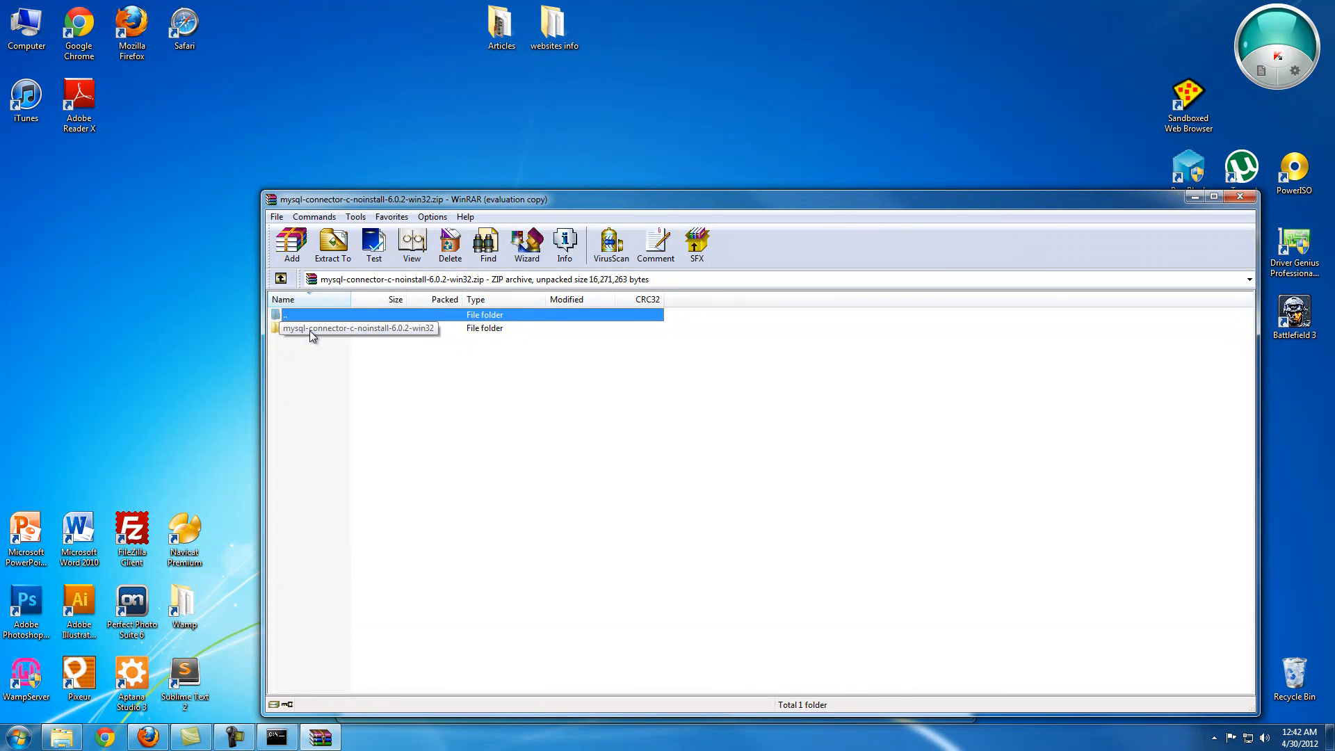
Open the connector folder's lib directory inside the WinRAR archive.
double_click(357, 328)
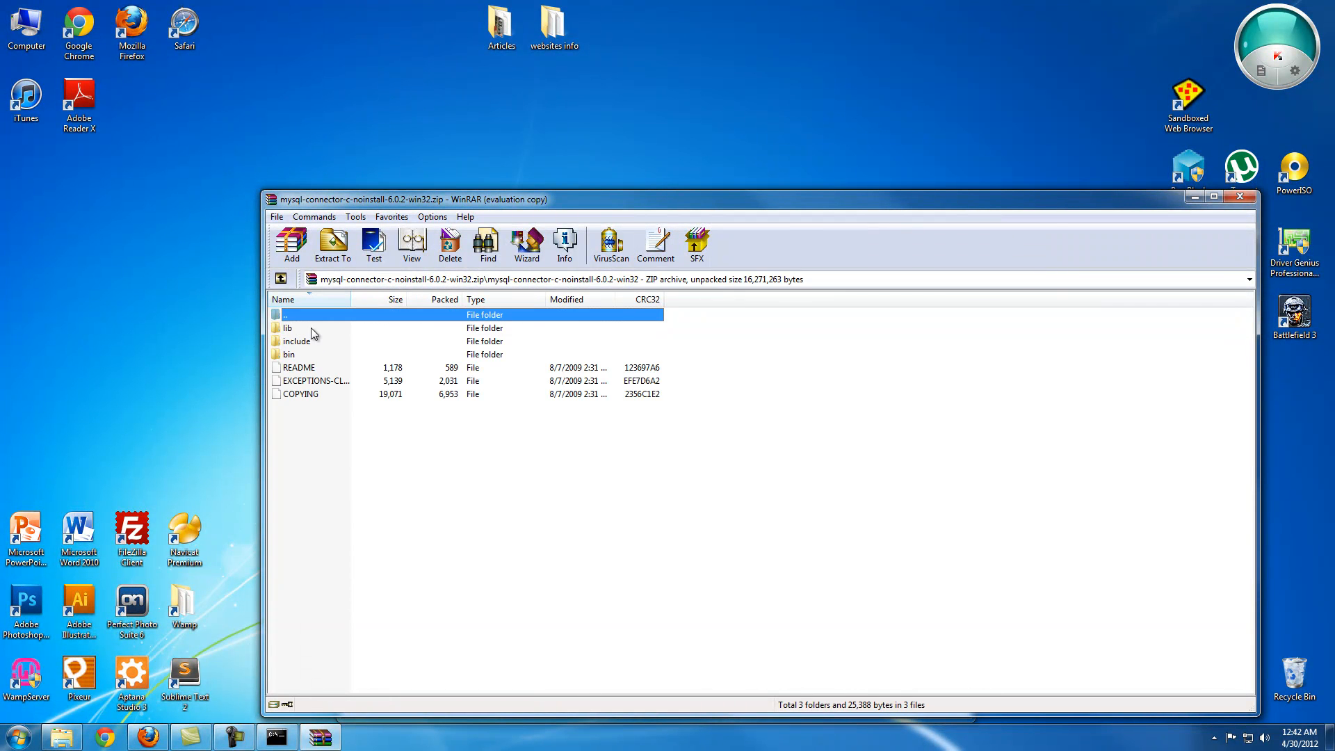
double_click(288, 328)
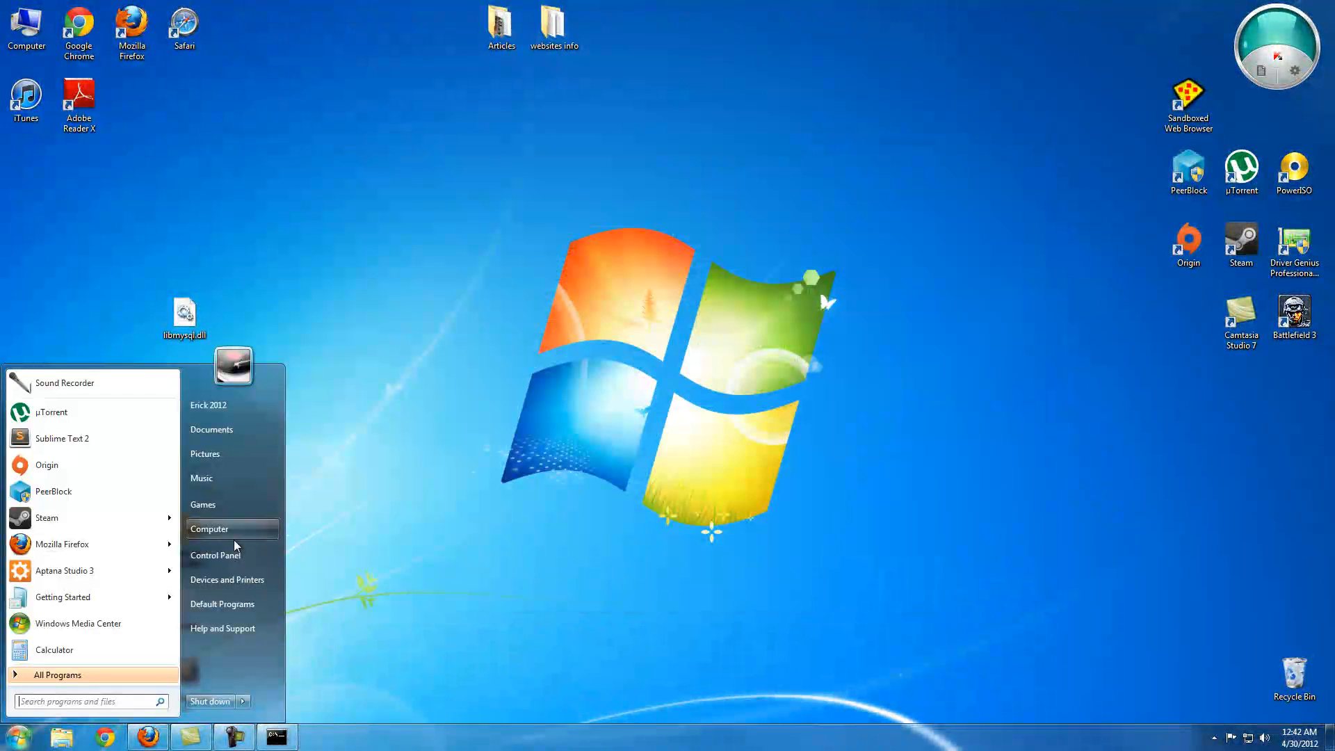
Browse to Local Disk (C:) > Ruby193 > bin for libmysql.dll, then return to Firefox.
click(210, 528)
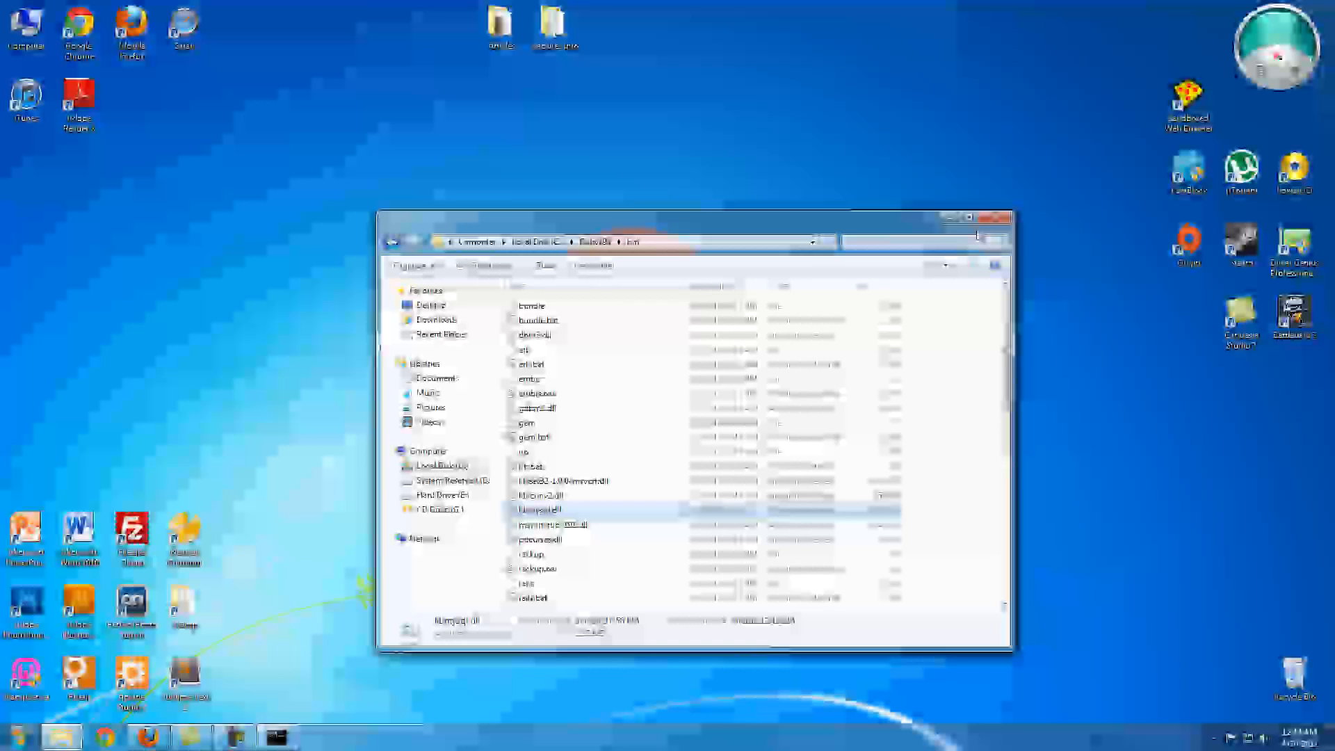
click(948, 218)
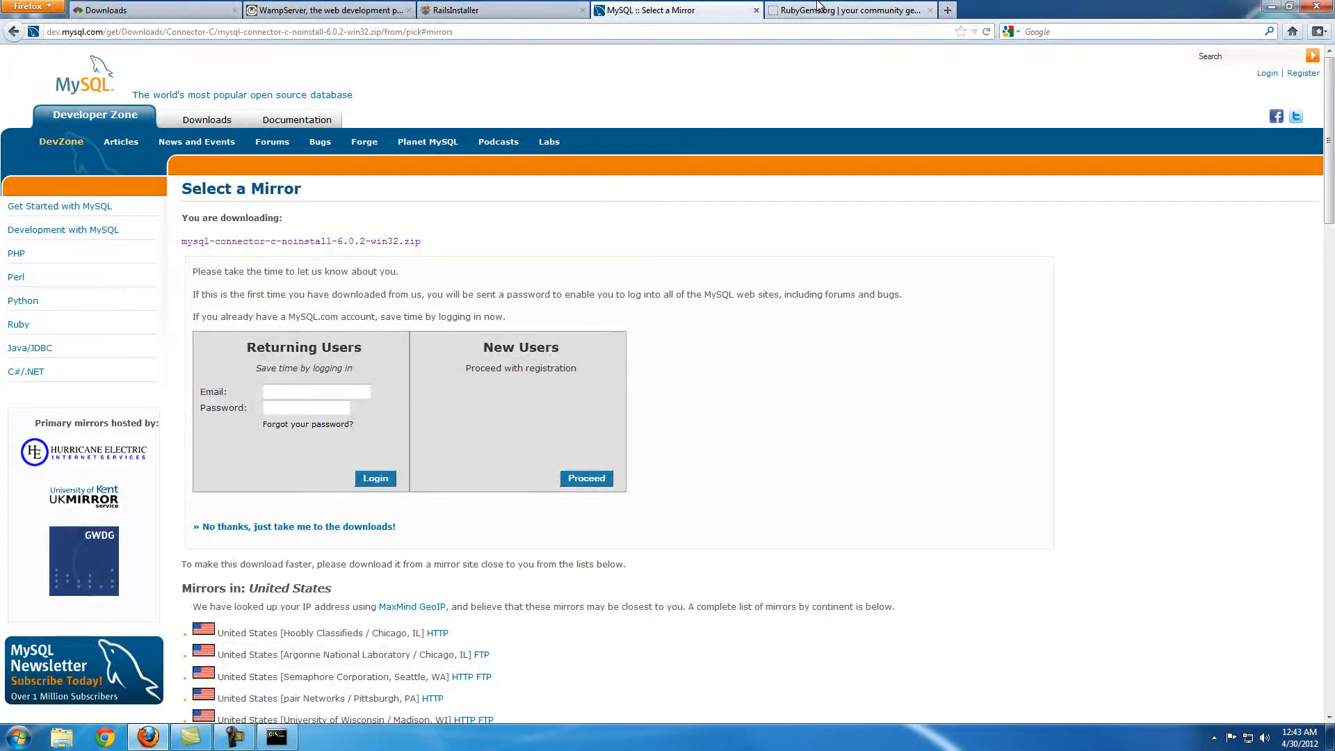
Switch to the RubyGems.org tab and copy the 'gem update --system' command.
click(847, 10)
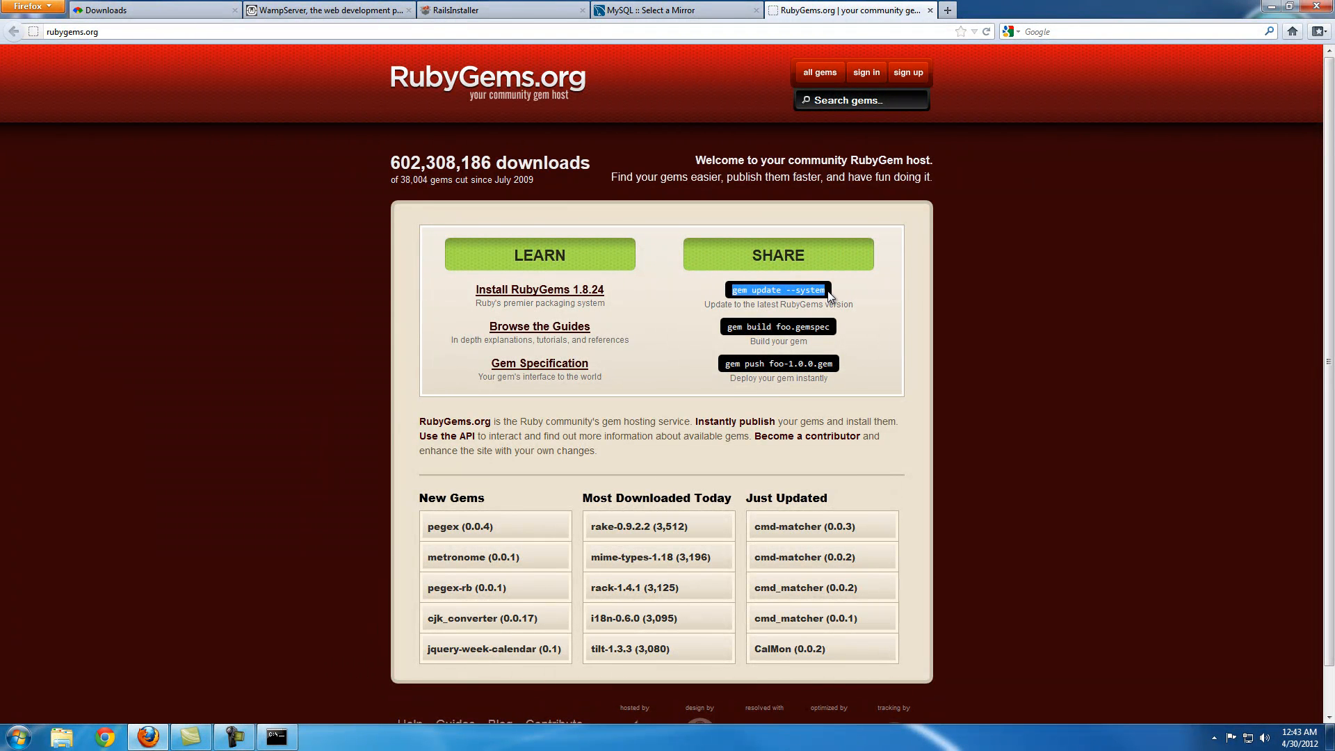
mouse_move(592, 227)
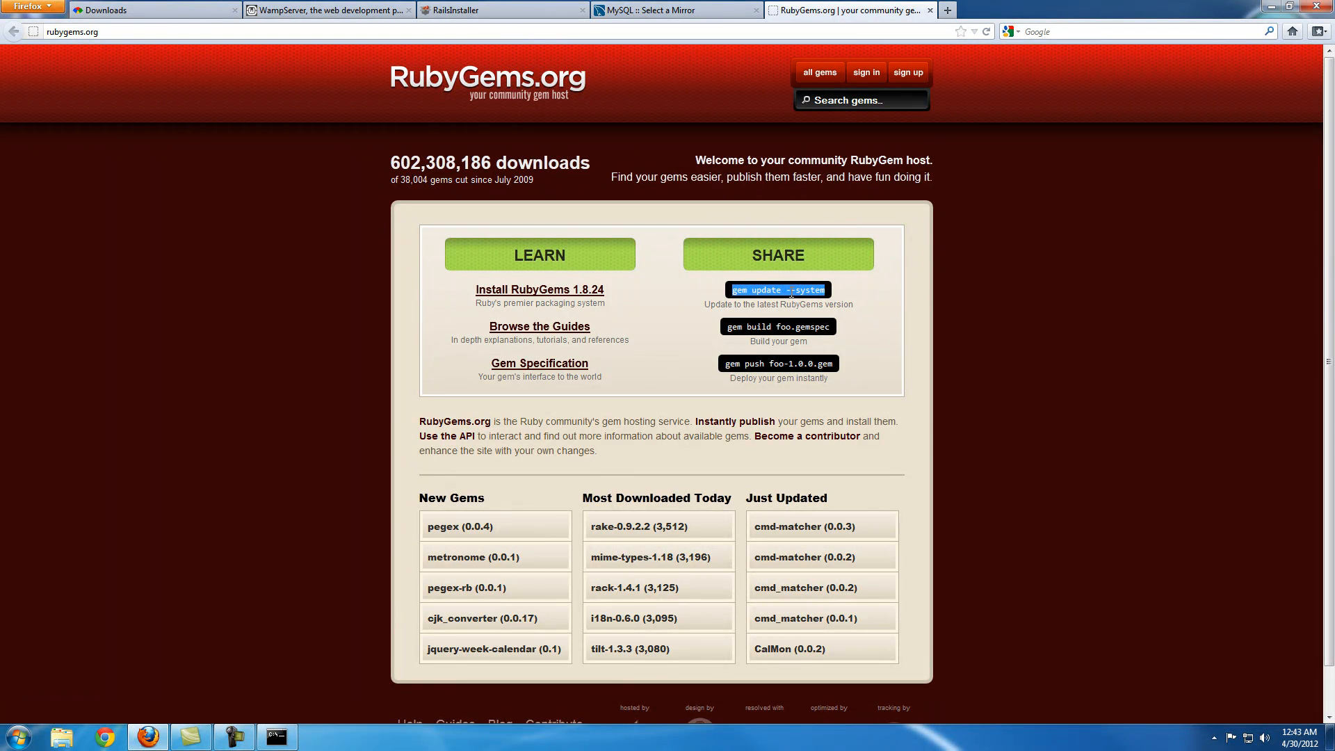
mouse_move(805, 306)
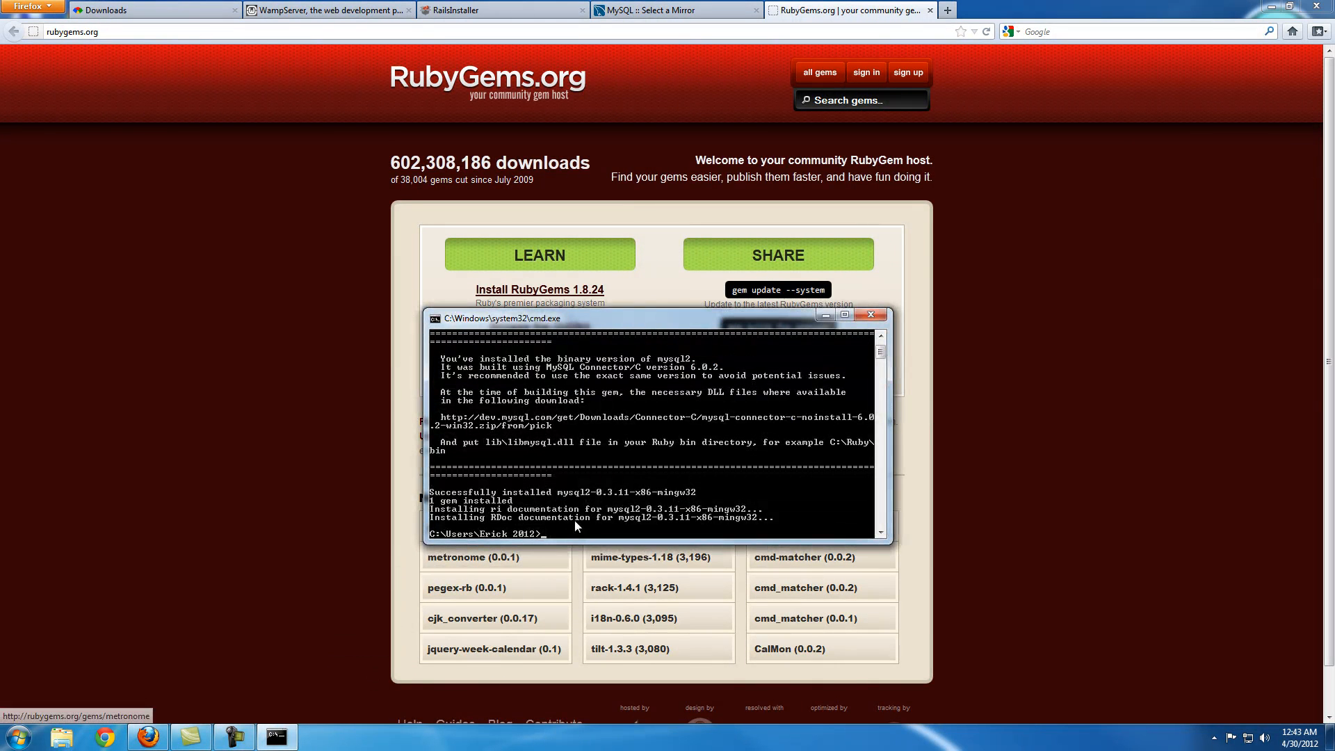
Paste and run 'gem update --system' in the console, which reports the latest version is installed.
right_click(574, 525)
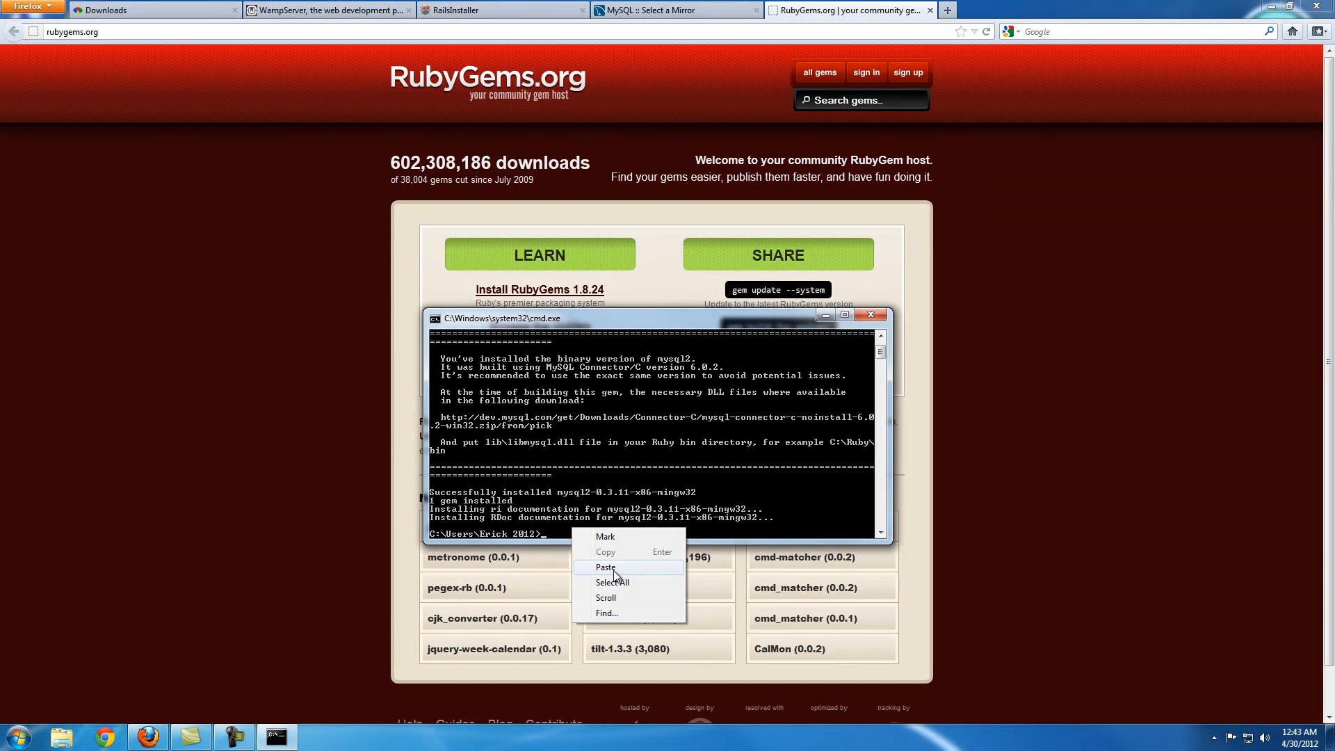
click(605, 567)
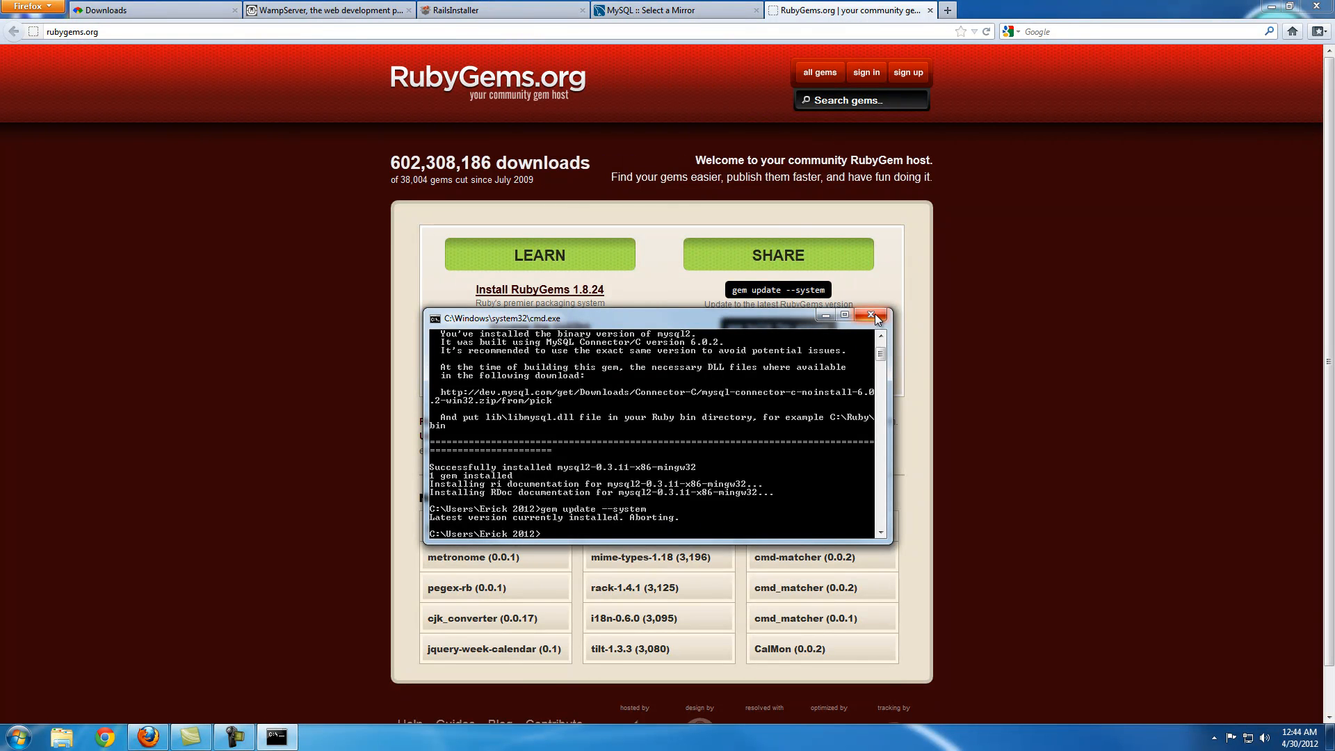
mouse_move(879, 316)
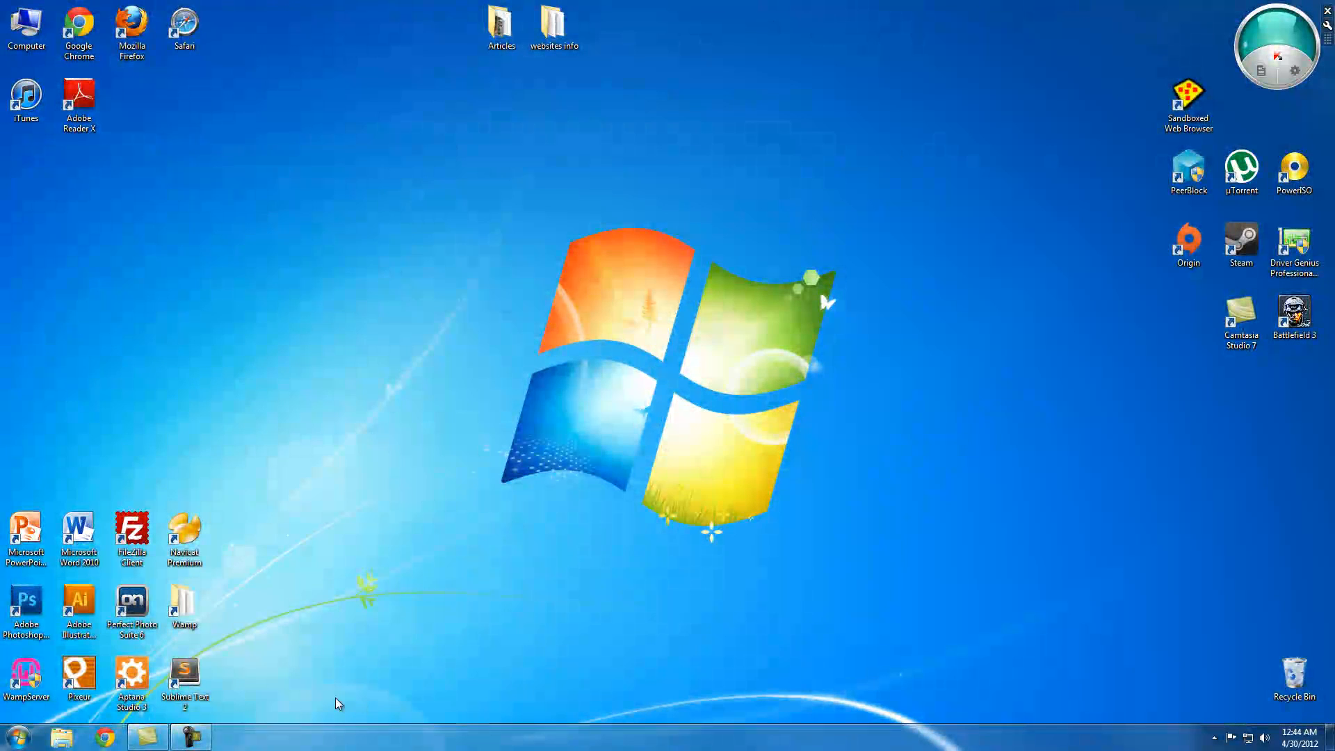
Launch Aptana Studio 3 from its desktop shortcut.
double_click(130, 677)
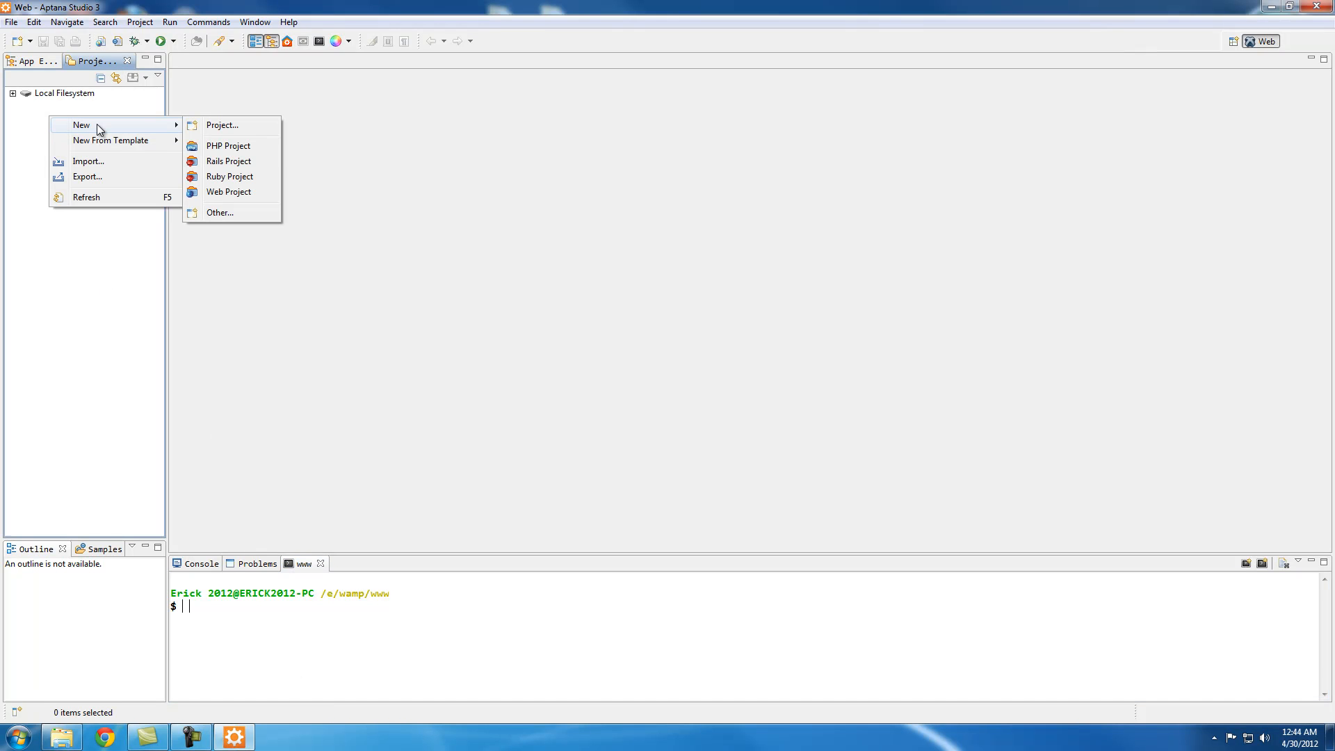
mouse_move(240, 161)
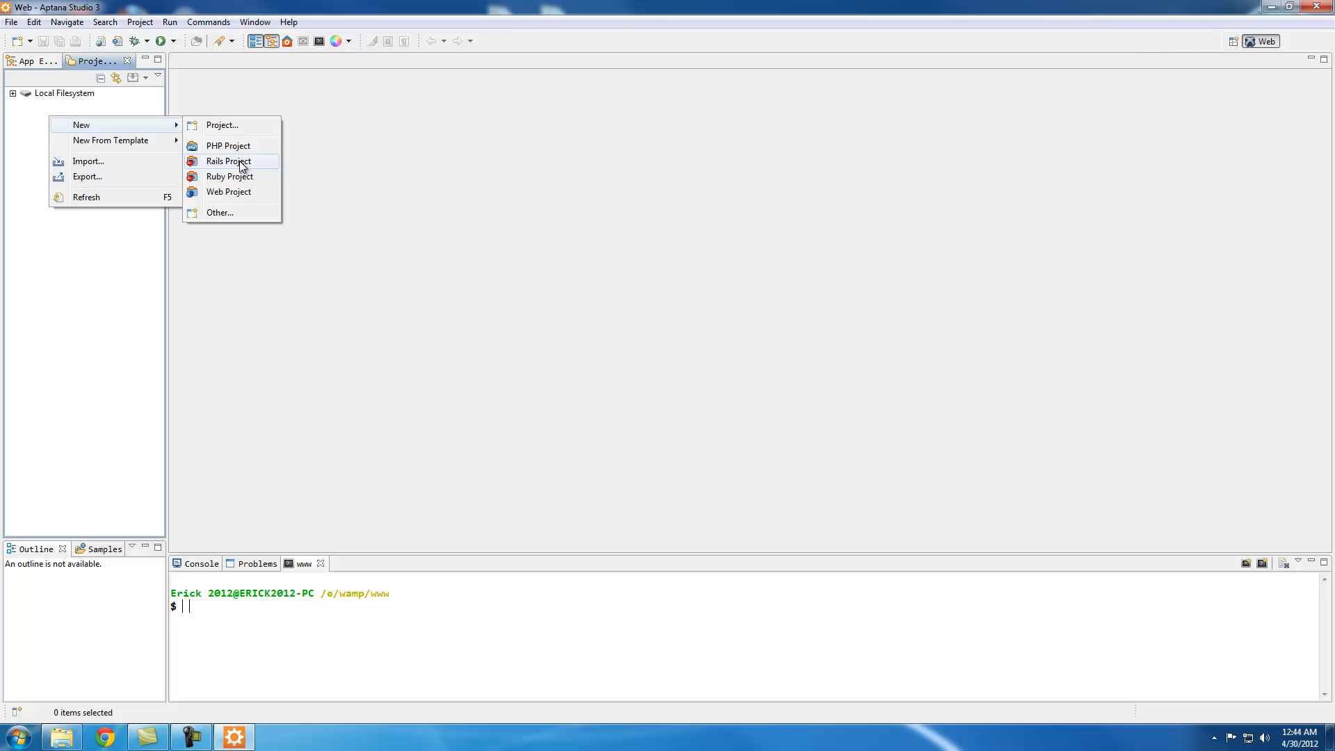
click(228, 162)
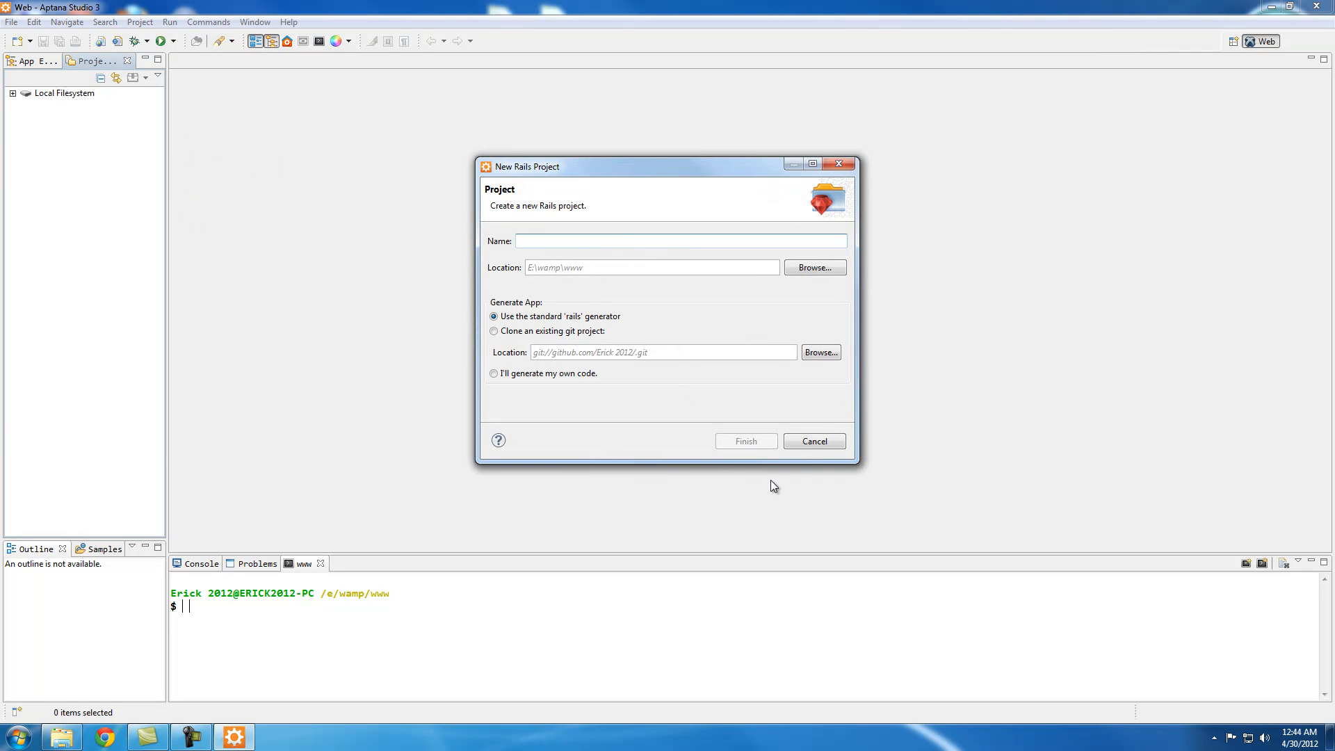
mouse_move(813, 441)
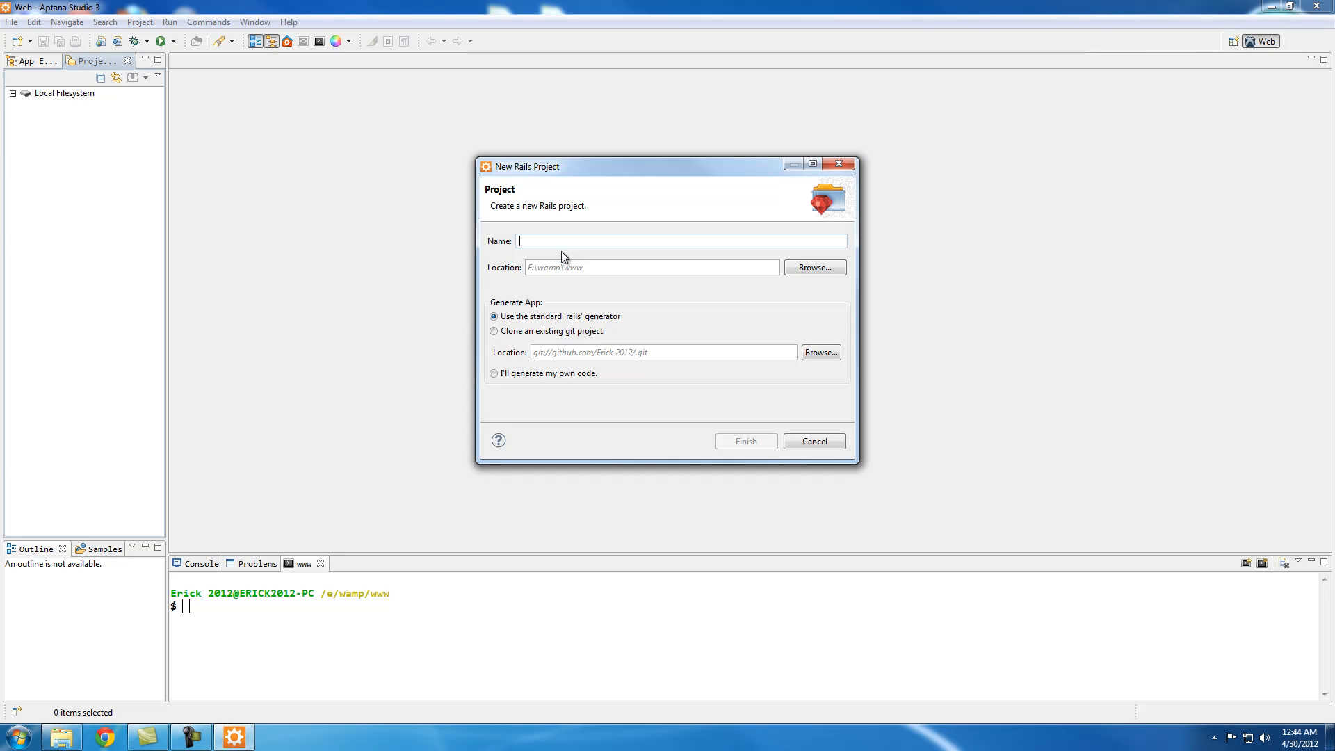
click(810, 441)
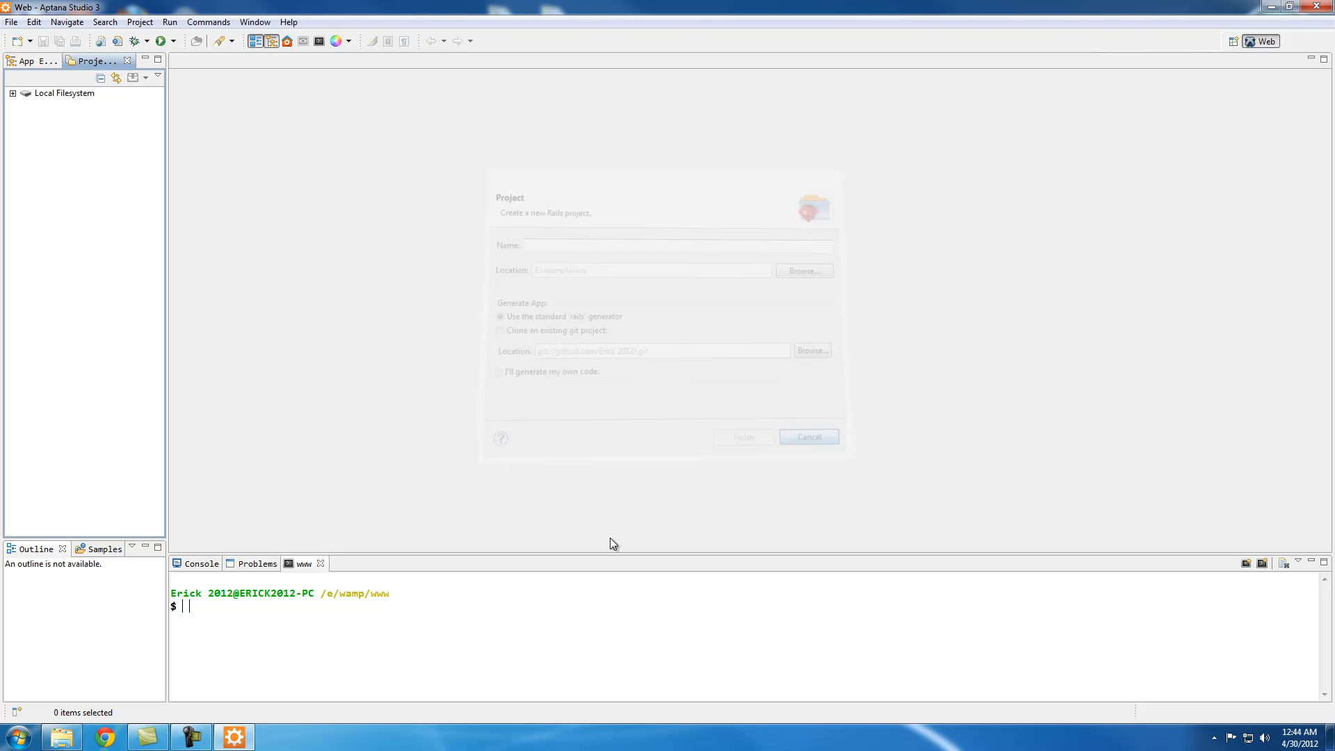
click(806, 437)
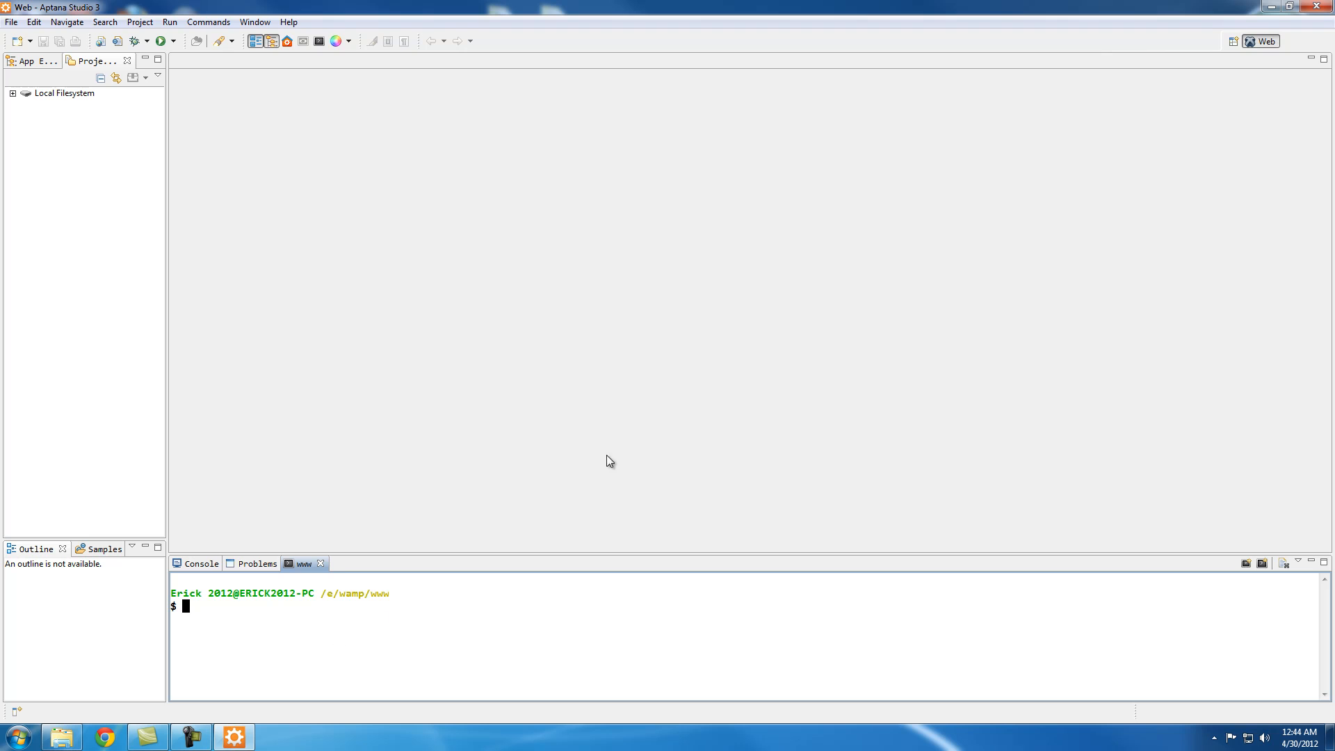
mouse_move(627, 445)
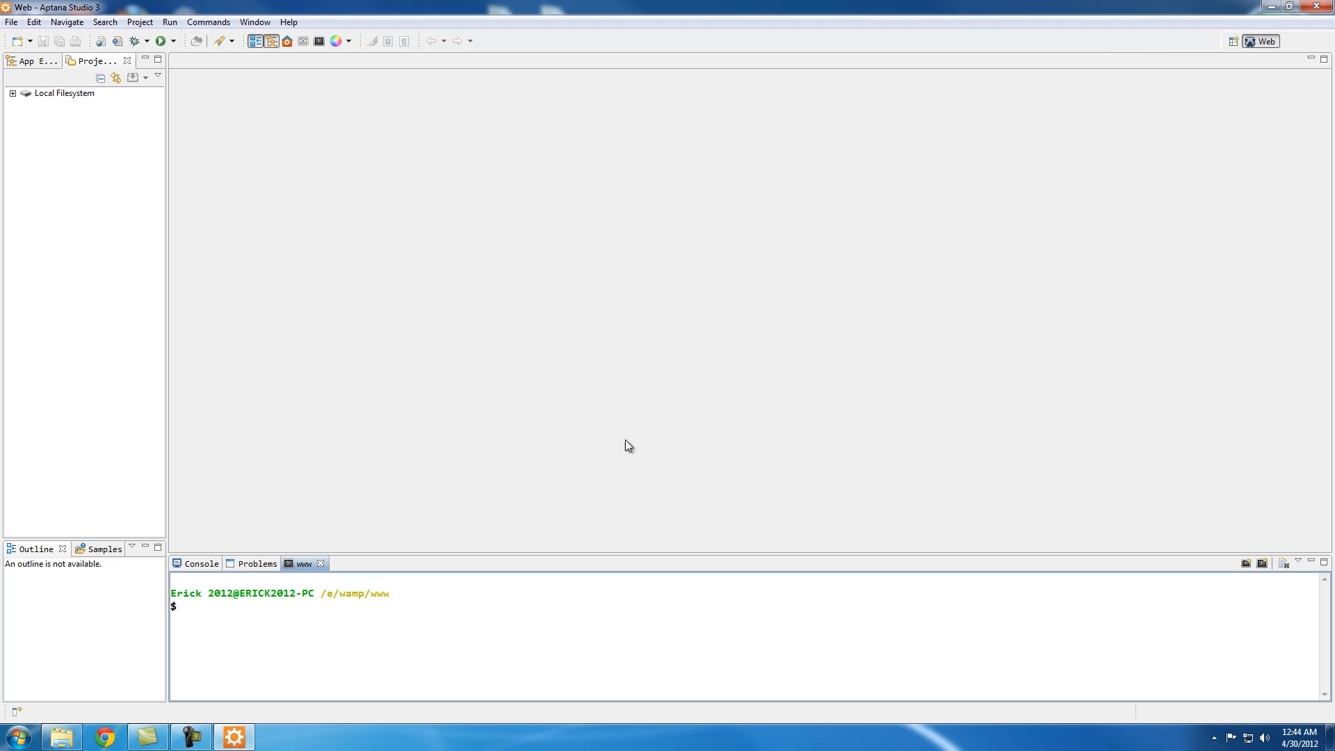
Run 'rails new example' with the mysql database option in the www terminal to generate the app skeleton.
text(rails new)
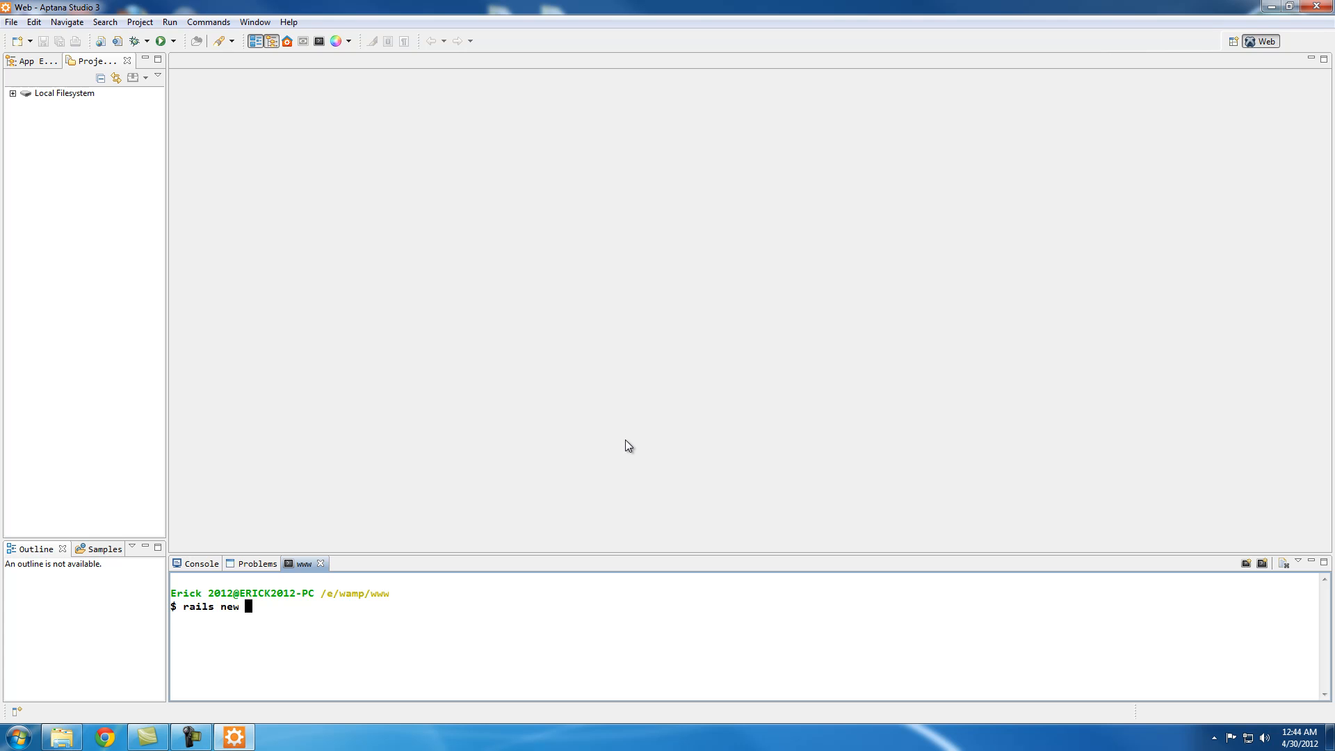
text(ex)
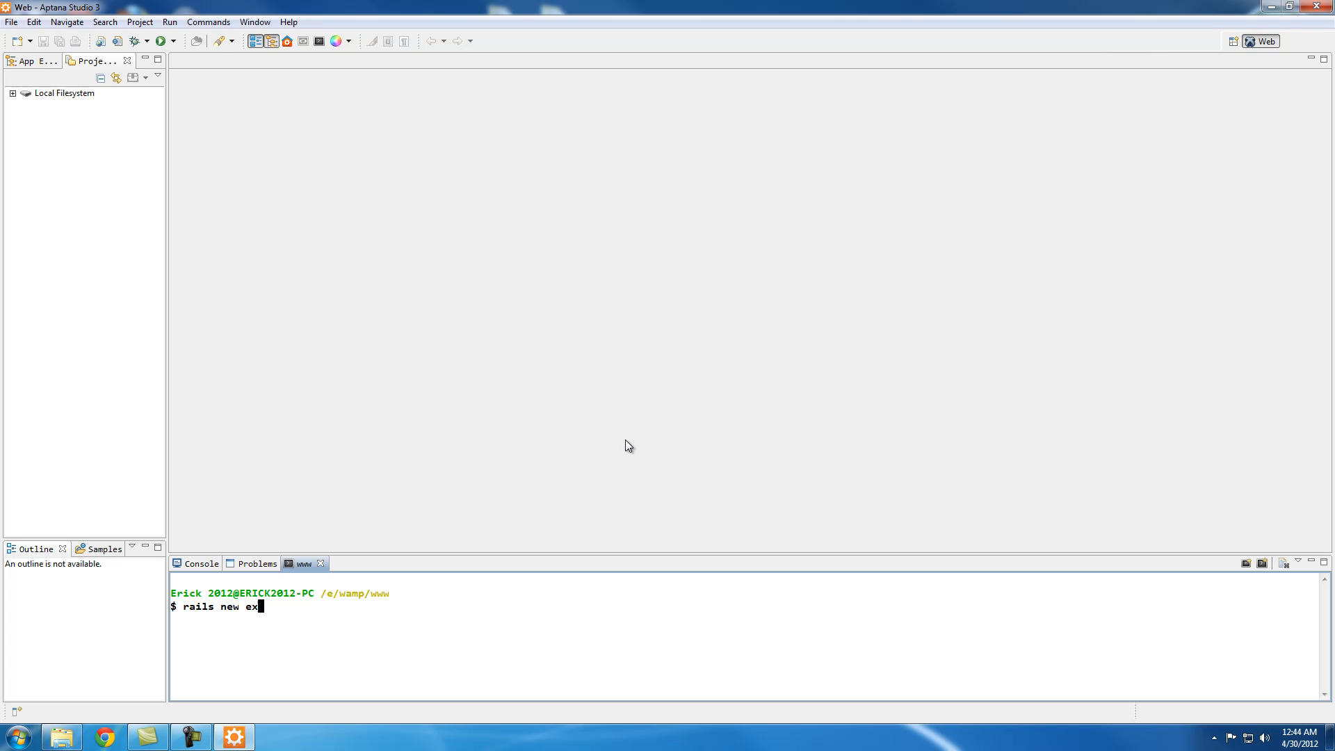
text(ample -d)
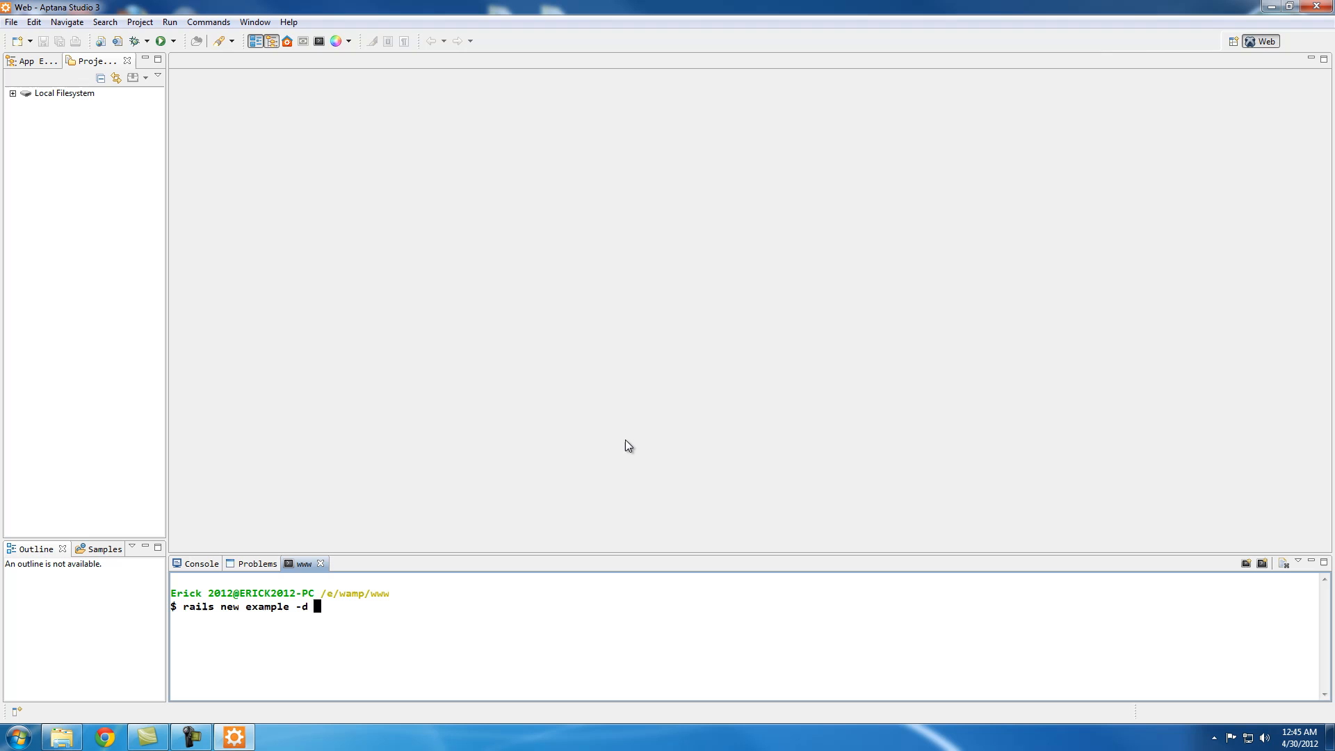
text(mysql)
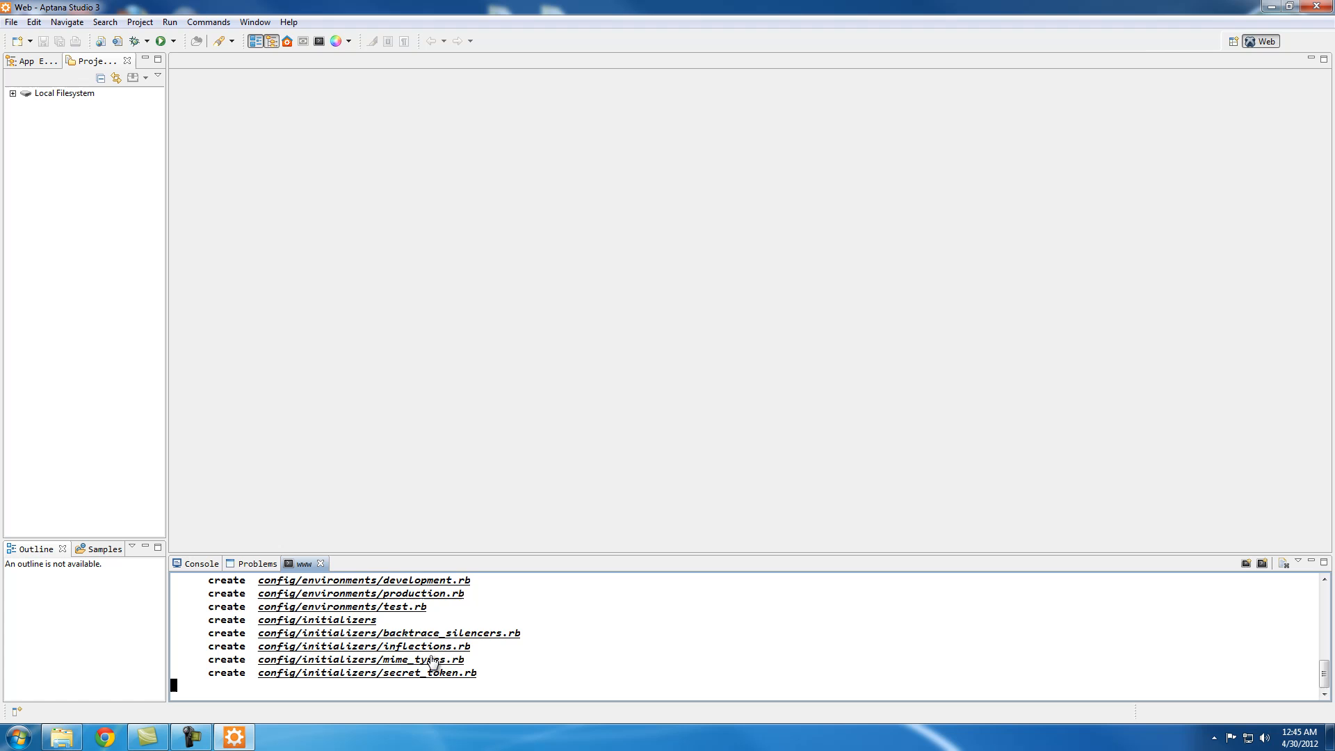
scroll(down, 3)
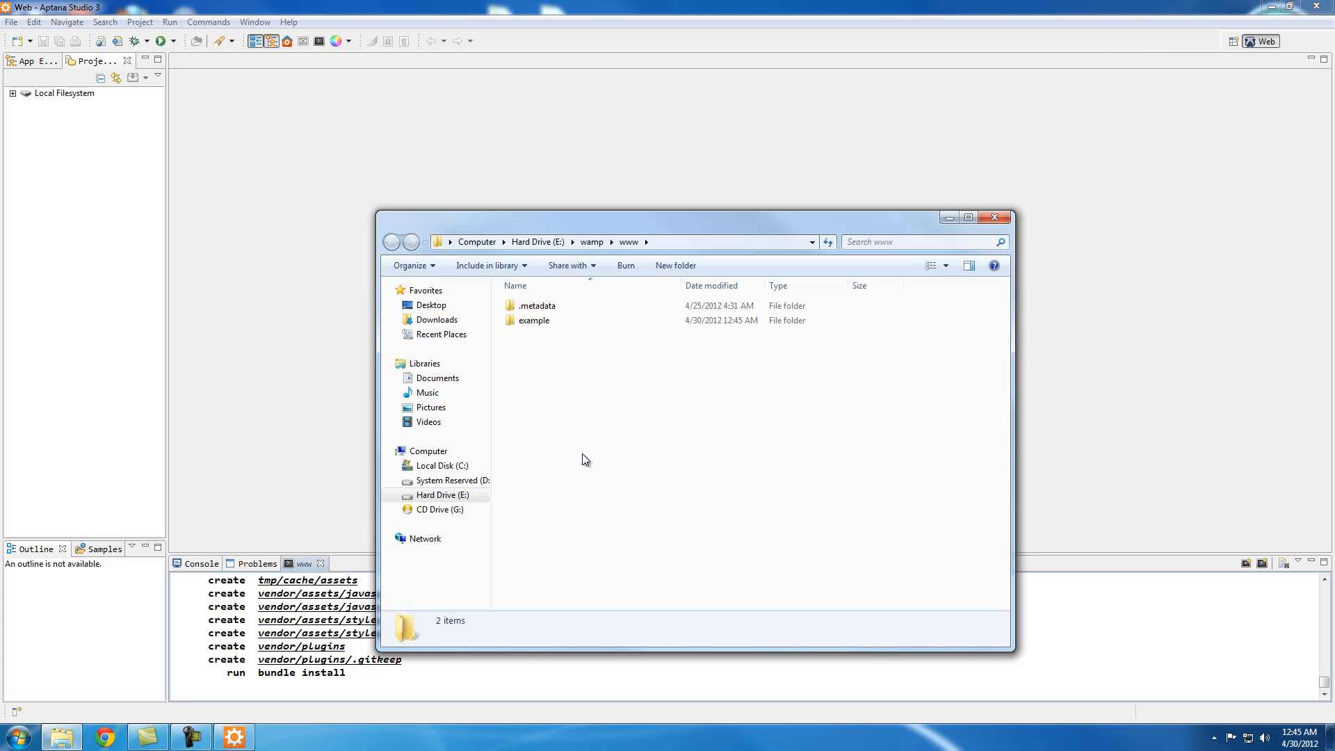
mouse_move(534, 320)
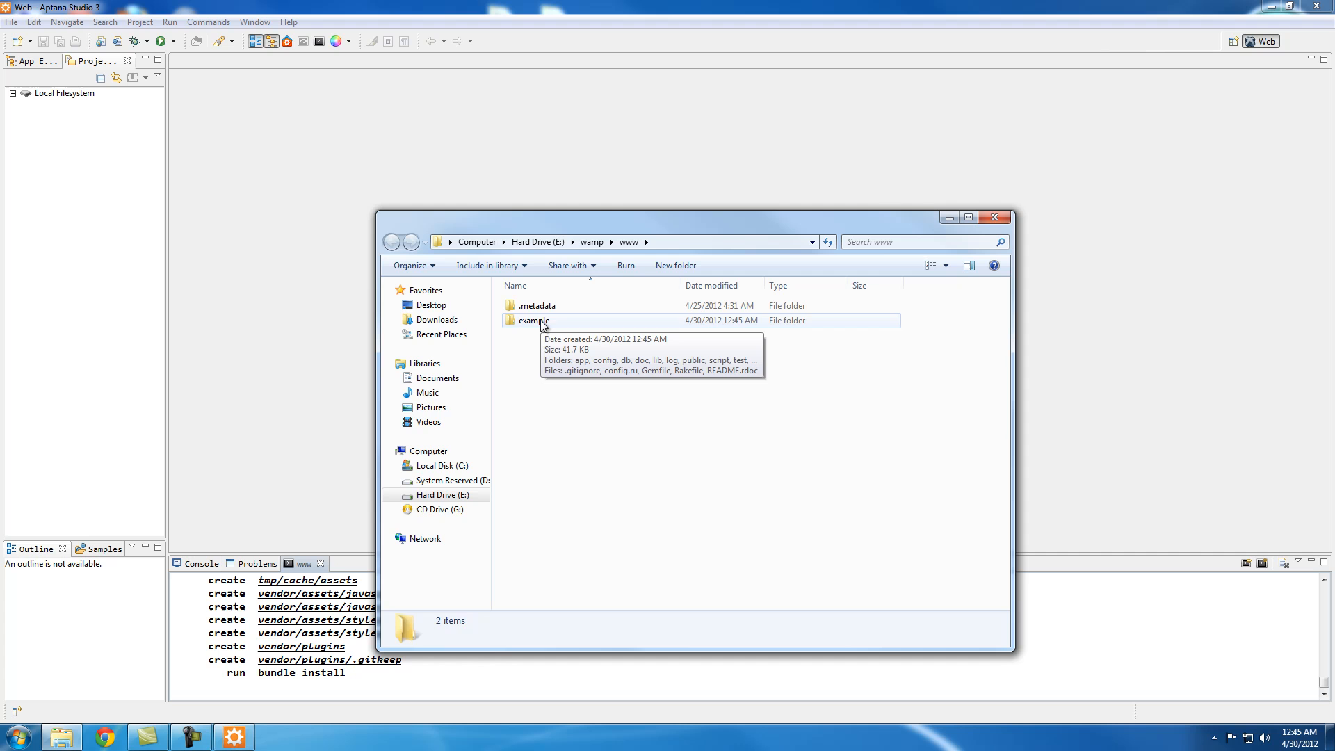
Check the generated example folder and finish the New Rails Project wizard to add it to the explorer.
double_click(532, 319)
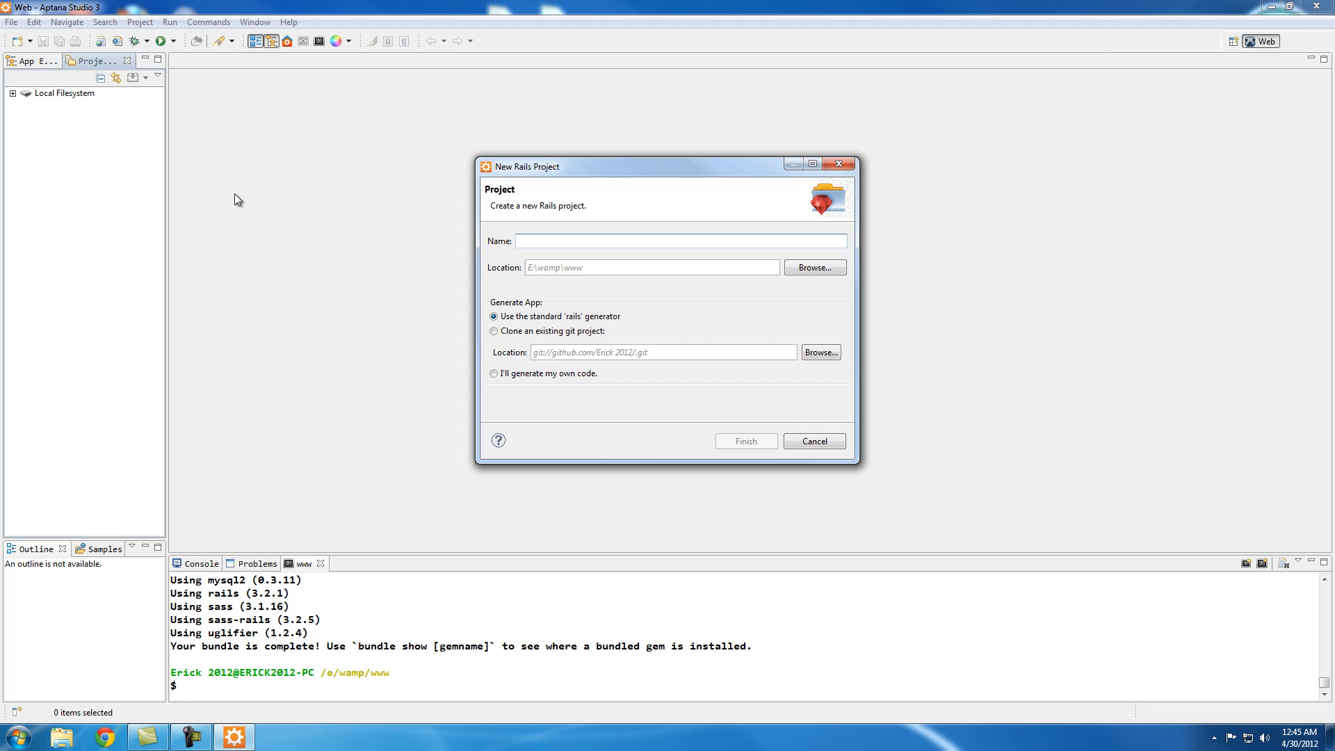
text(4e)
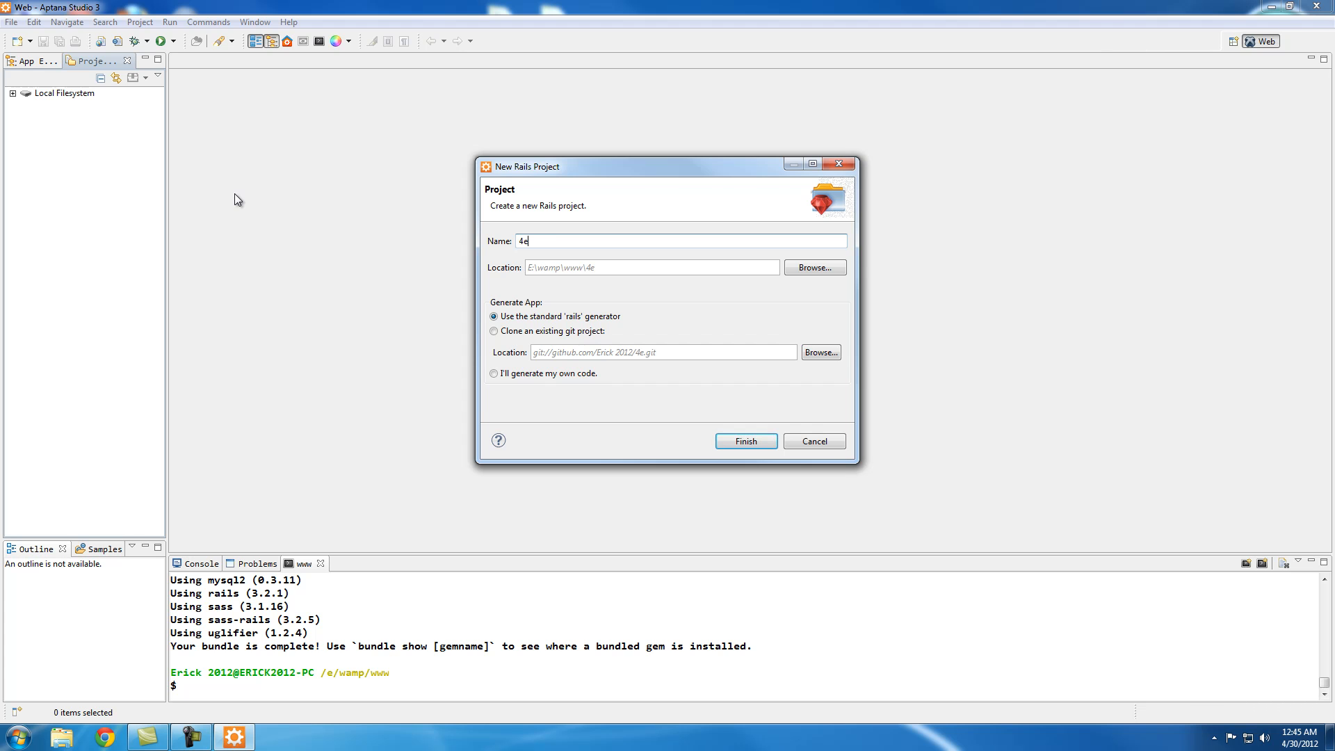
click(745, 441)
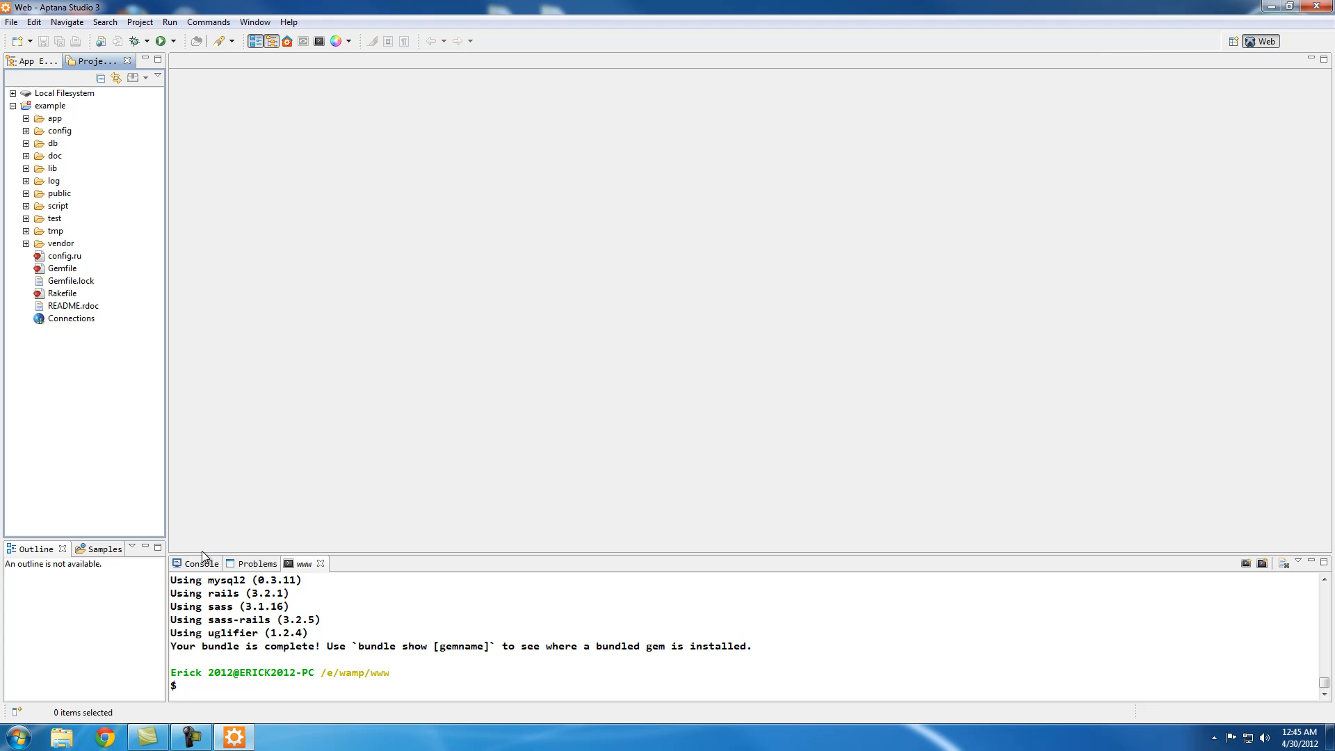
Select the example project and open a terminal scoped to its folder.
click(51, 105)
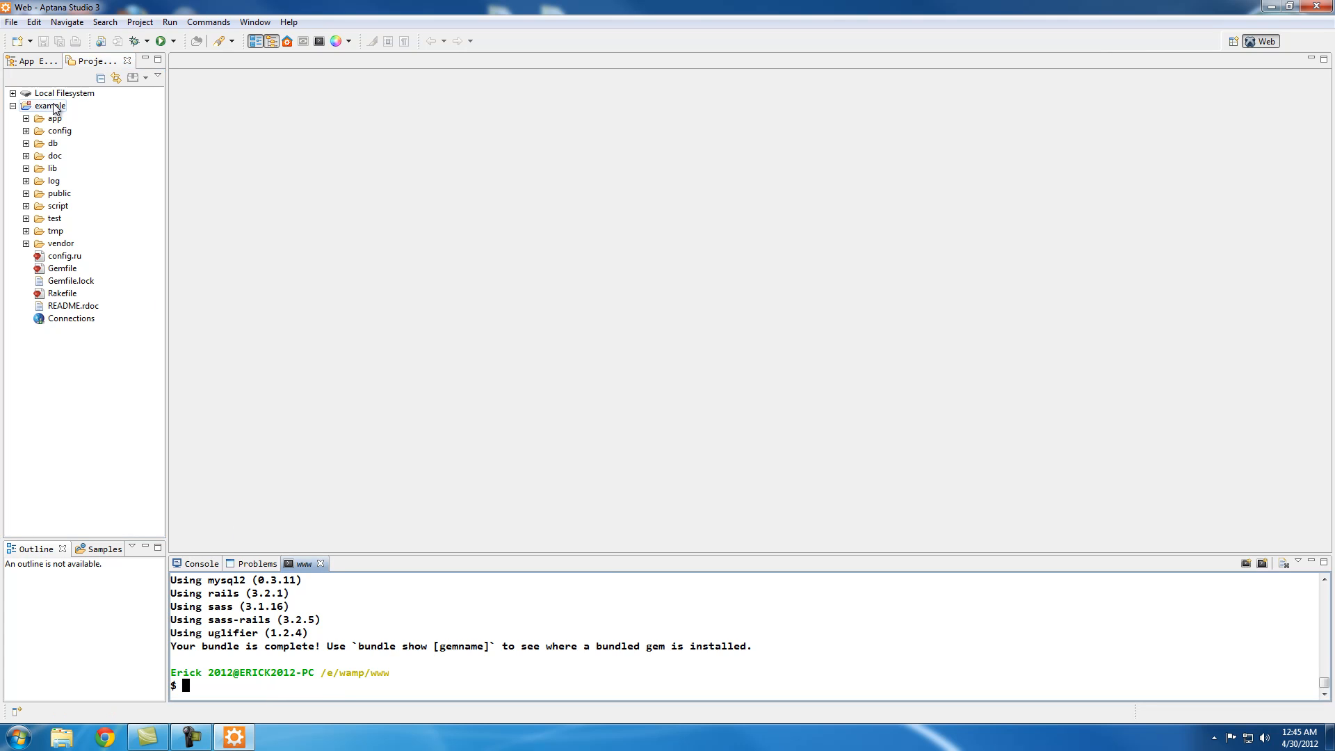
click(51, 104)
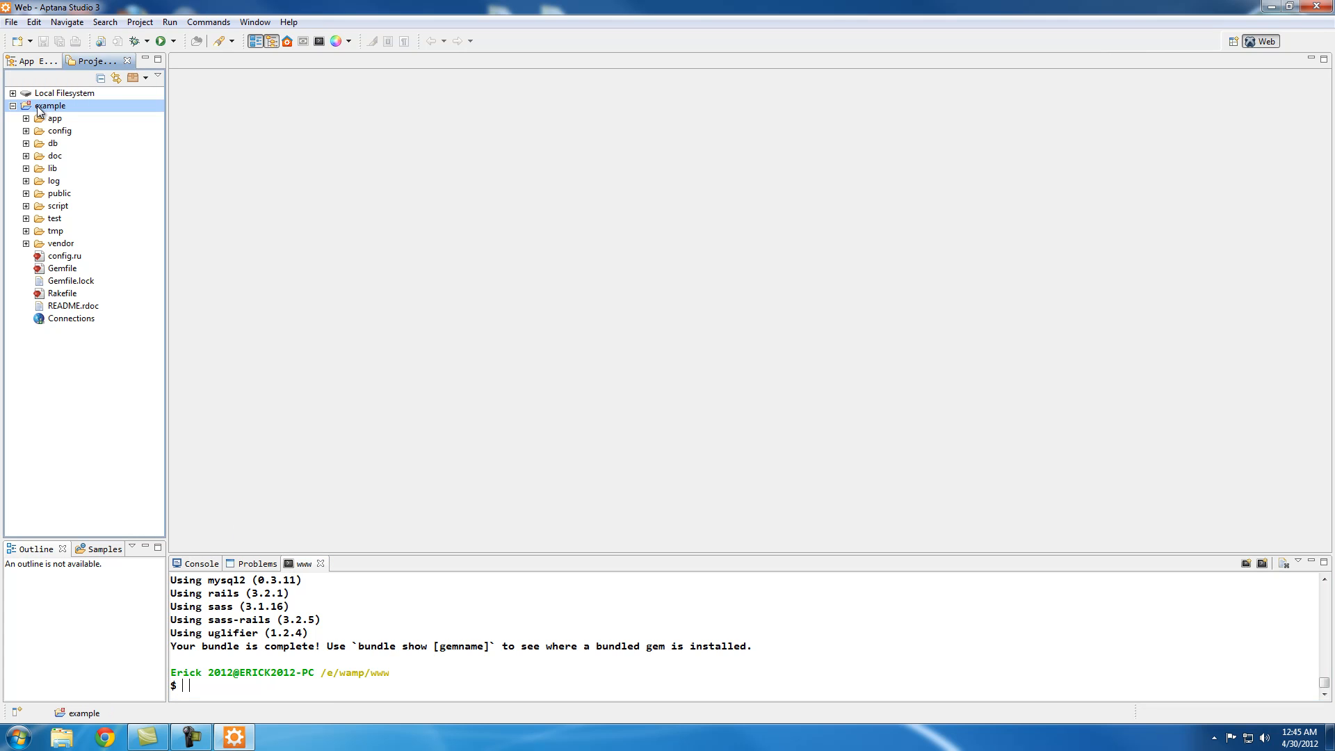
mouse_move(319, 40)
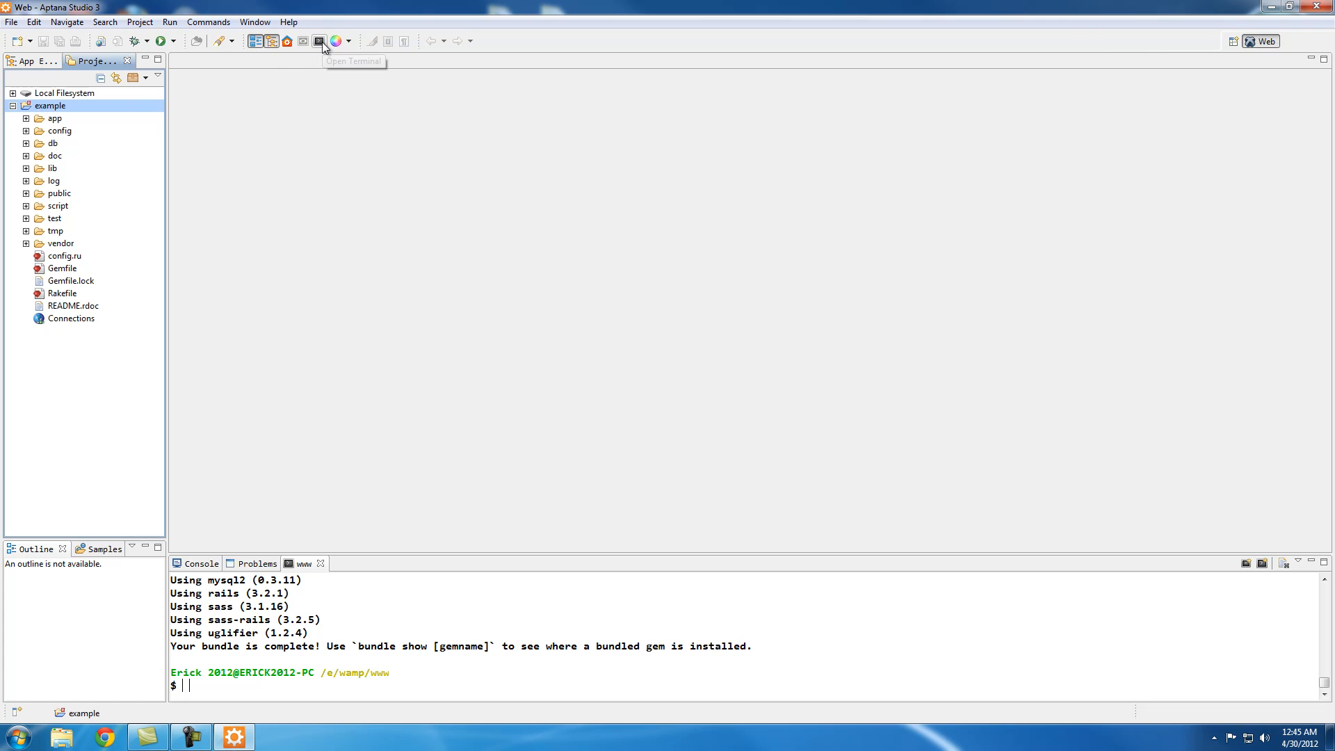
click(319, 40)
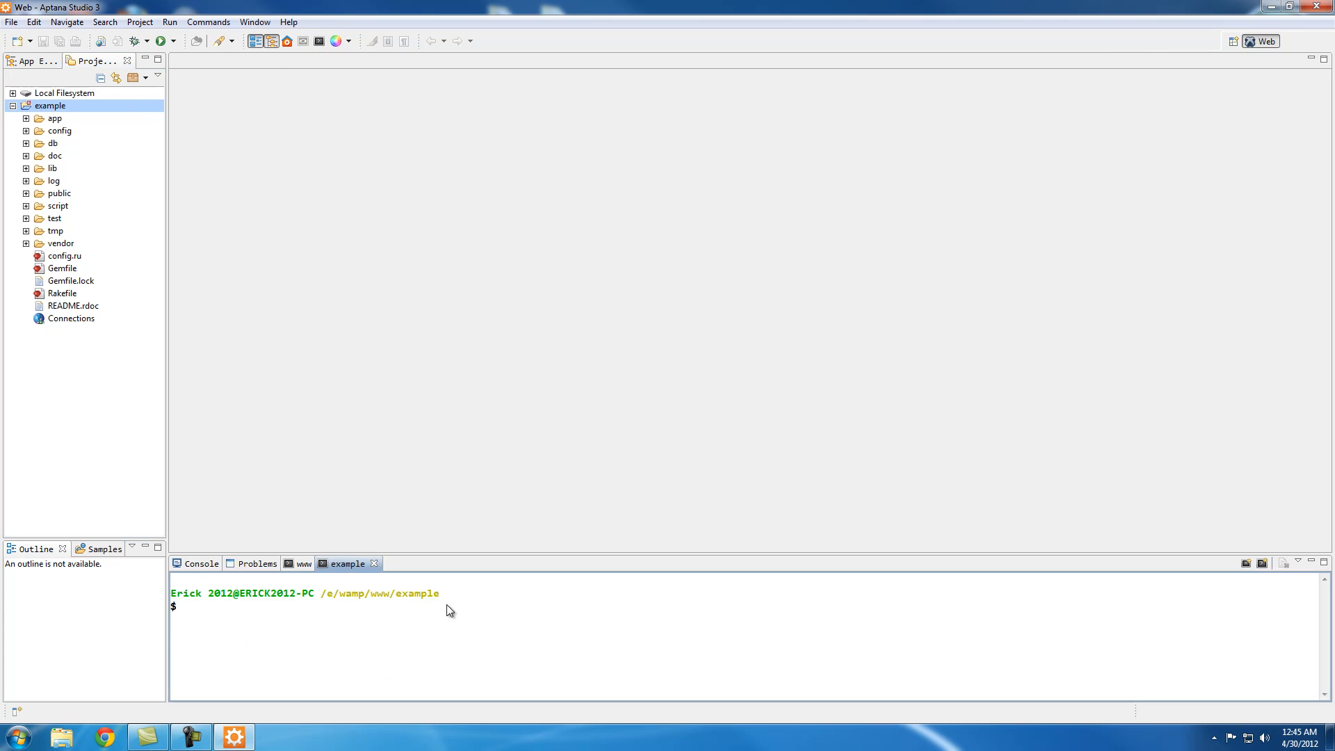
double_click(416, 593)
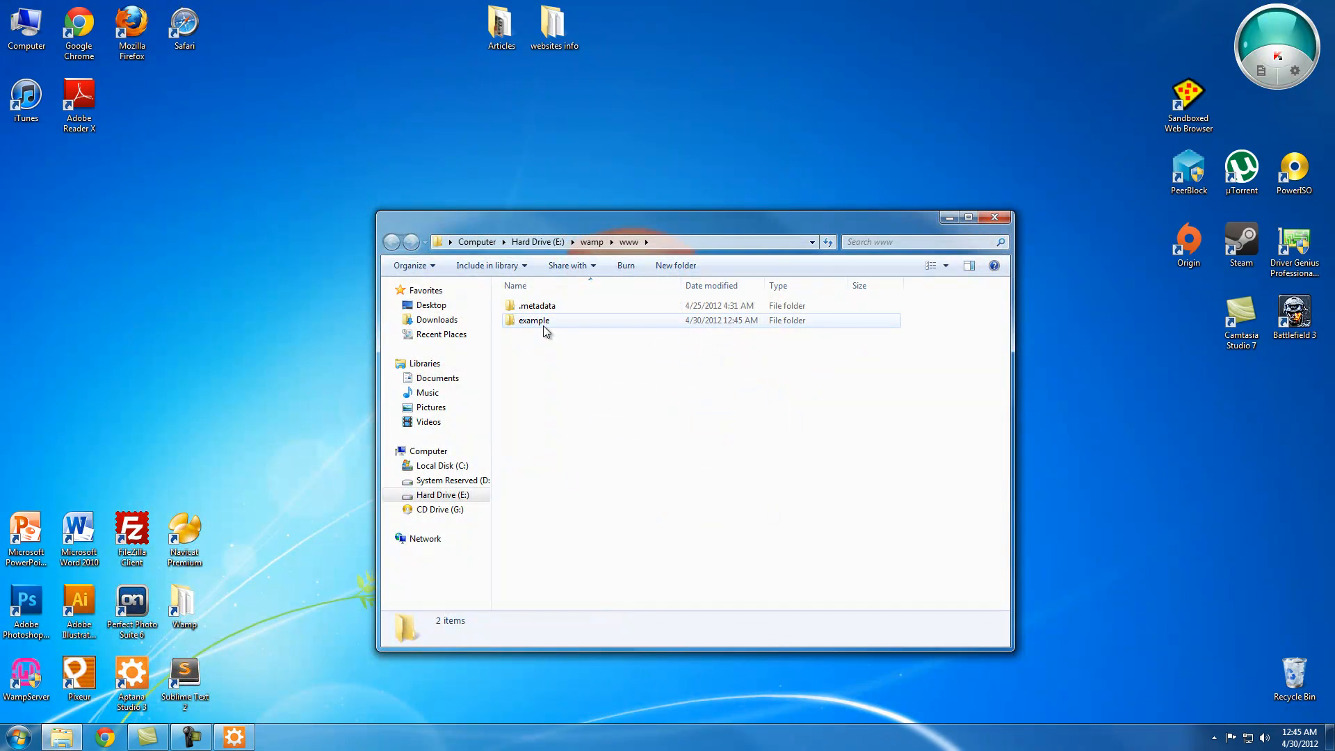
double_click(534, 320)
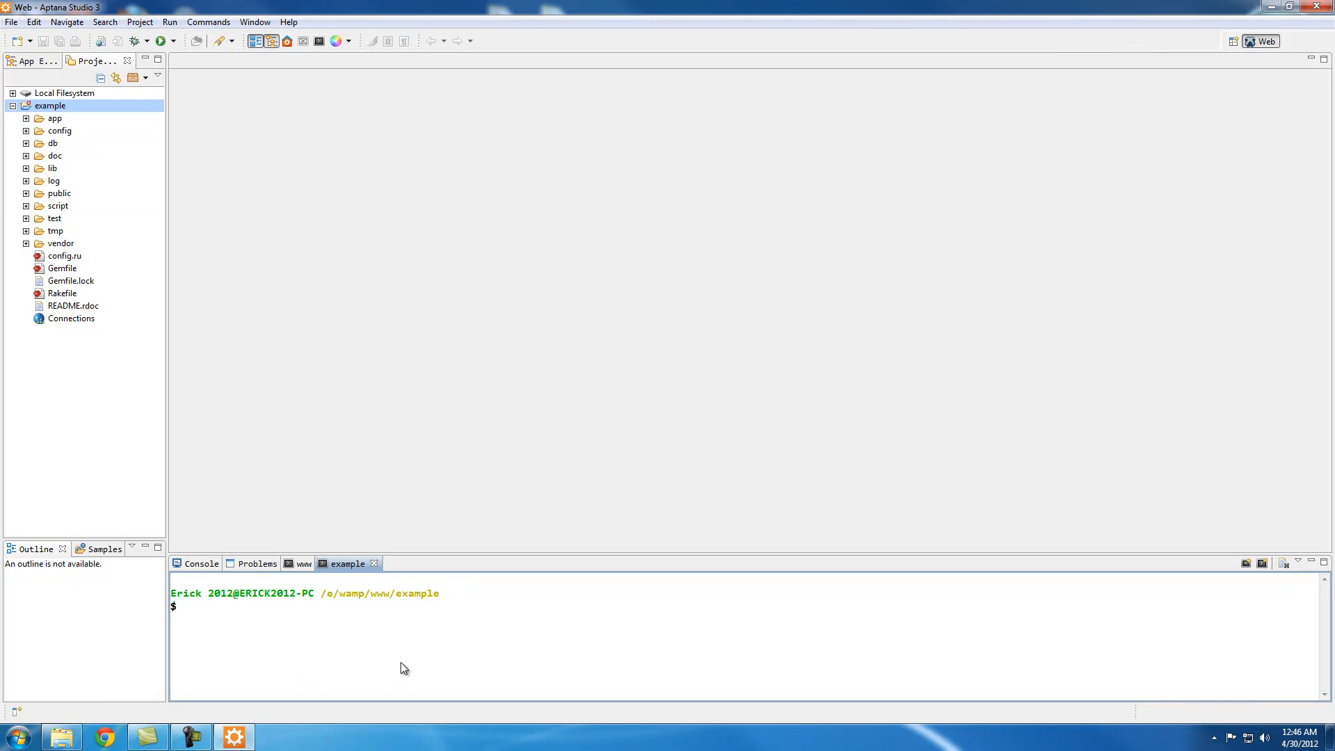
mouse_move(389, 662)
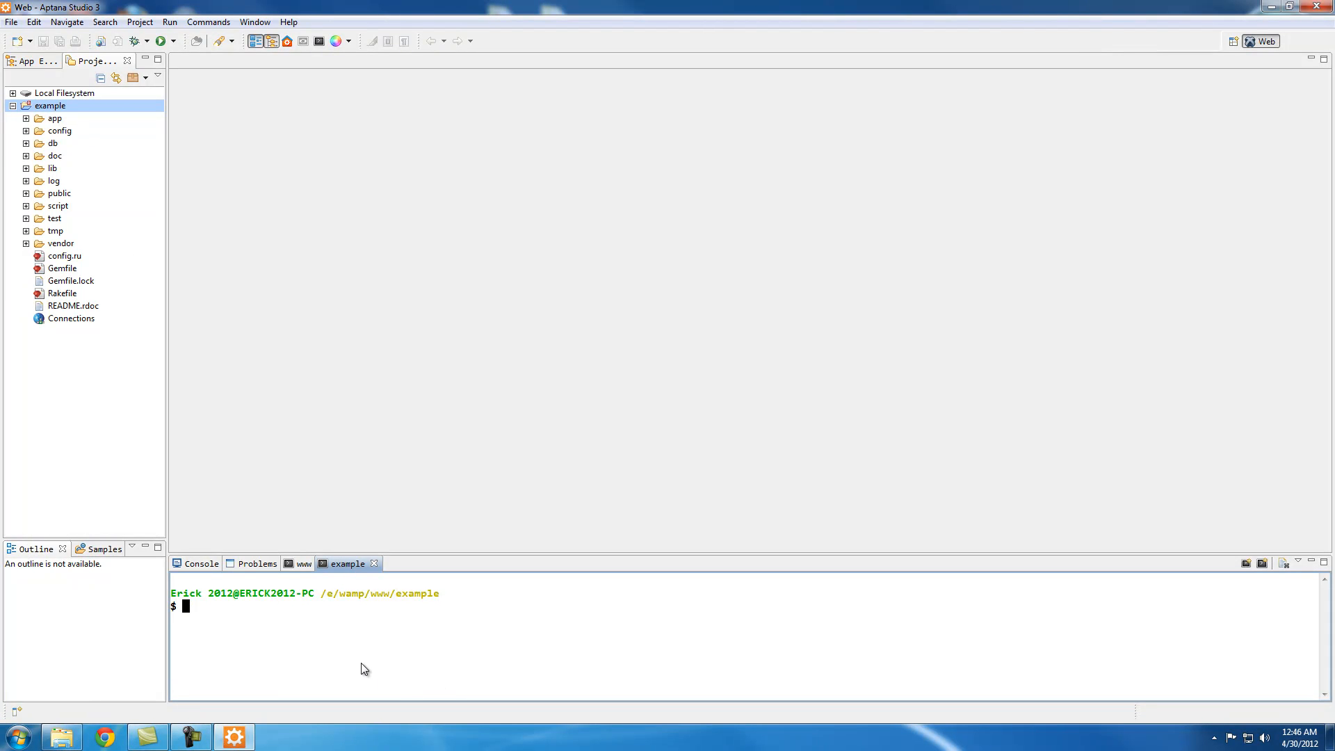
Run 'rails server' in the example terminal to start the WEBrick server.
text(rails)
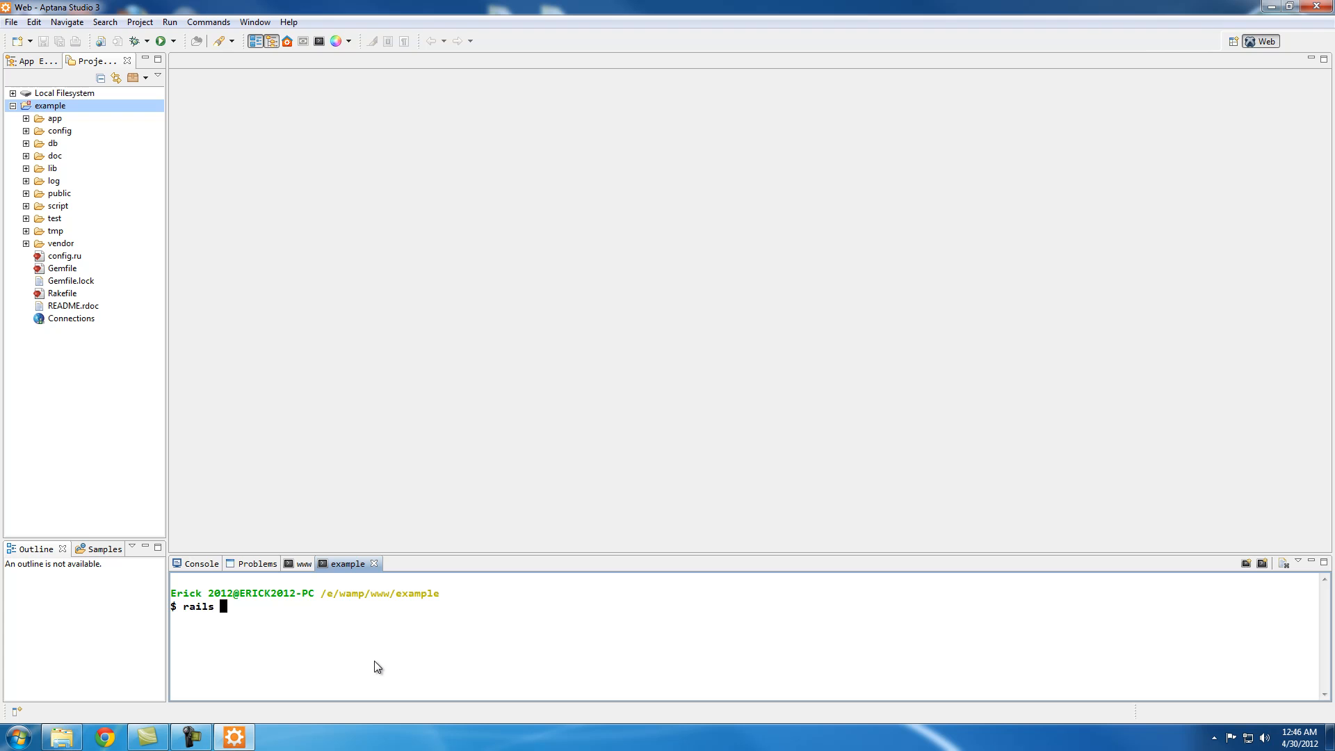
text(serv)
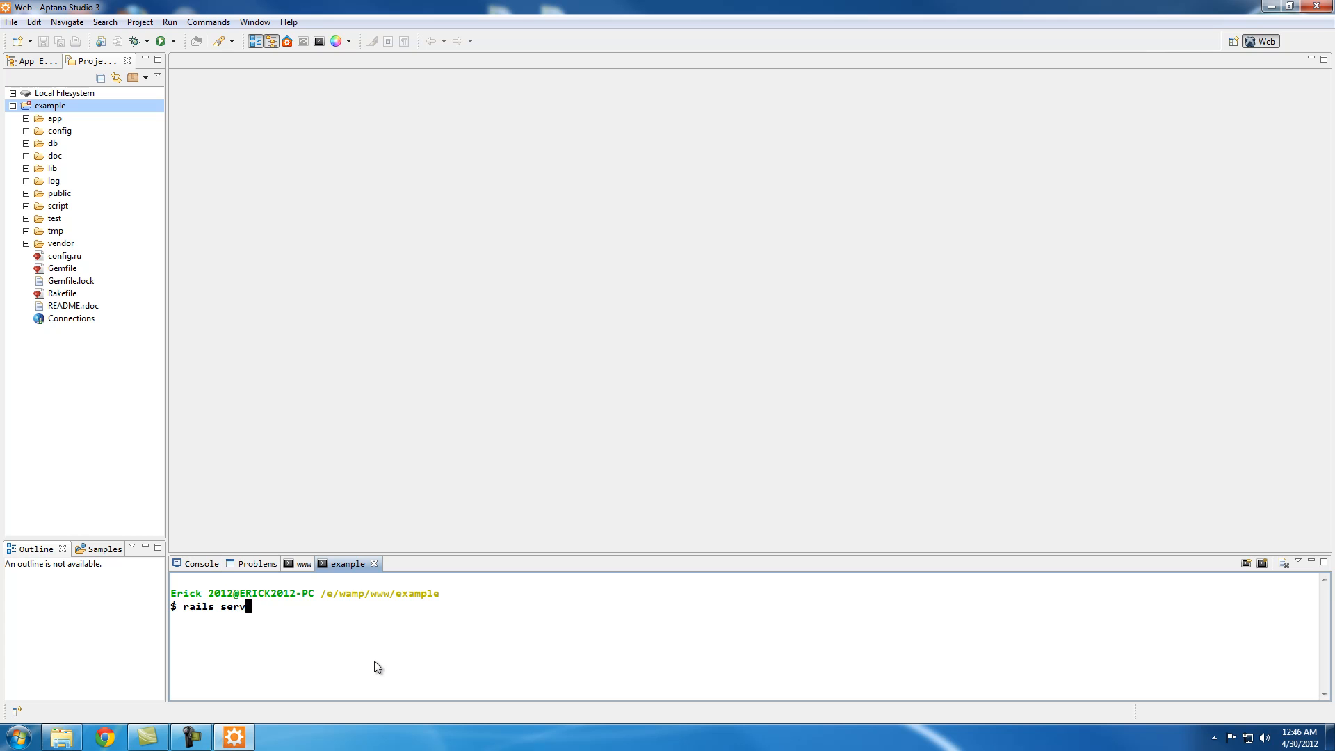
key(Backspace)
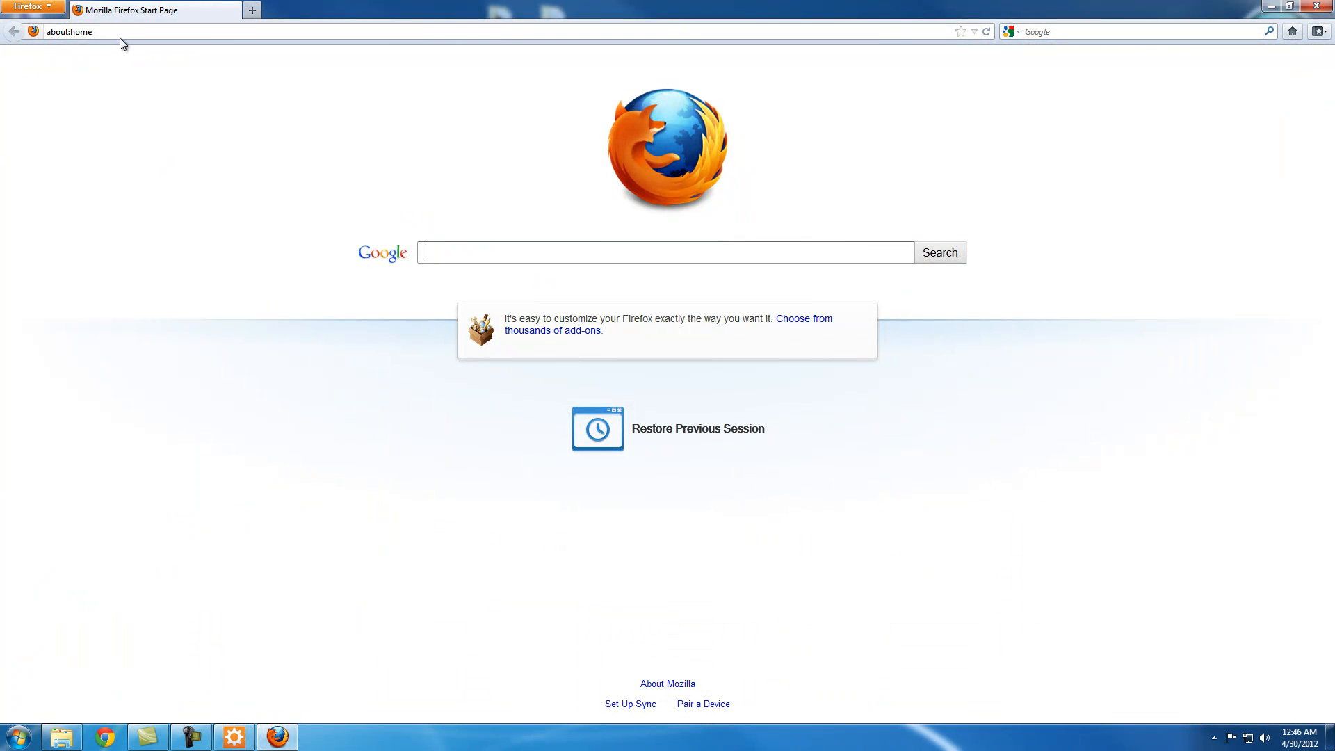
Load localhost:3000 to show the Rails 'Welcome aboard' page and dismiss the download popup.
text(localhost:)
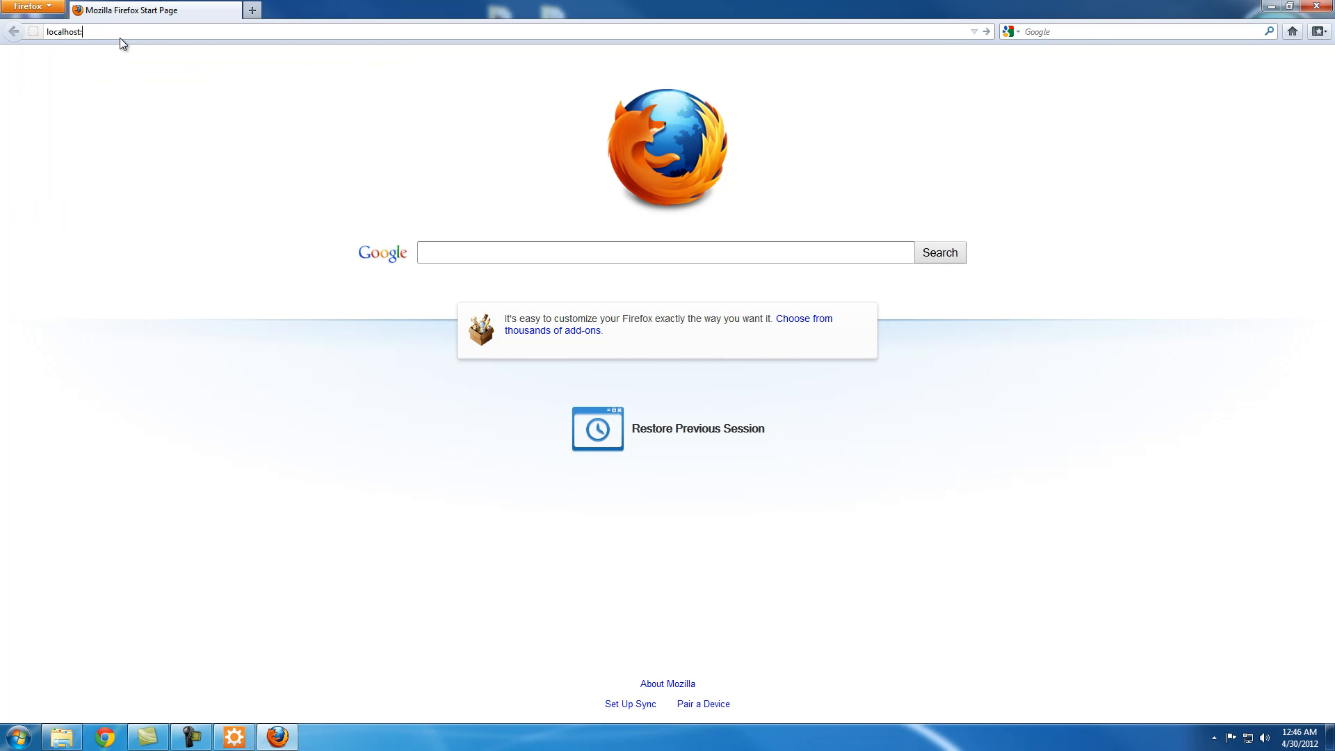
text(3000)
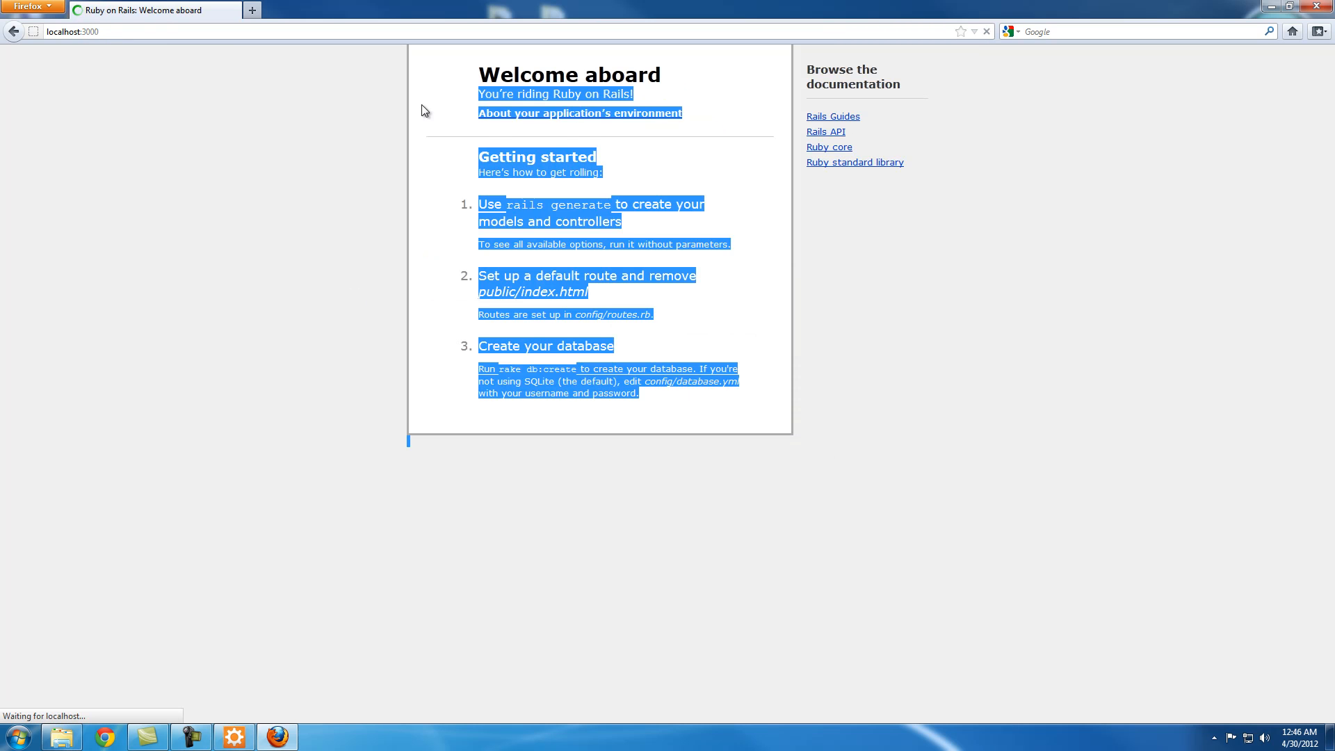
click(745, 404)
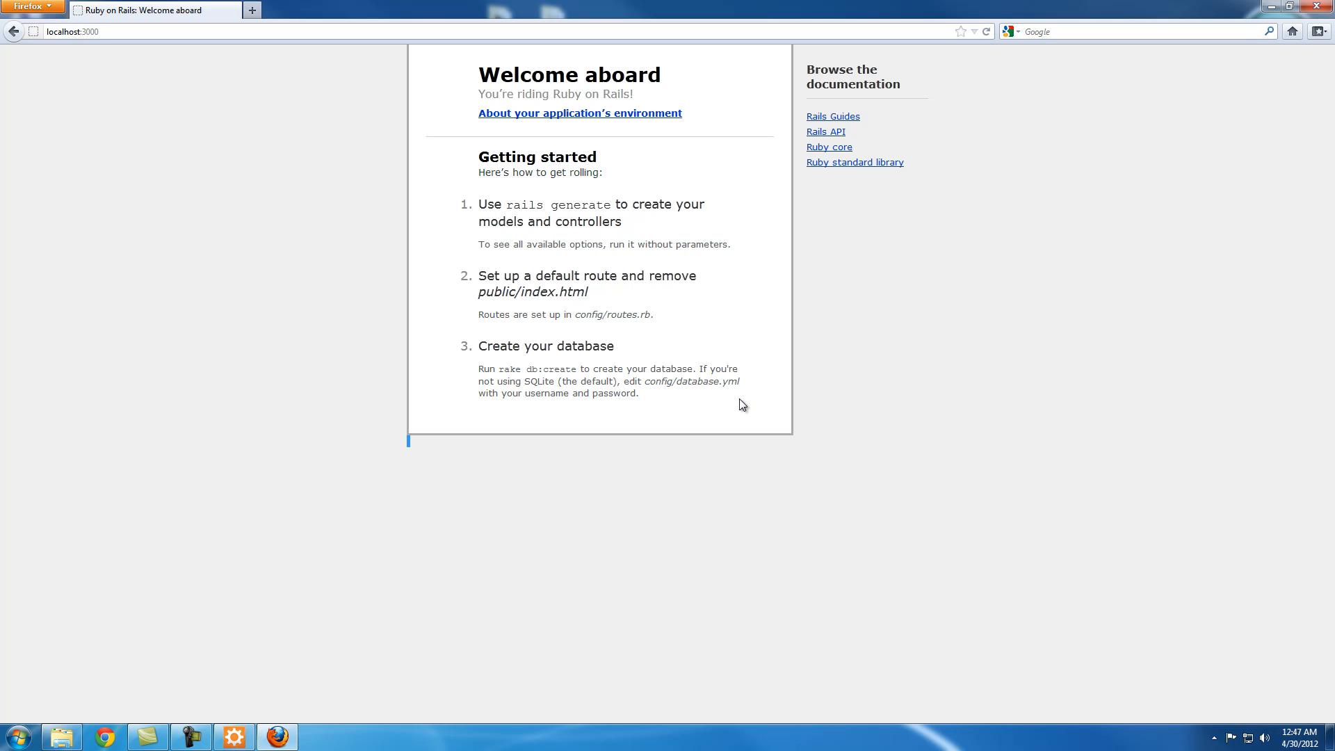
mouse_move(813, 445)
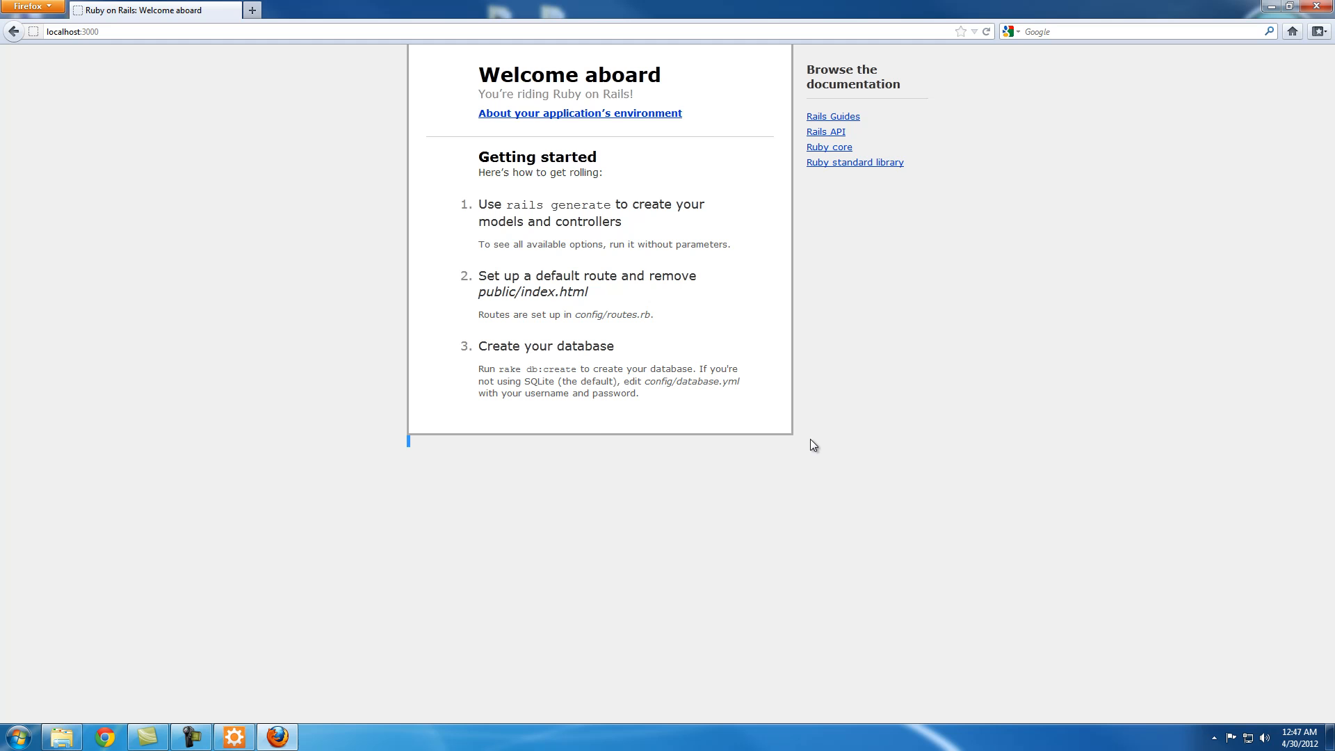
mouse_move(440, 74)
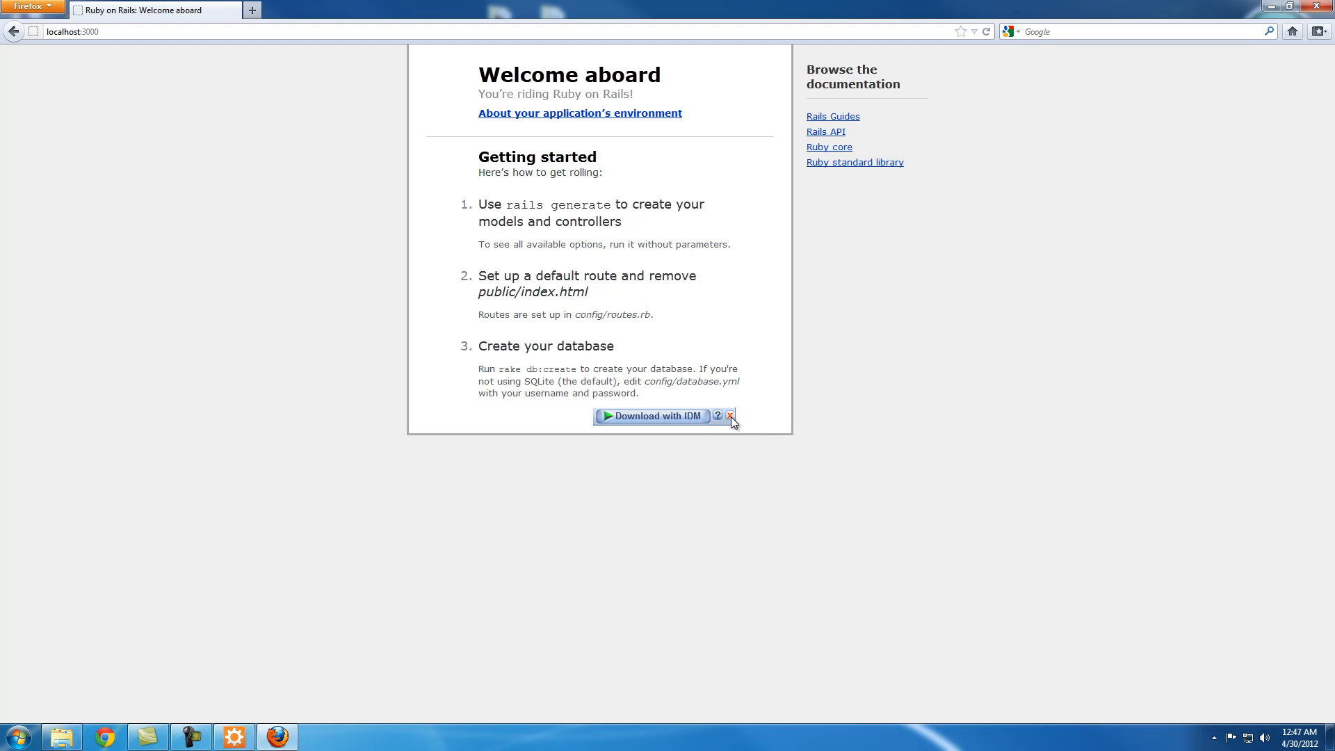
click(730, 416)
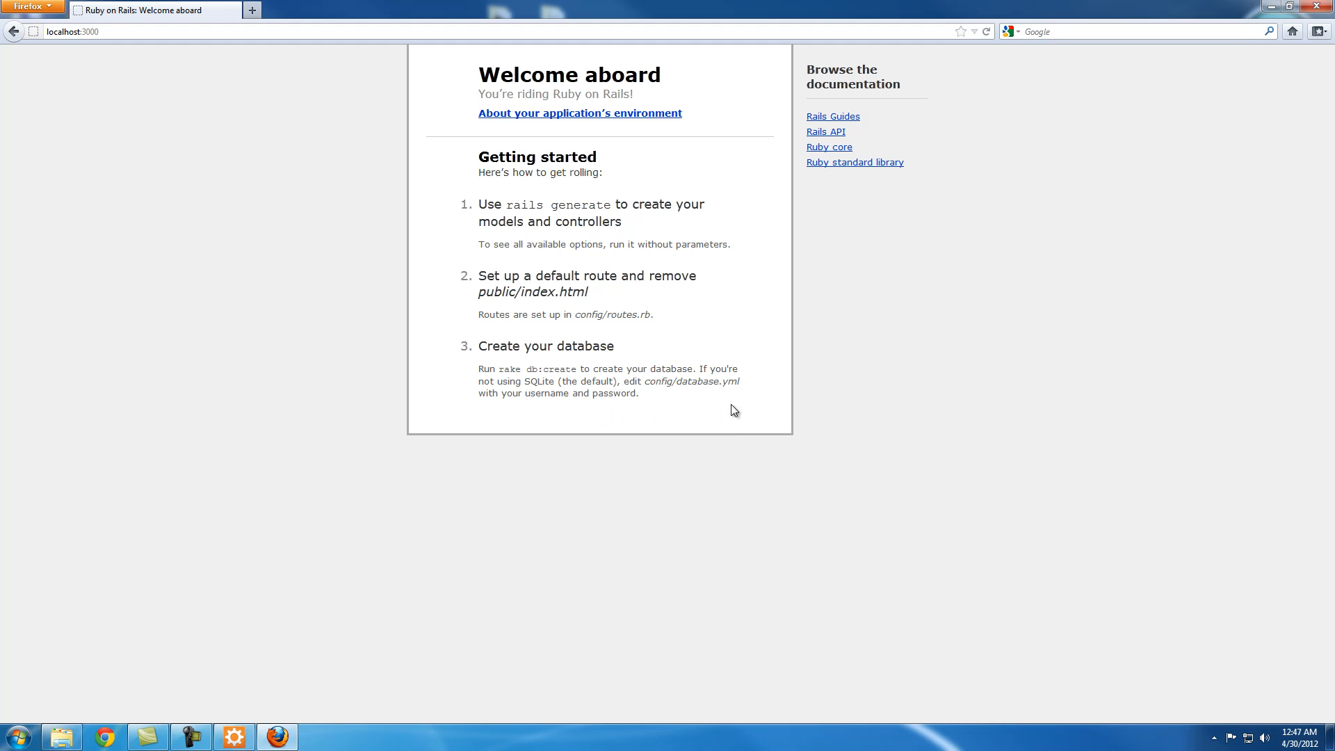
mouse_move(653, 407)
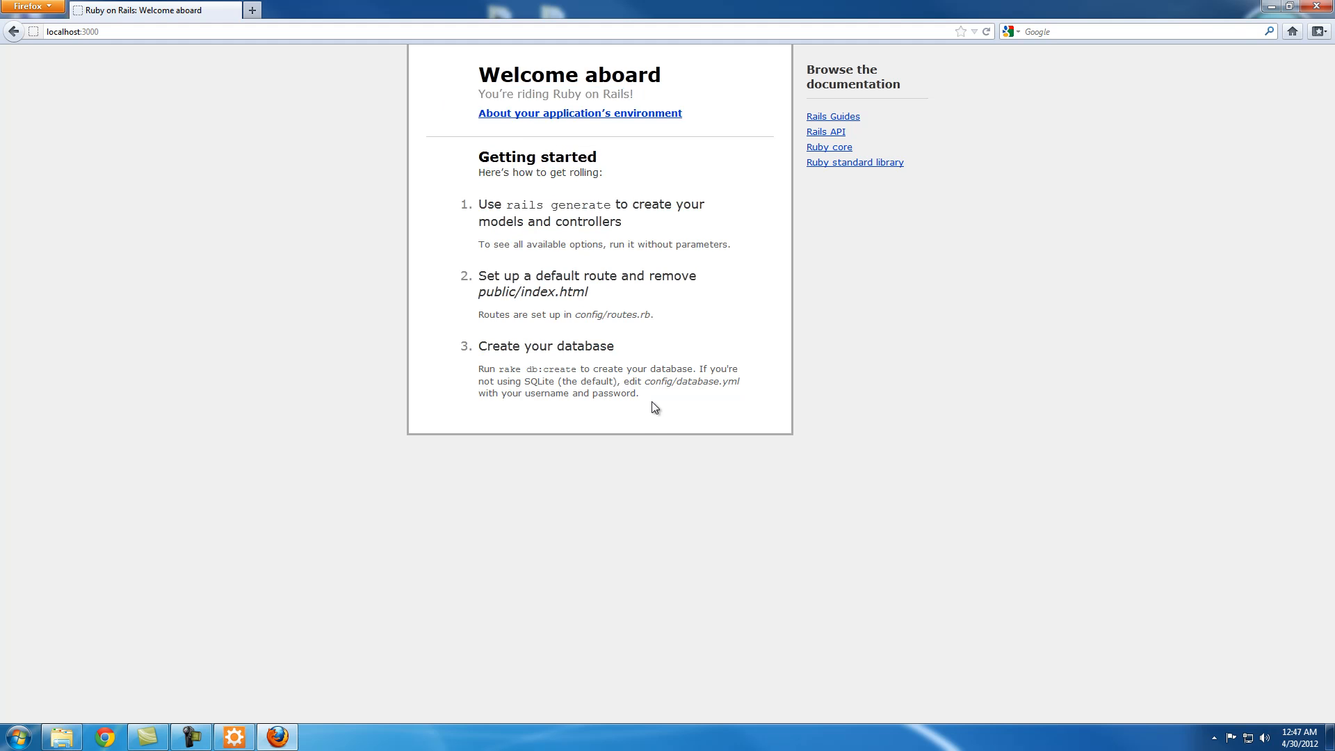